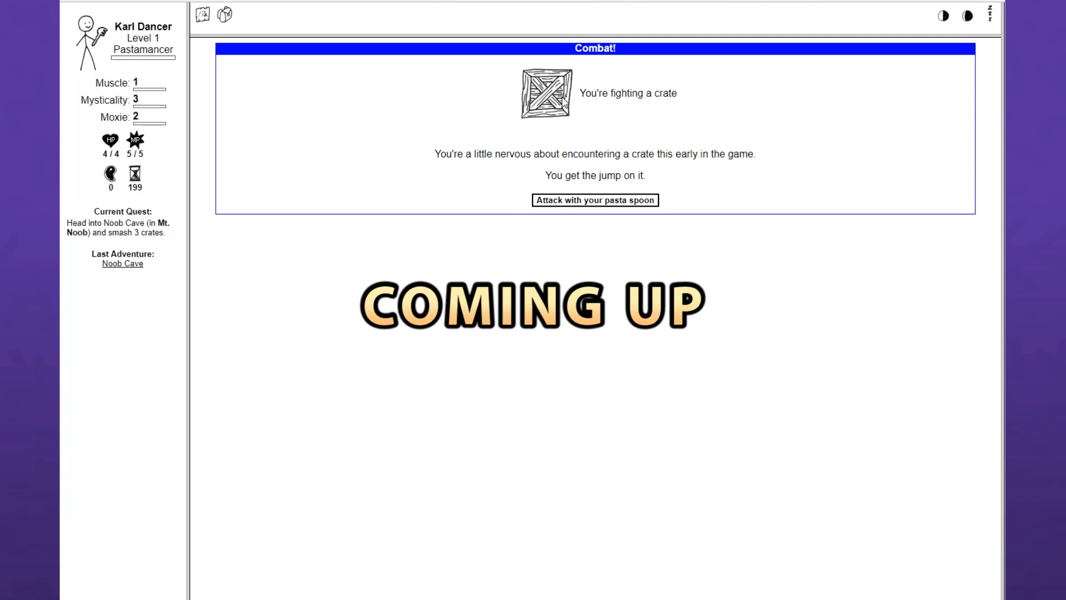
- Preview the Seal Clubber, Disco Bandit and Accordion Thief classes, reselect Pastamancer, and enter 'Karl Dancer'
left_click(594, 199)
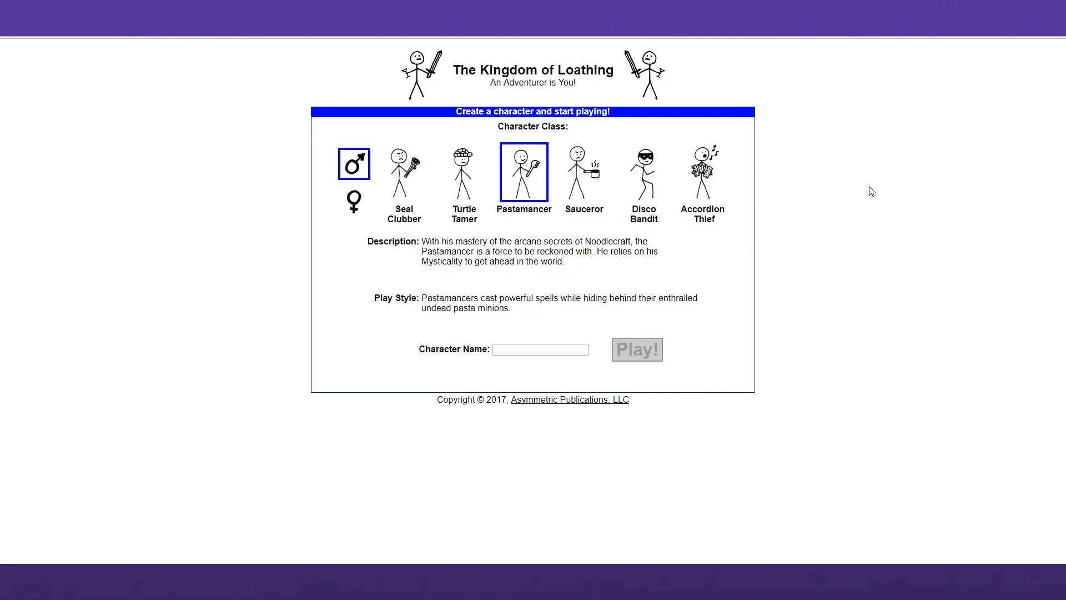
mouse_move(613, 84)
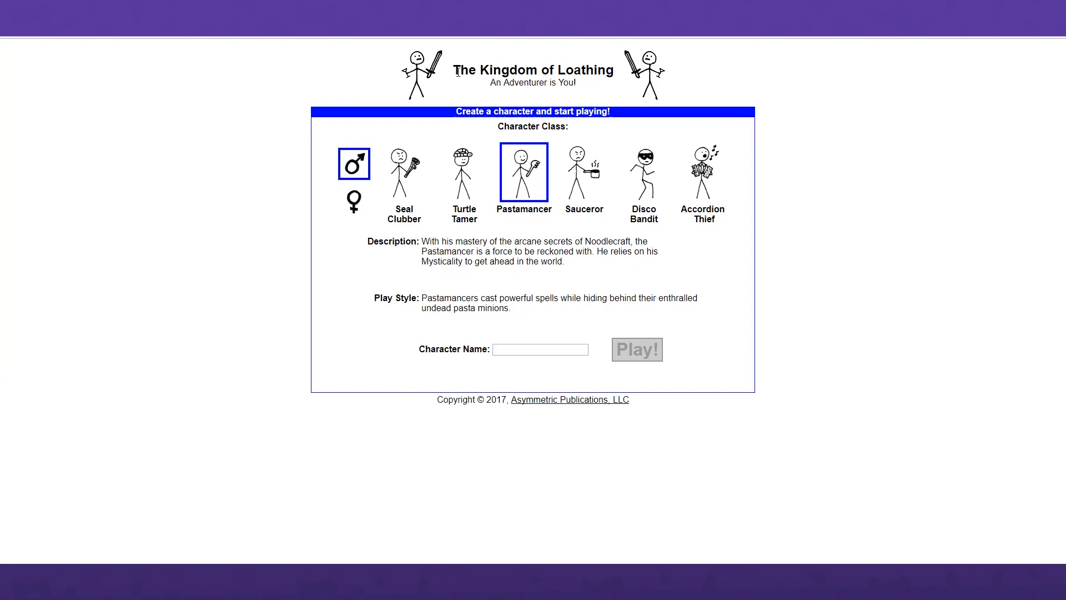
mouse_move(832, 137)
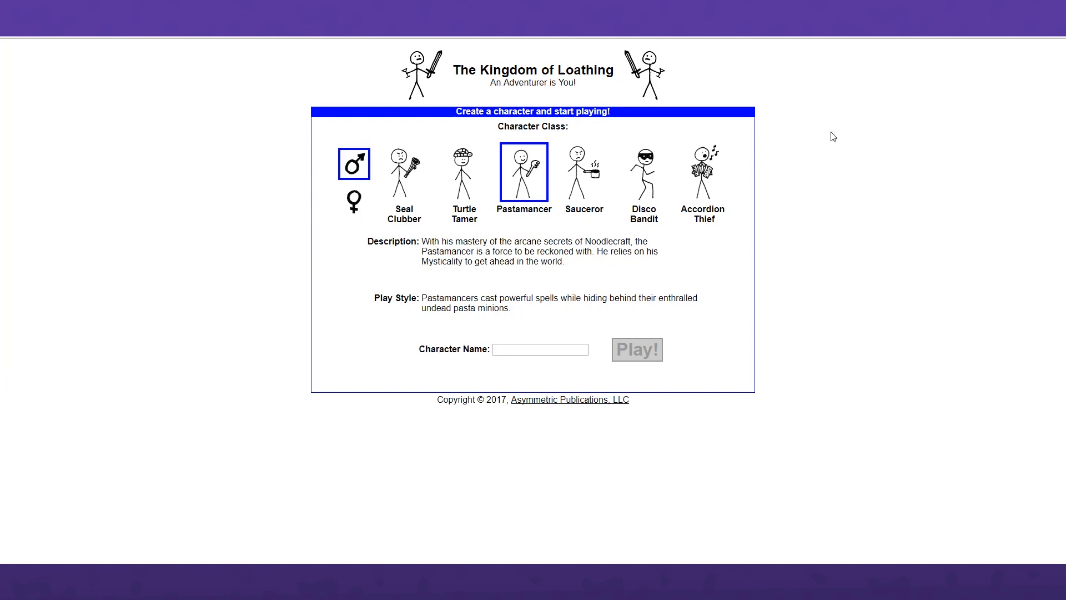
mouse_move(714, 430)
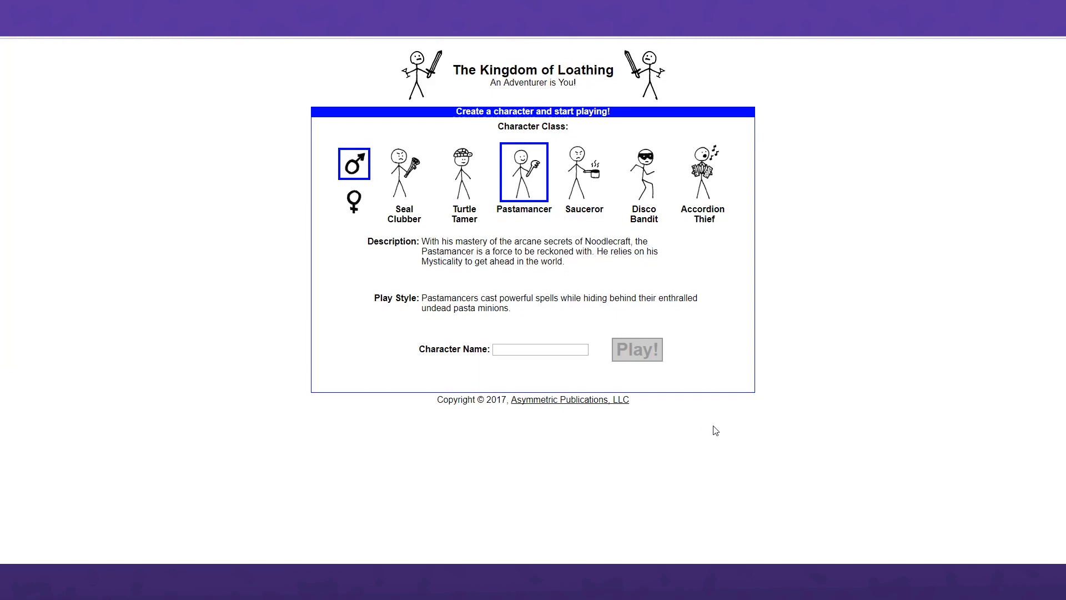
mouse_move(768, 320)
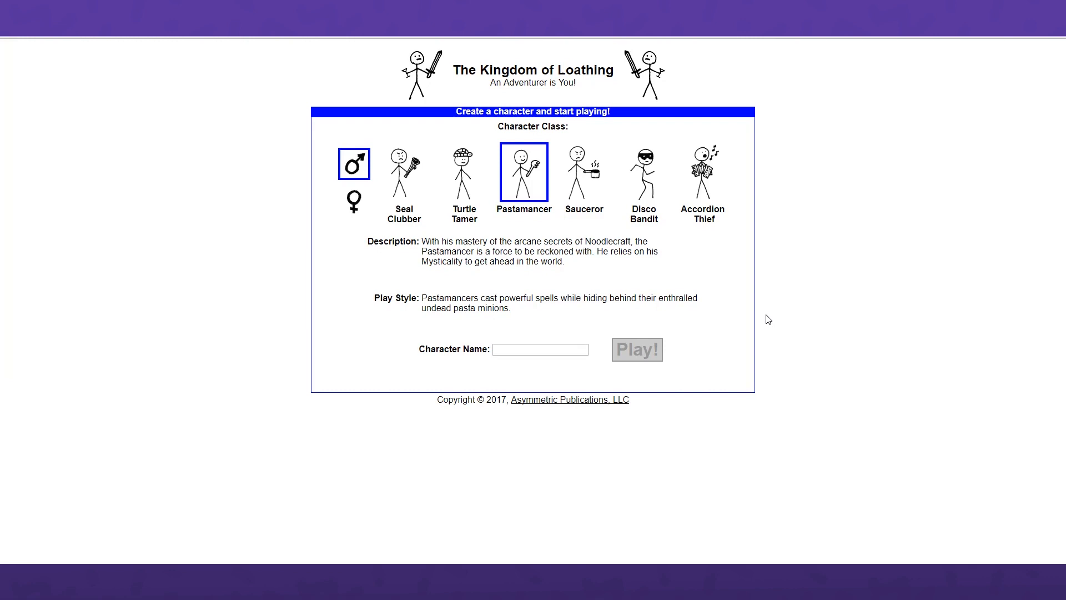
mouse_move(829, 276)
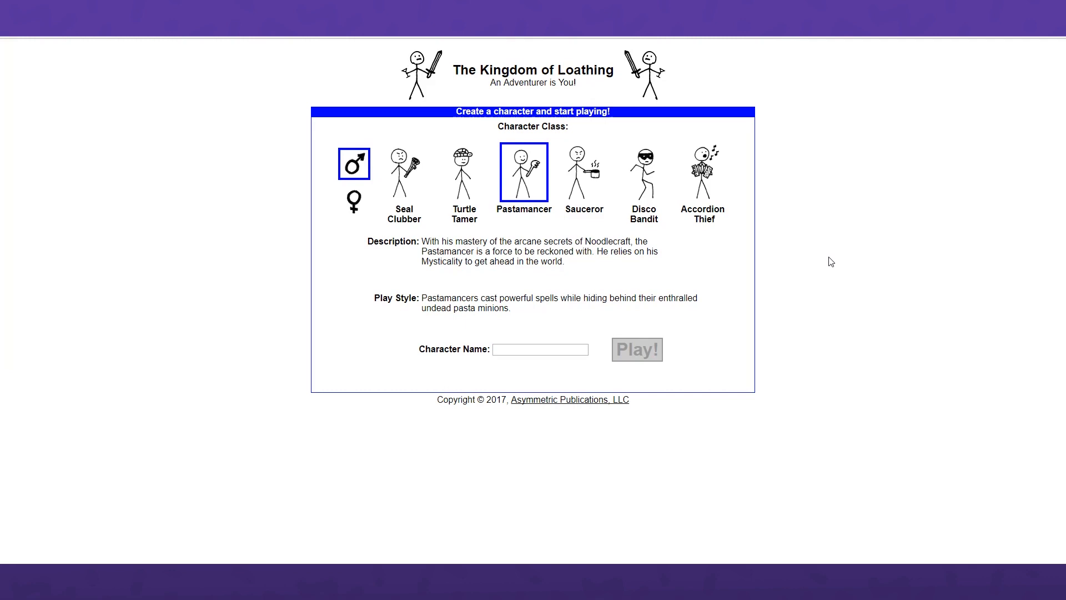
mouse_move(539, 233)
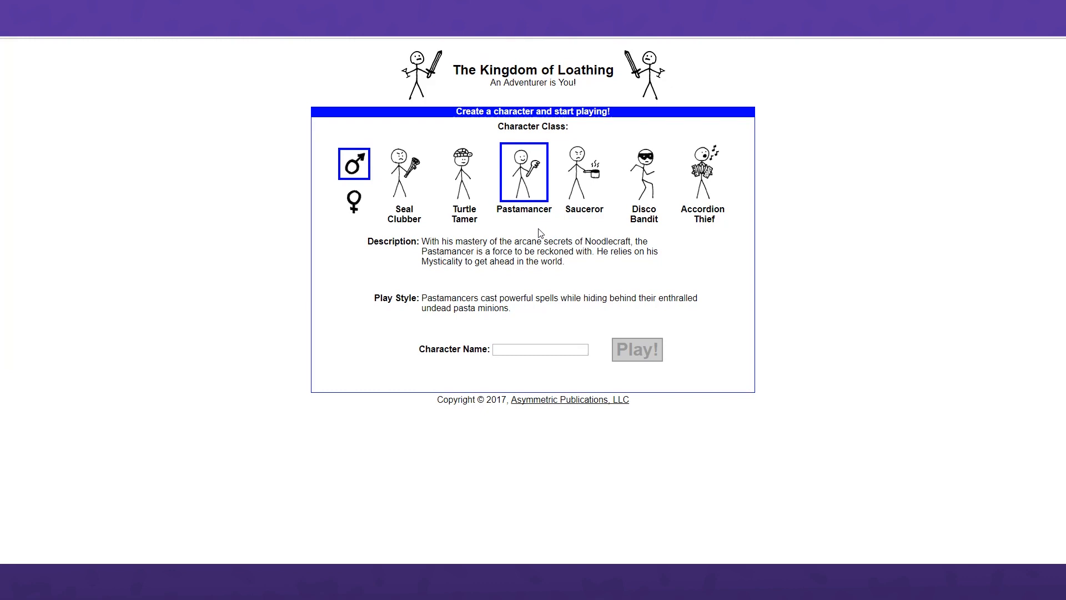
left_click(403, 167)
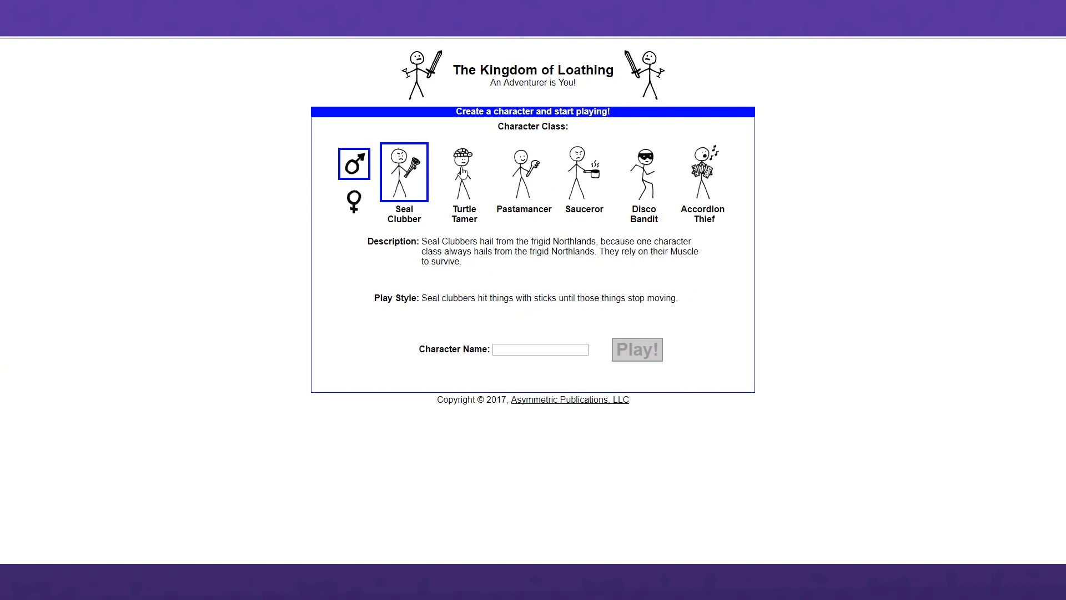
left_click(643, 170)
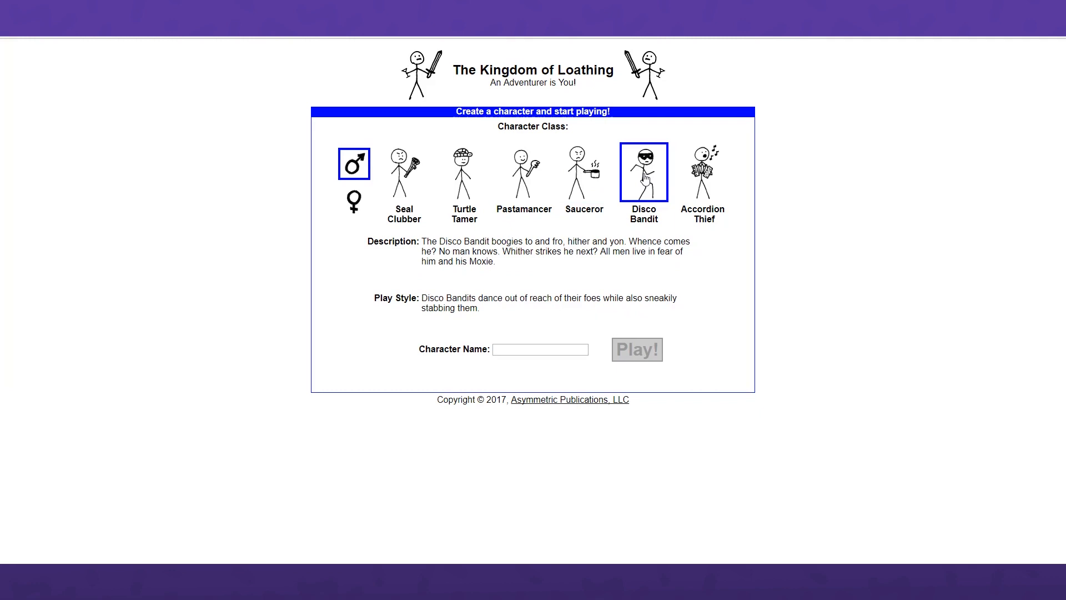
left_click(703, 172)
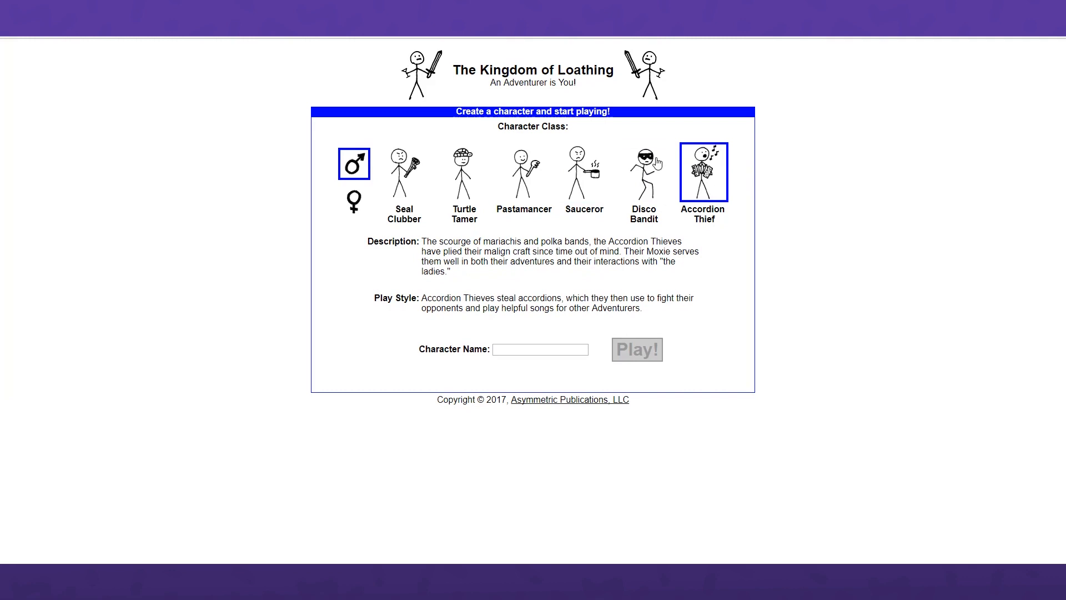
left_click(523, 172)
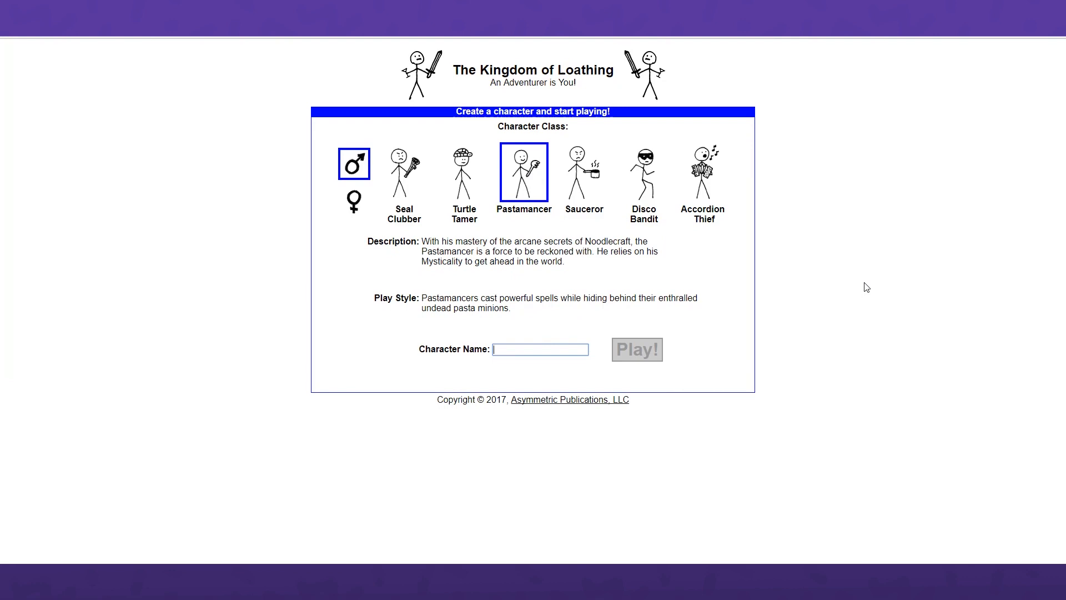
type("Karl Dancer")
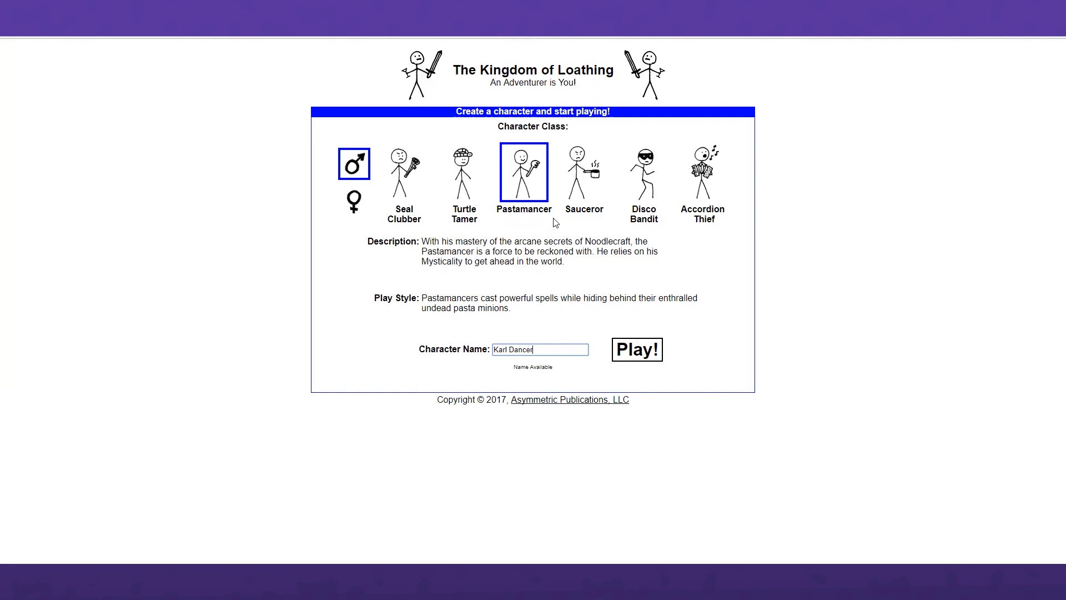
mouse_move(498, 345)
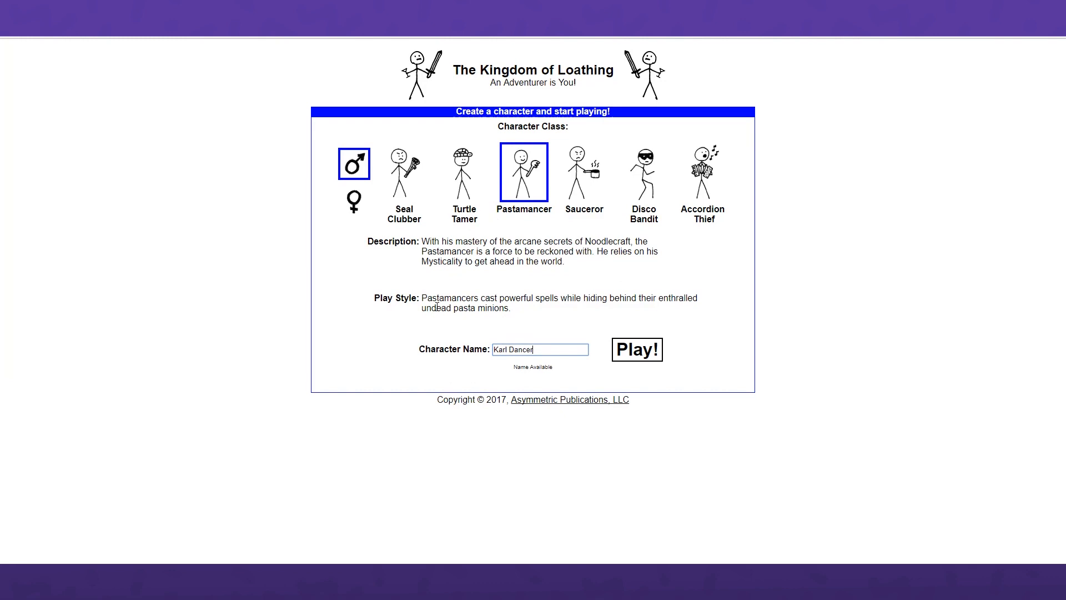
mouse_move(530, 285)
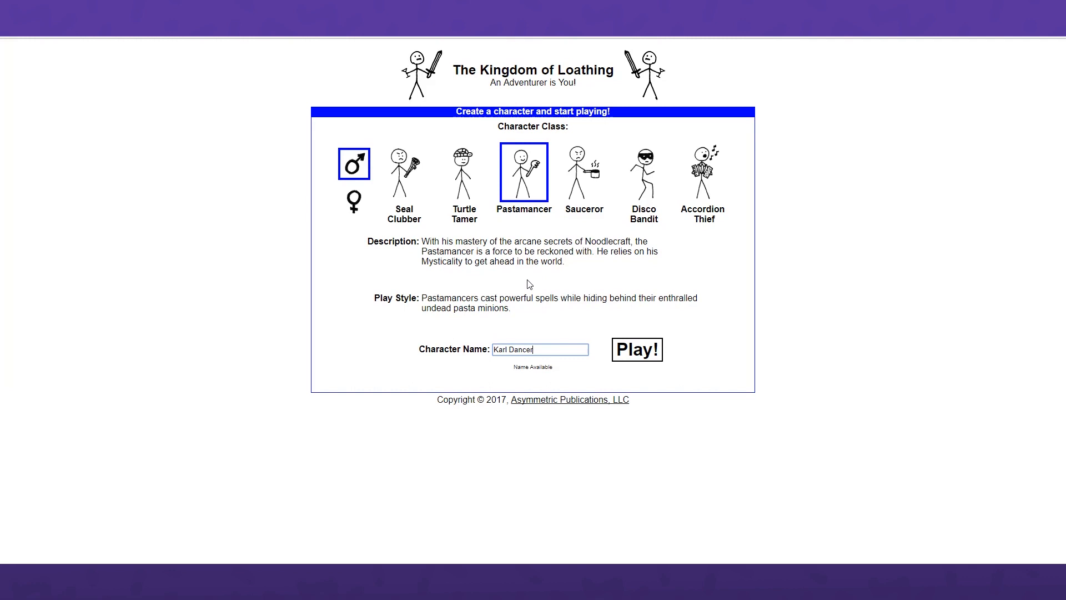
mouse_move(557, 208)
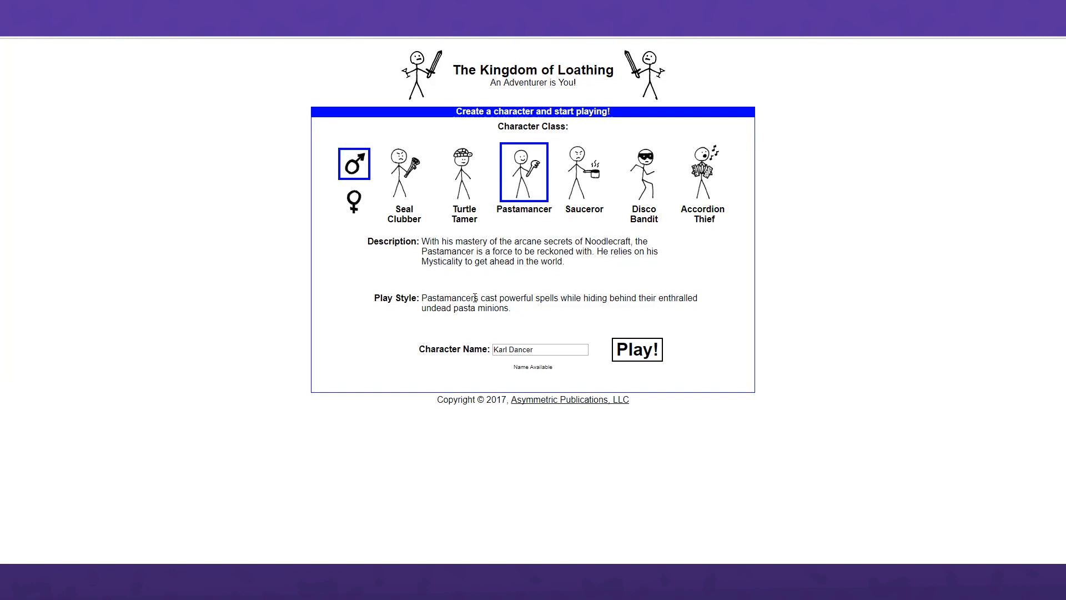
mouse_move(510, 288)
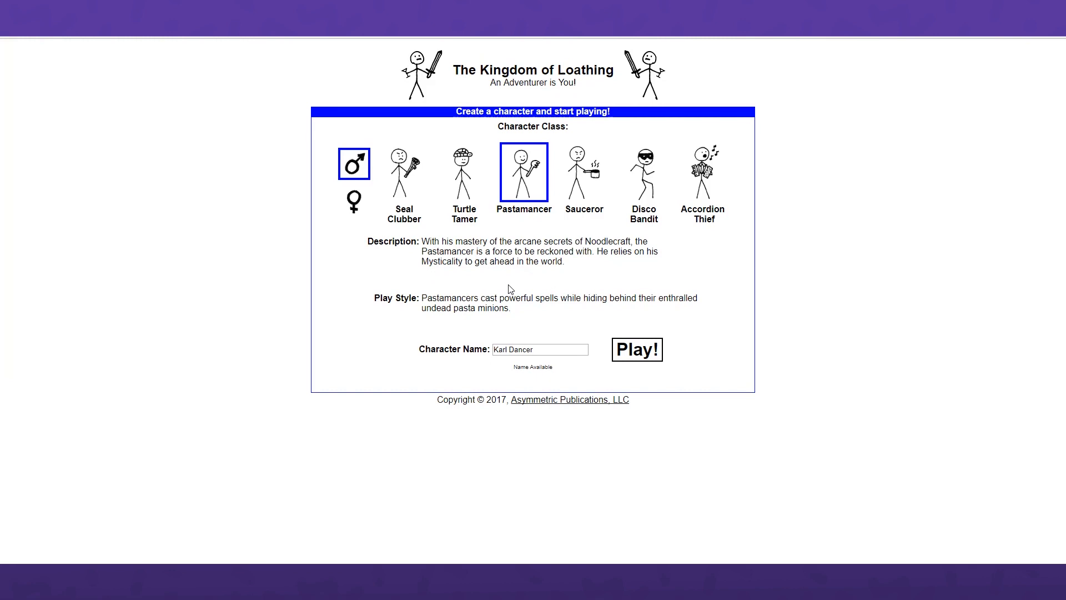
mouse_move(502, 290)
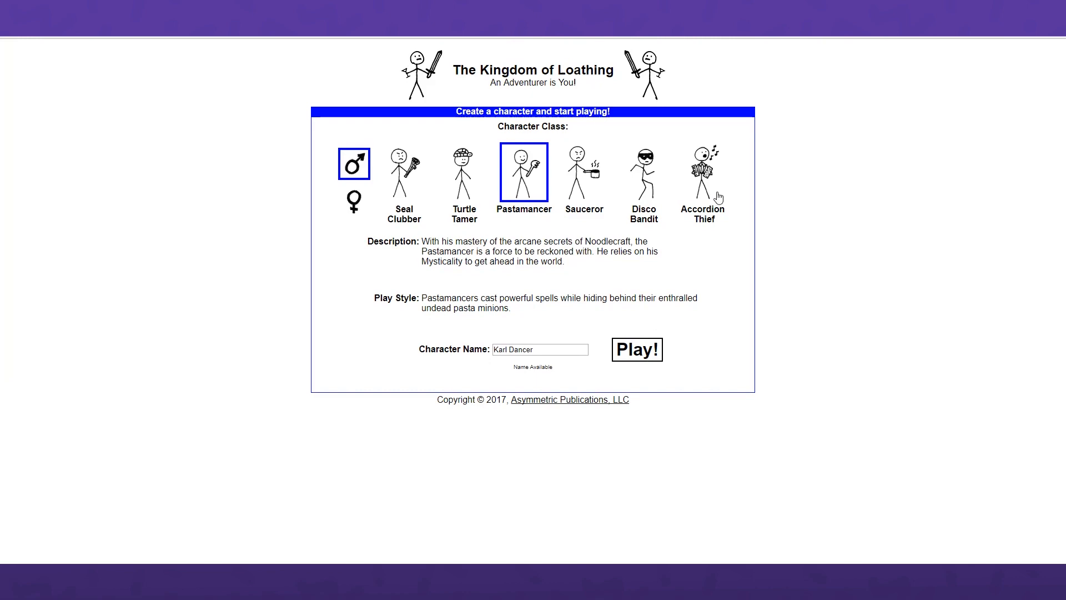
- Create the Karl Dancer Pastamancer with Play! and load the Kingdom main page
left_click(636, 348)
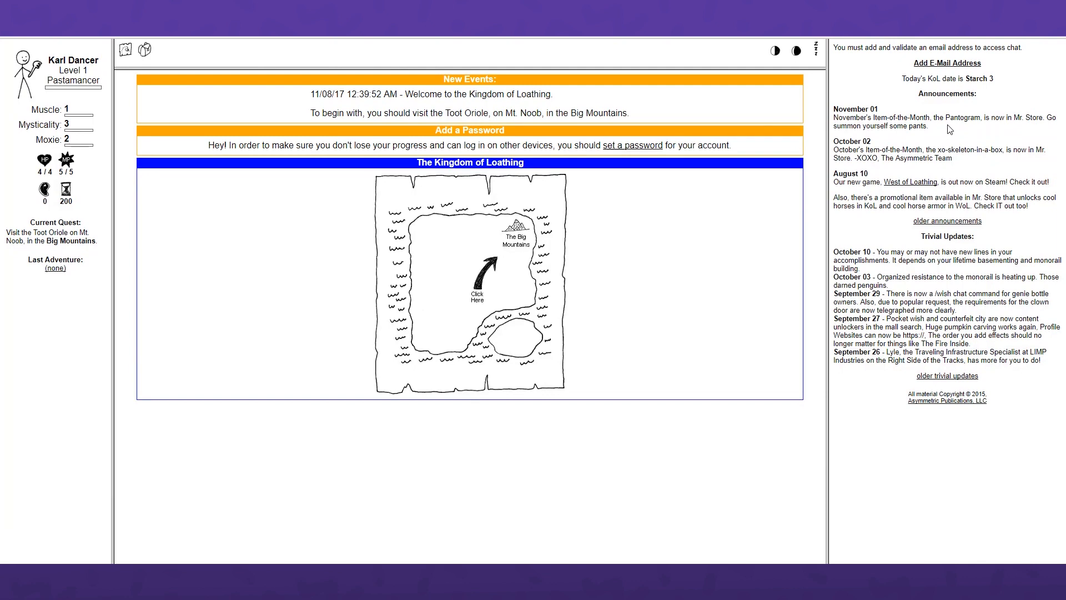
mouse_move(166, 197)
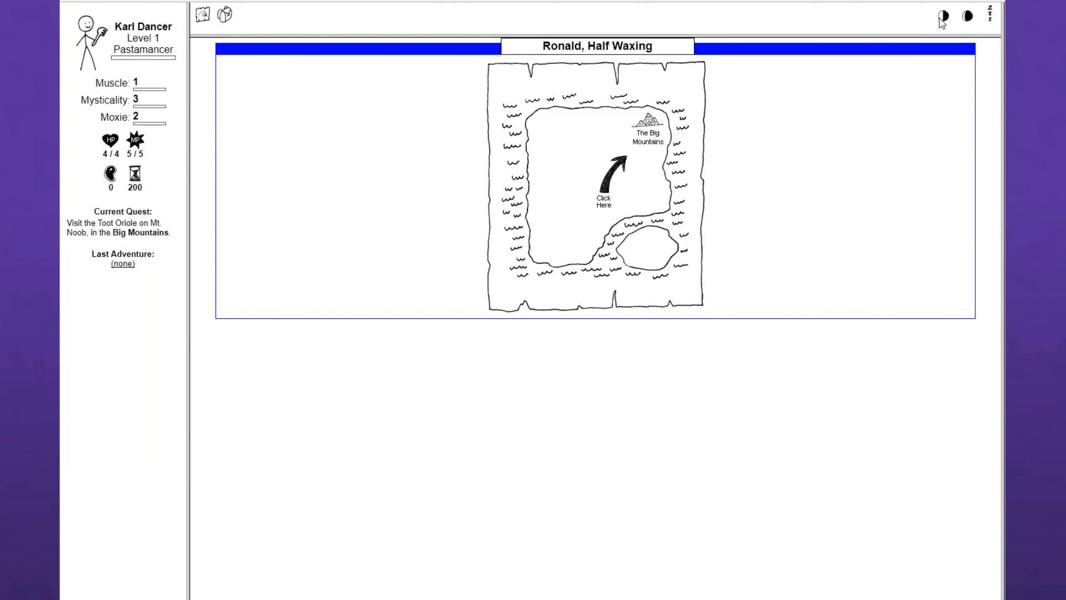
- Check the moon icons, then travel to Mt. Noob in The Big Mountains
left_click(965, 16)
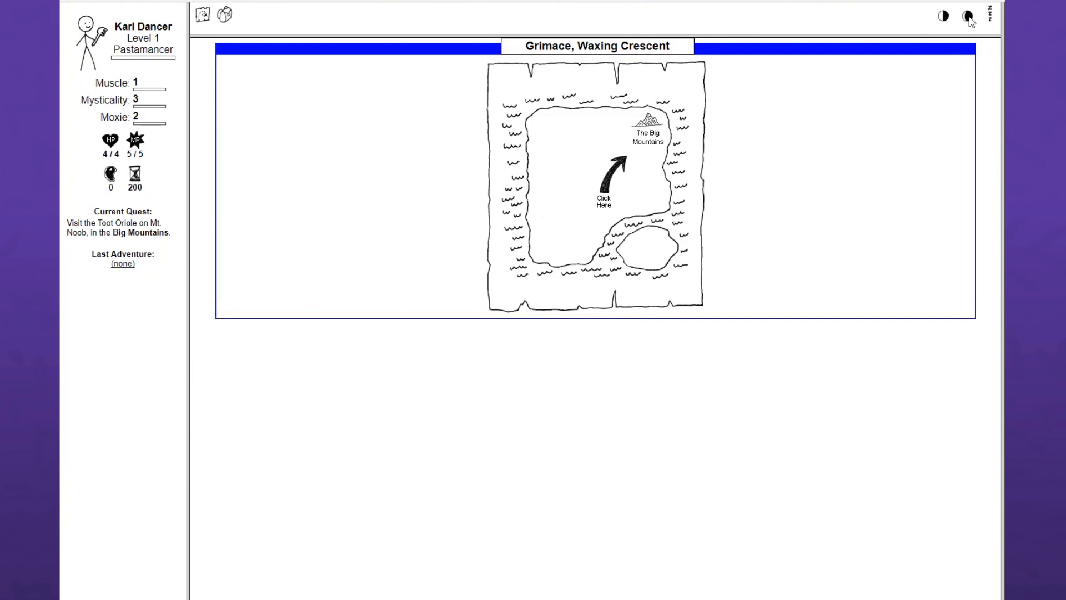
left_click(966, 15)
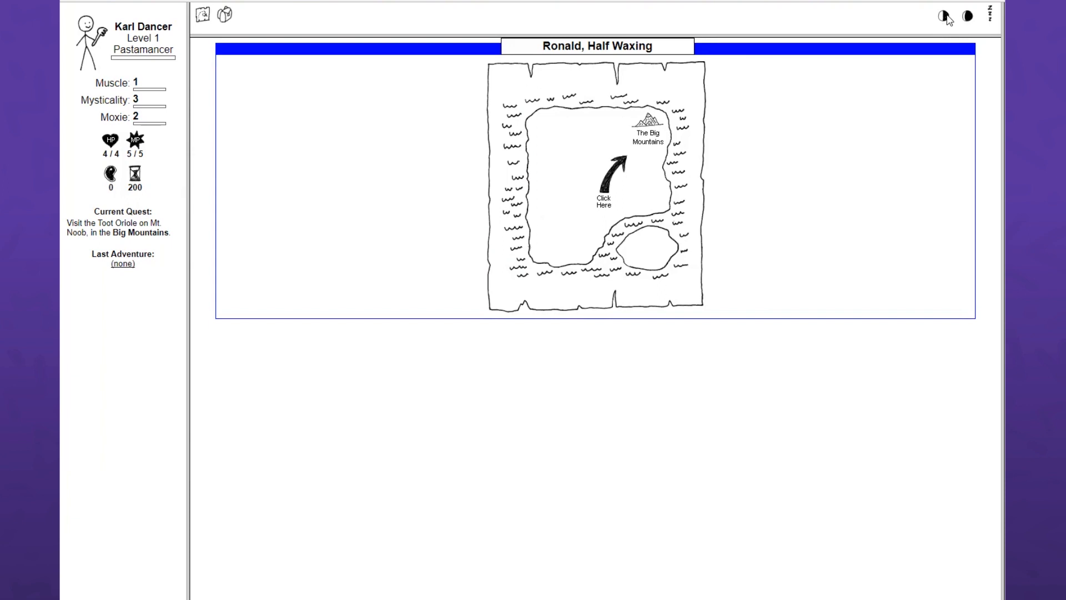
left_click(608, 173)
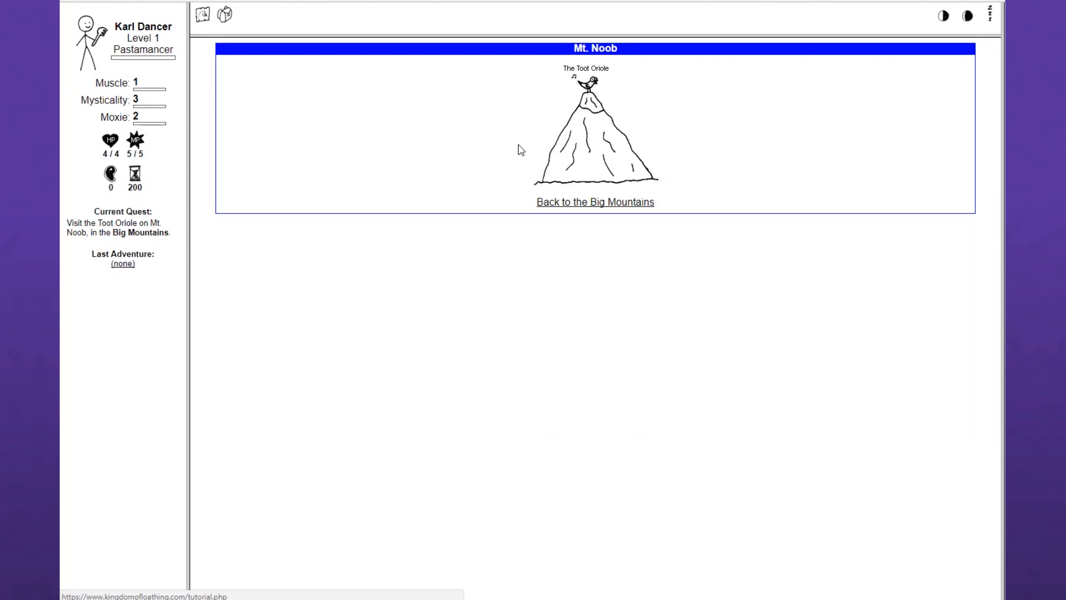
- Talk to the Toot Oriole on Mt. Noob's summit to see the tutorial topics
left_click(590, 84)
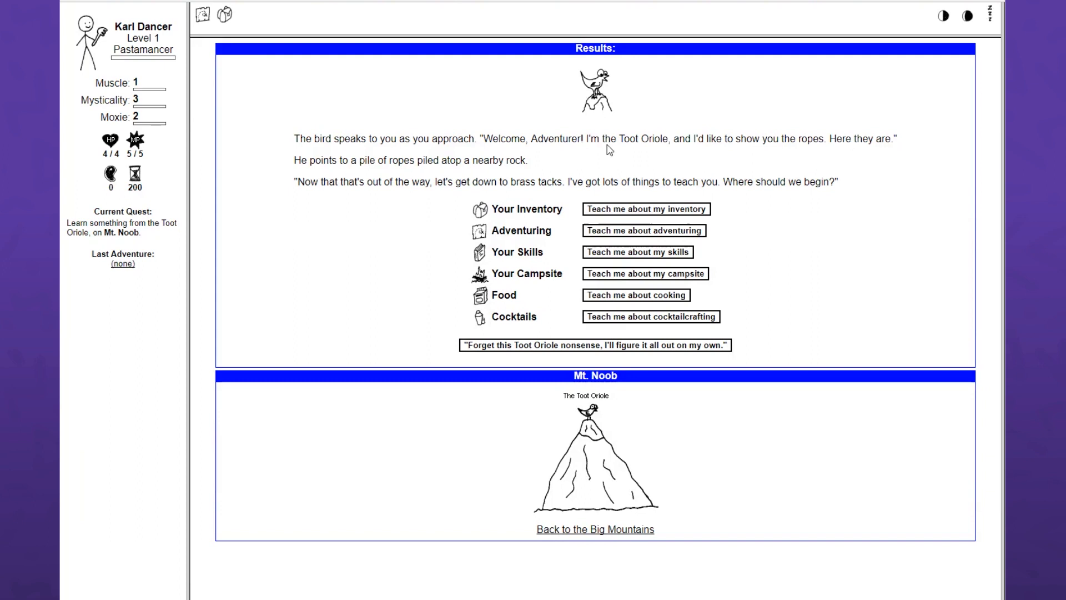
mouse_move(441, 182)
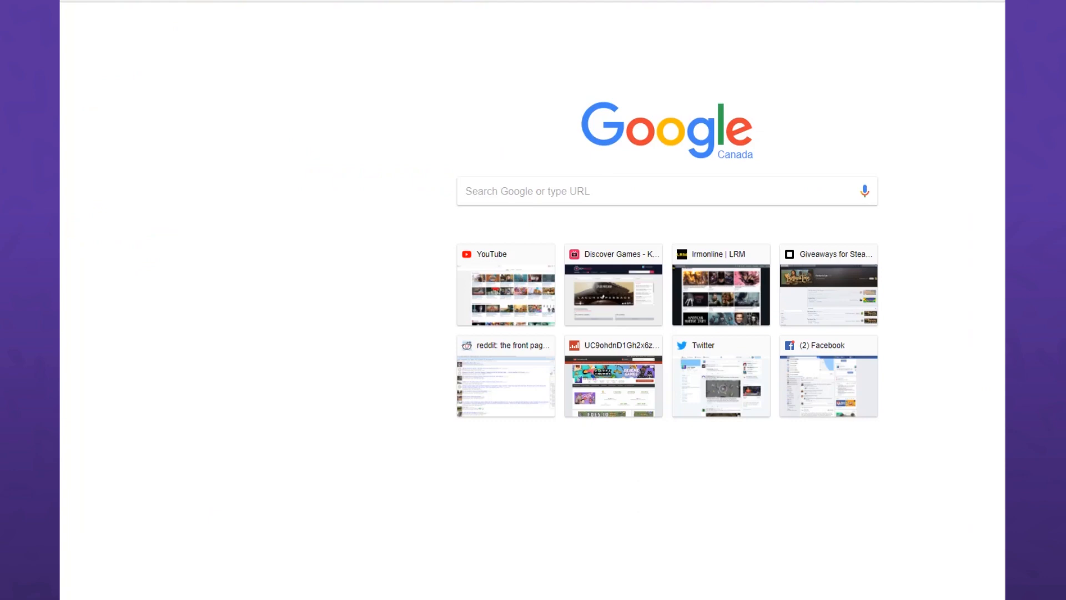
- Search Google for 'brass tacks', expand its People also ask answer, and highlight a definition word
type("brass tacks")
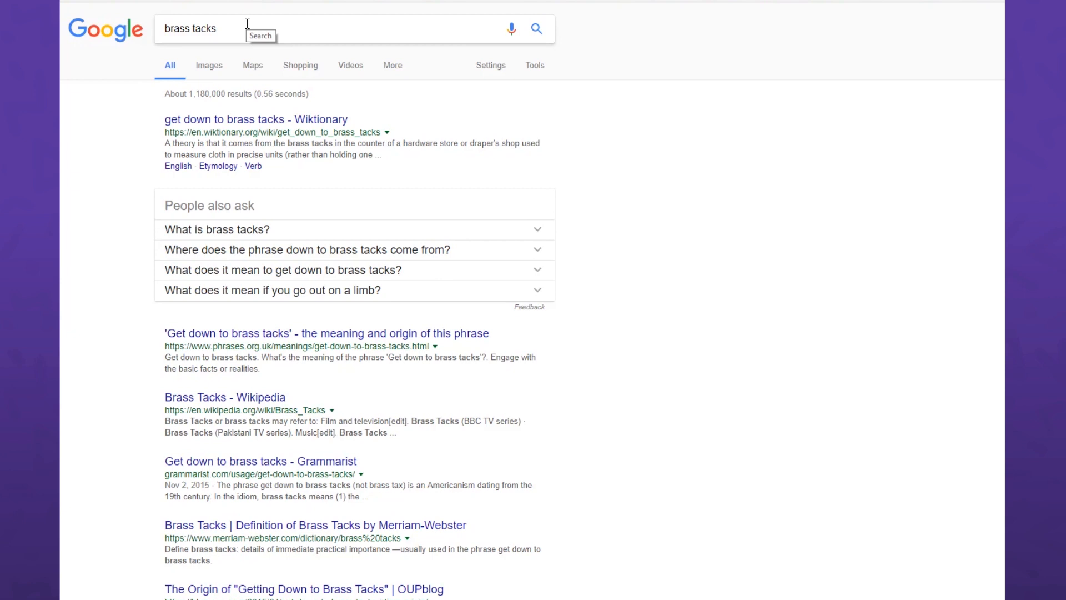
left_click(216, 229)
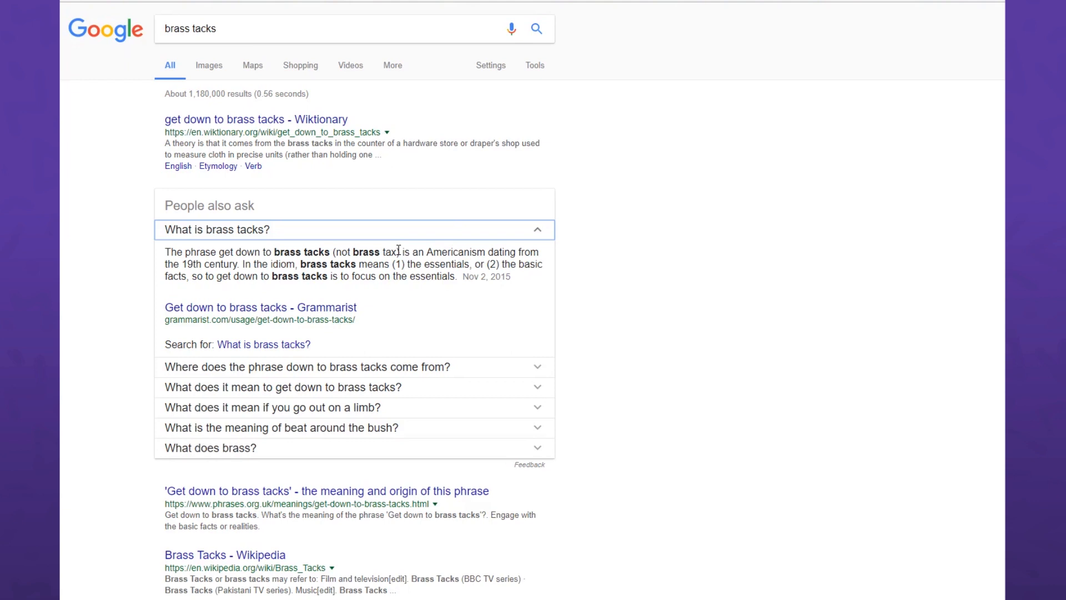
double_click(365, 252)
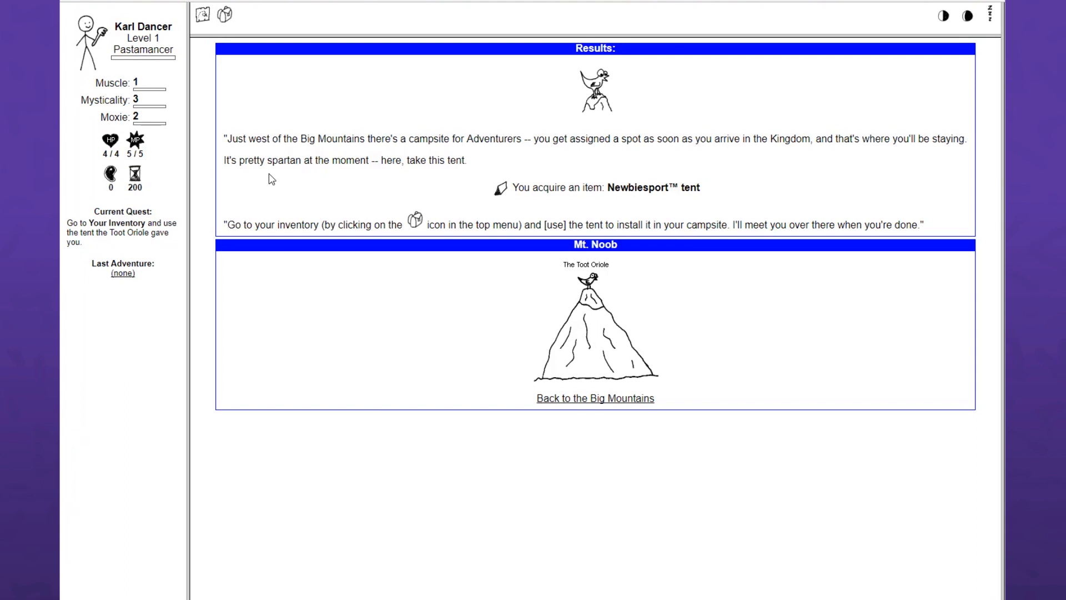
mouse_move(626, 156)
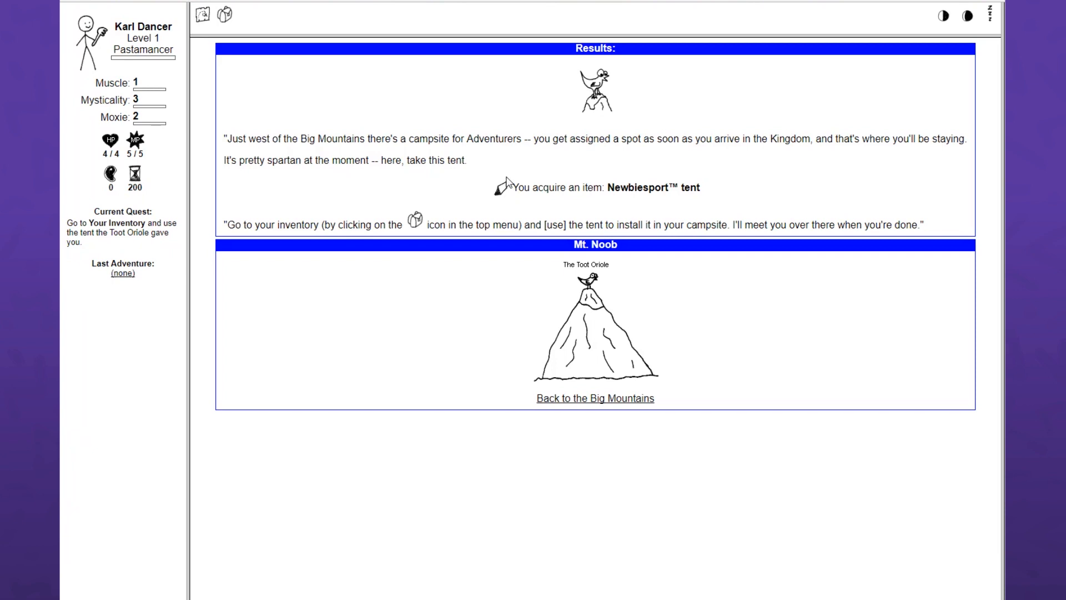
mouse_move(724, 214)
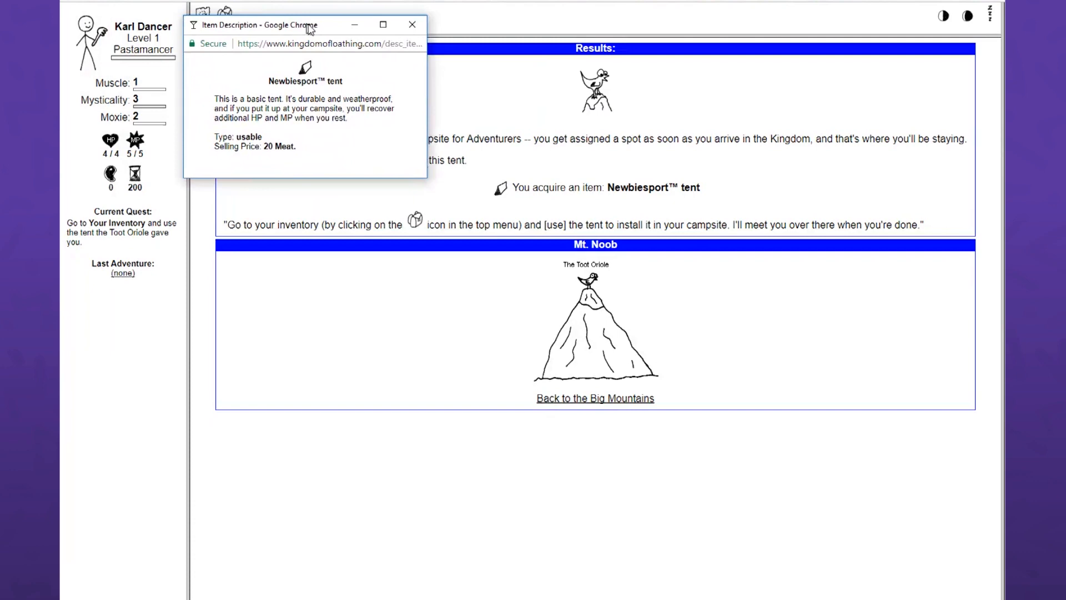
- Move the Newbiesport tent description popup further into the page, then close it
left_click_drag(293, 25, 387, 83)
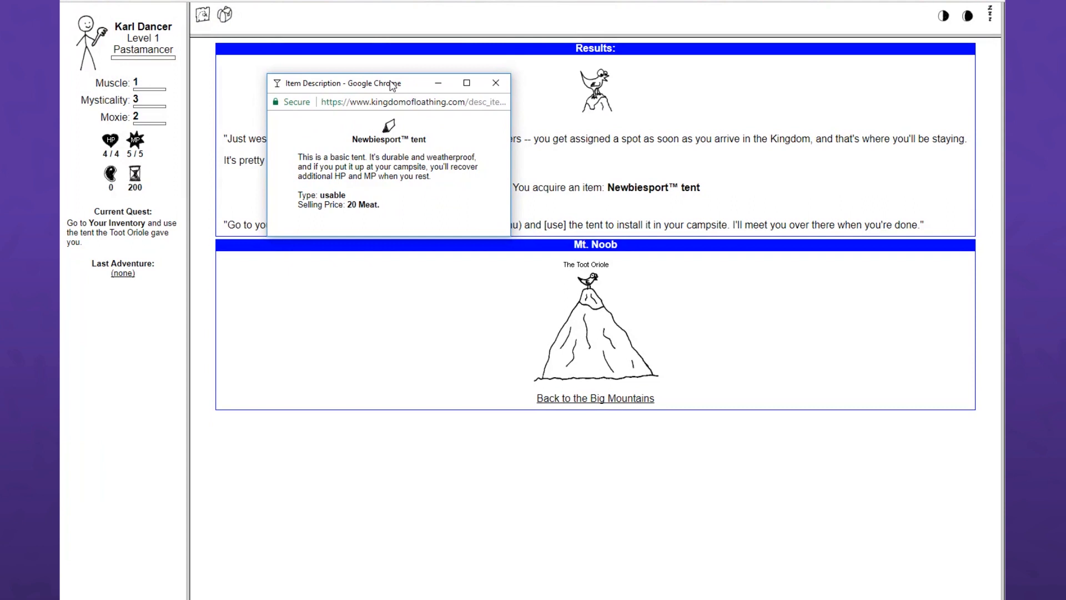
left_click(494, 83)
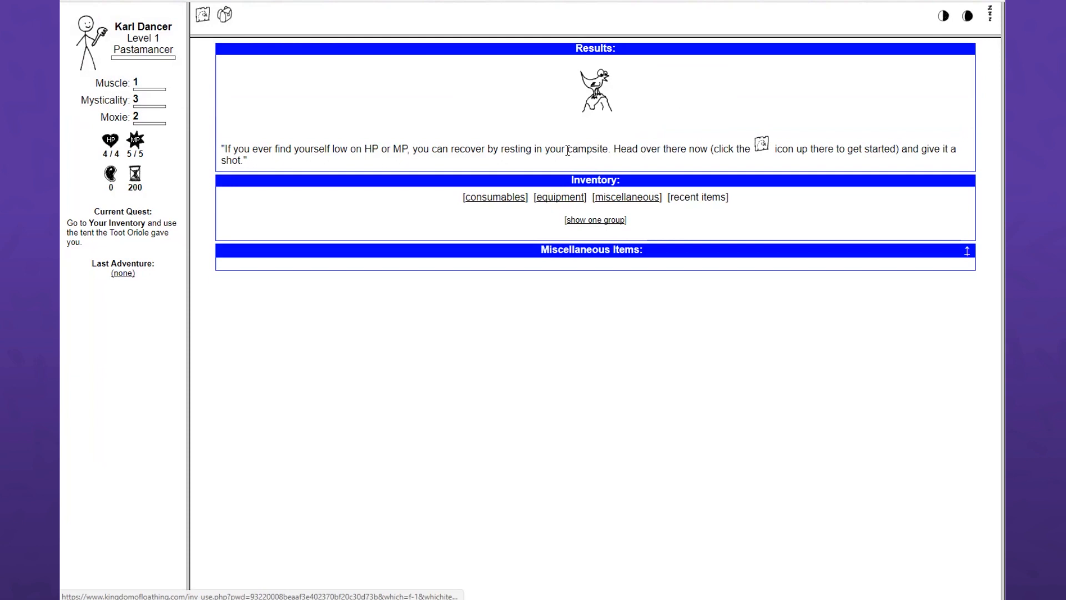
- Go to the Campground from the Kingdom map and open the quest log
left_click(200, 15)
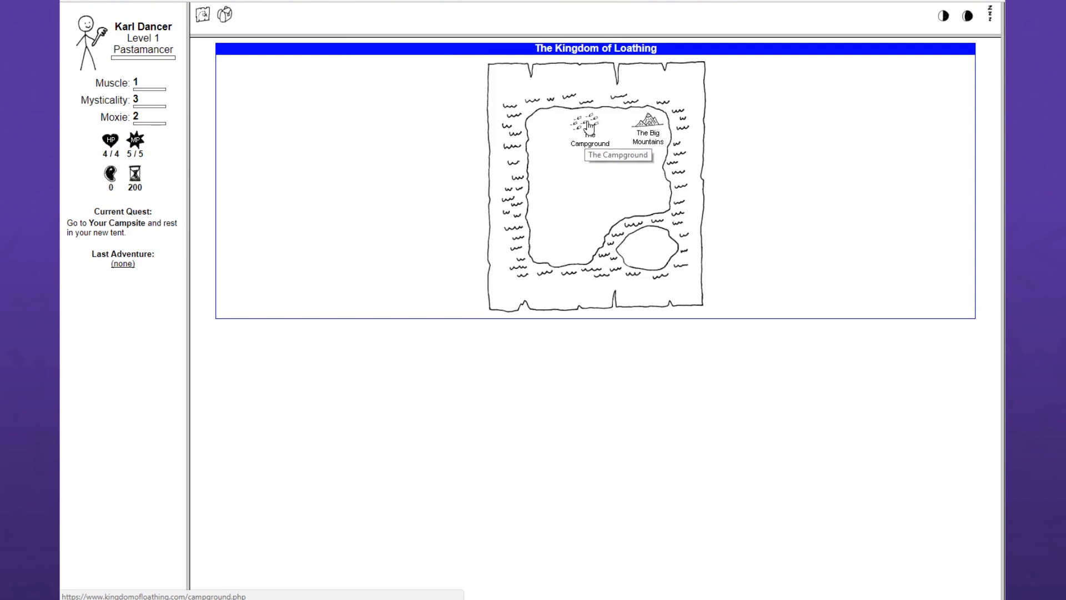
left_click(588, 129)
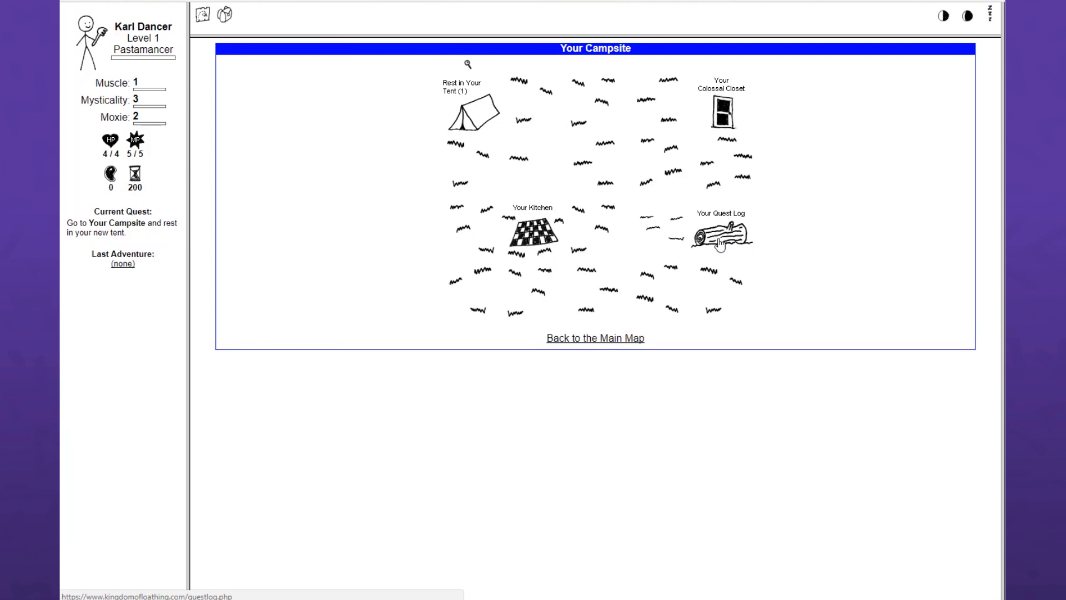
left_click(472, 112)
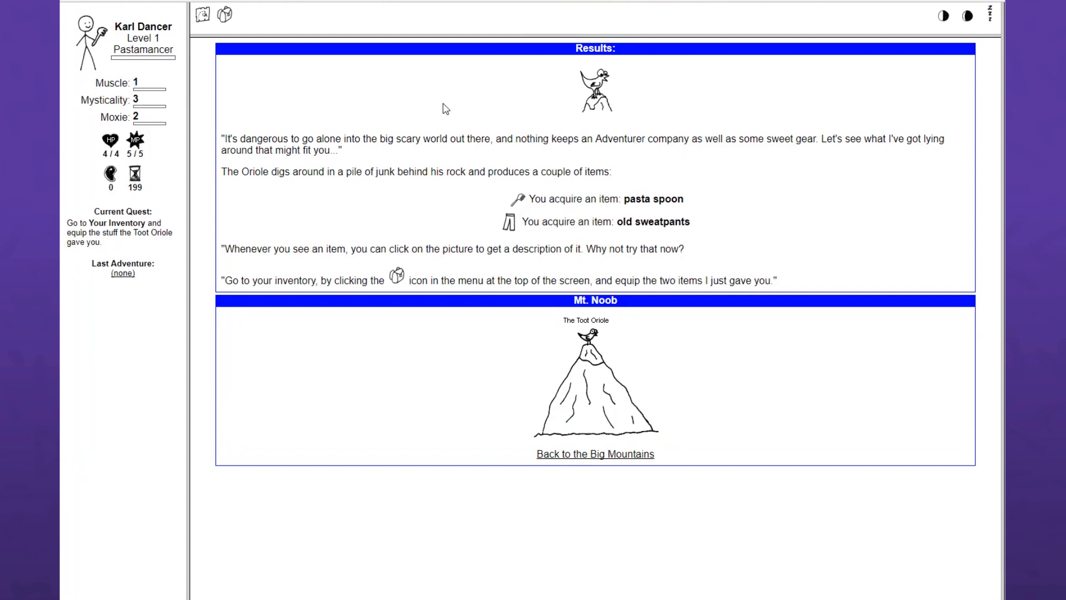
mouse_move(742, 124)
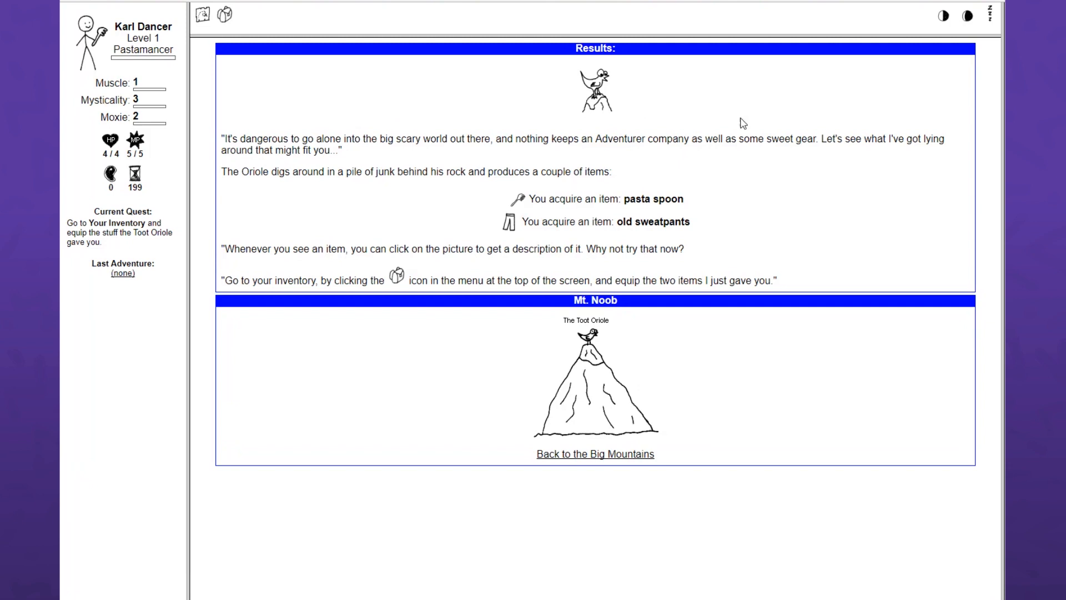
mouse_move(304, 193)
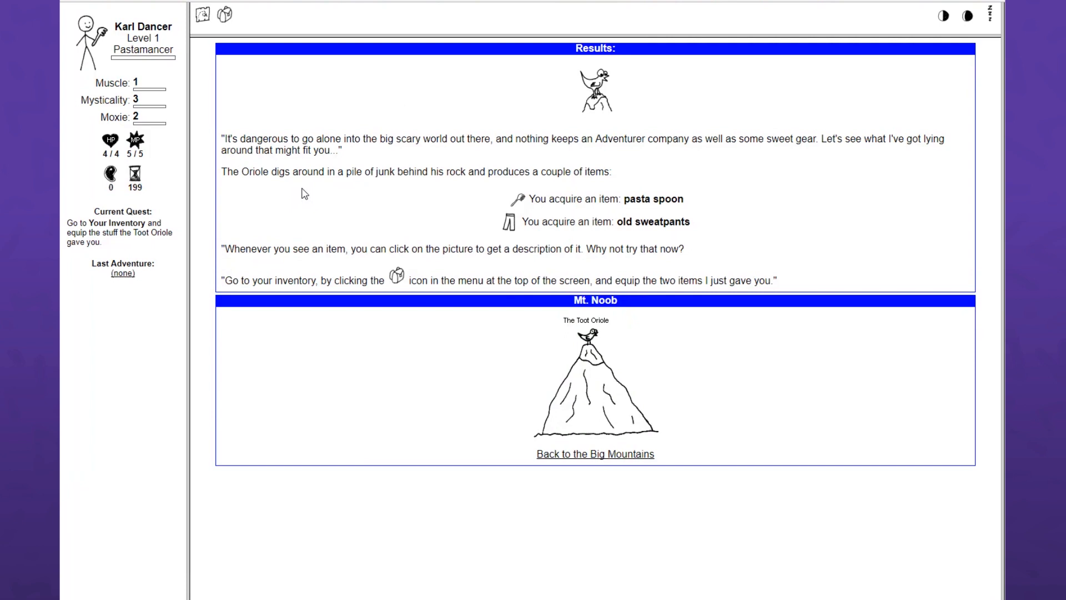
- View and close the pasta spoon description, then view the old sweatpants description
left_click(518, 199)
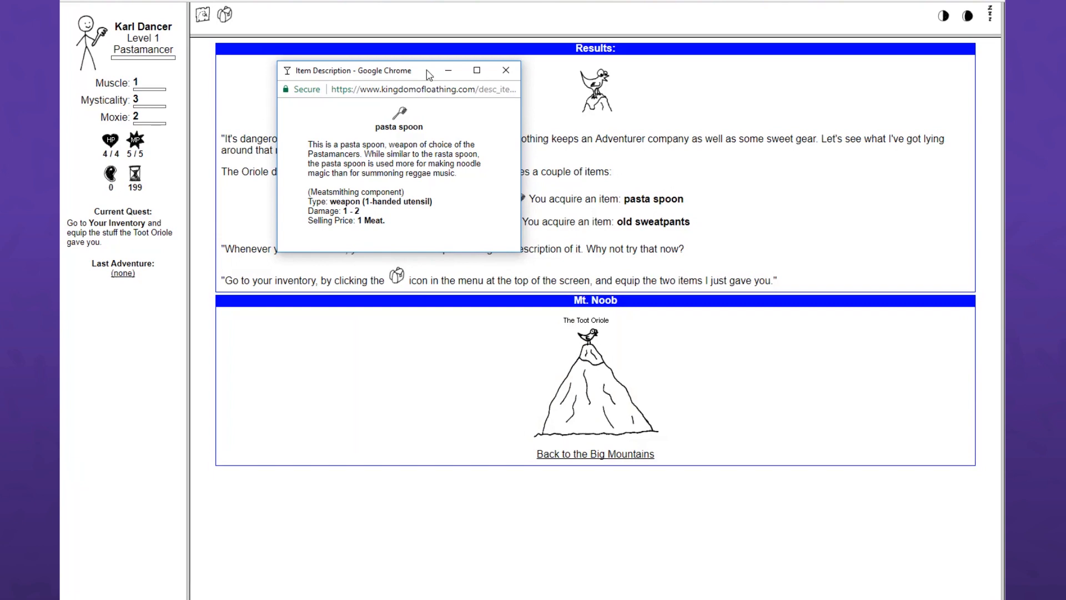
left_click(505, 70)
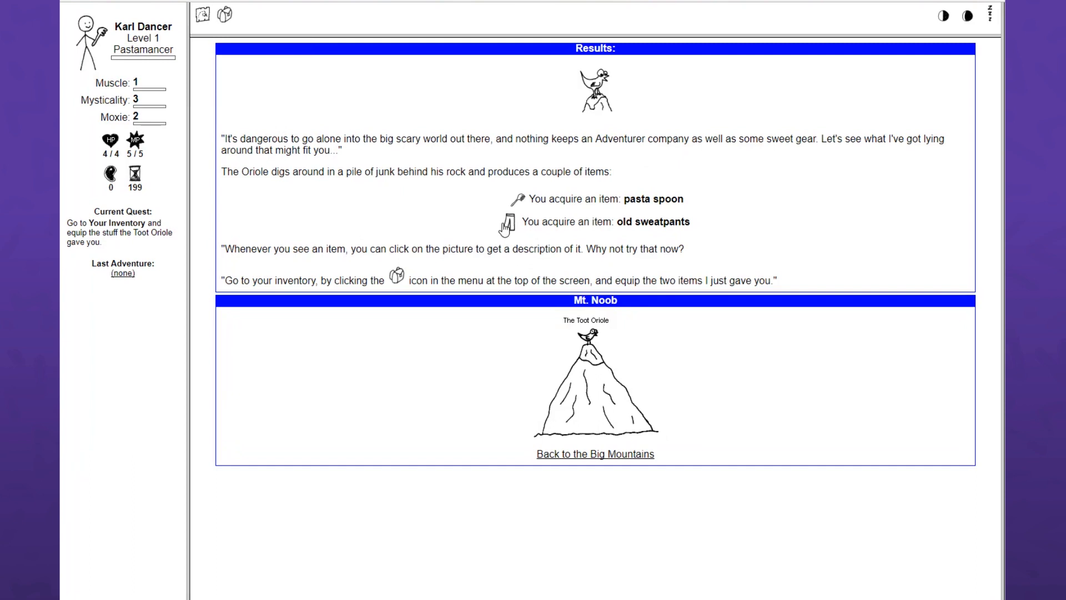
left_click(505, 226)
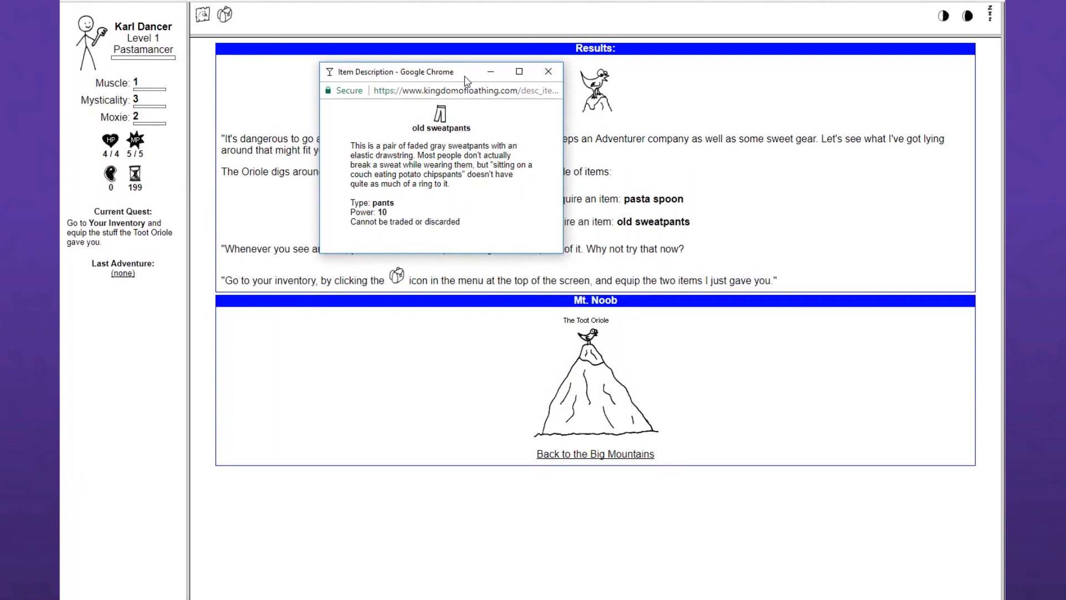
mouse_move(478, 122)
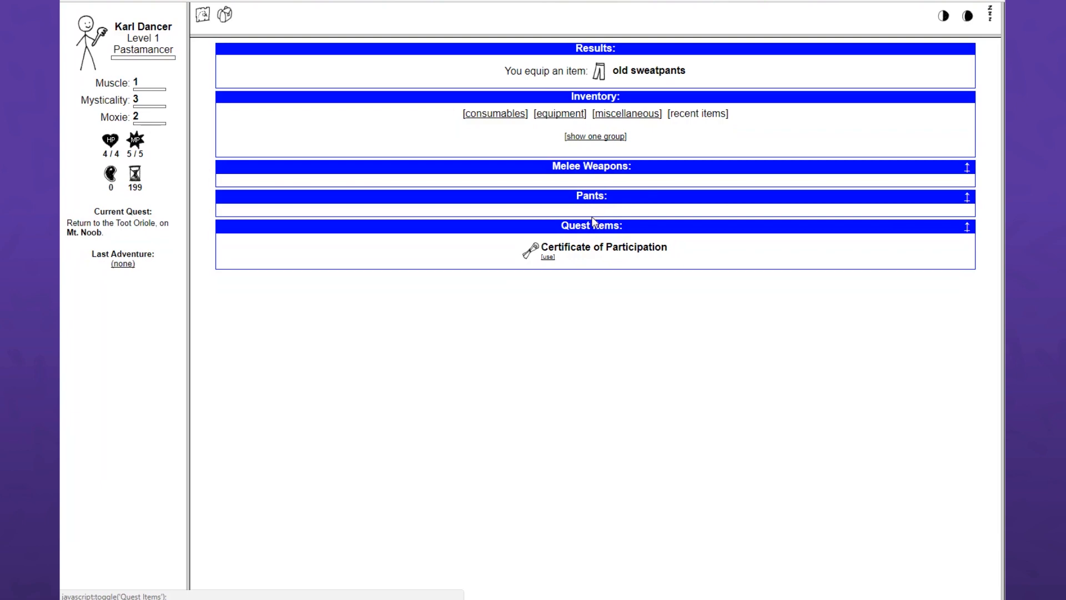
- Talk to the Toot Oriole again to unlock Noob Cave and its three-crate quest
left_click(528, 247)
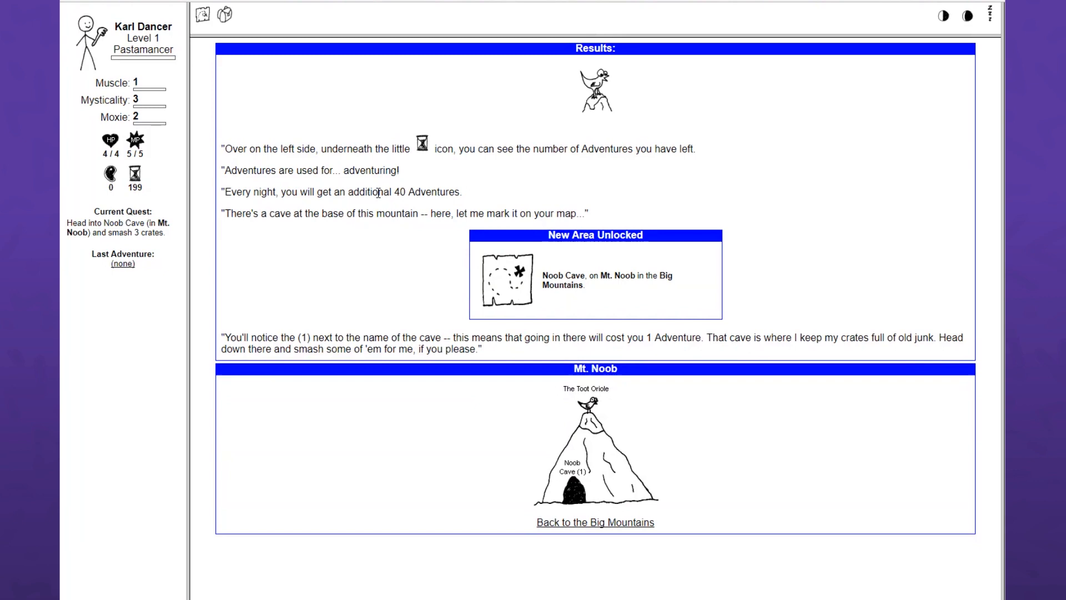
mouse_move(460, 176)
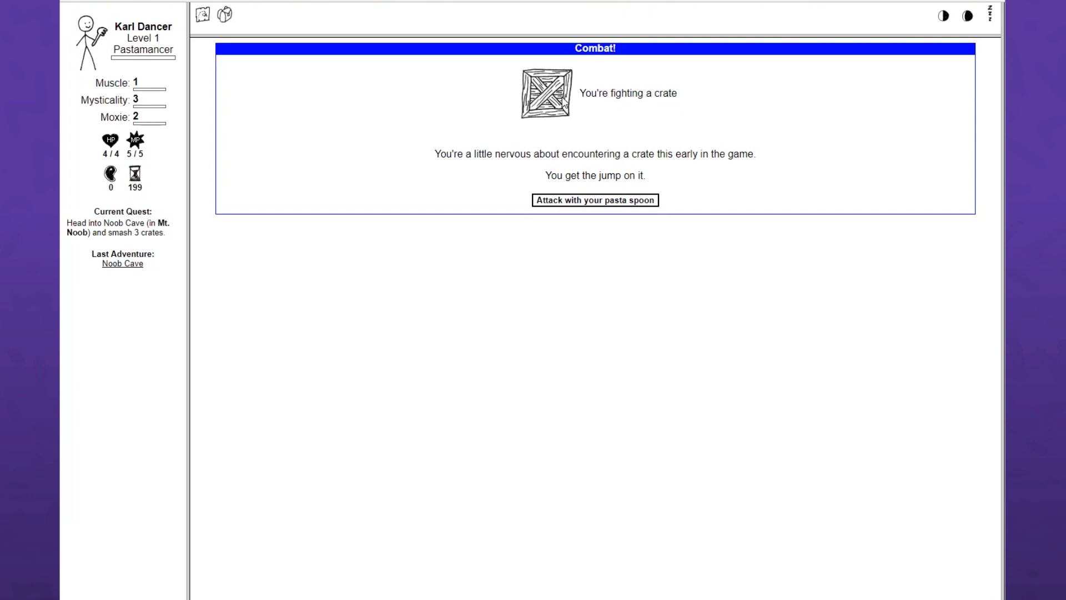
- Smash the crate with the pasta spoon and dismiss the popsicle stick popup
left_click(594, 199)
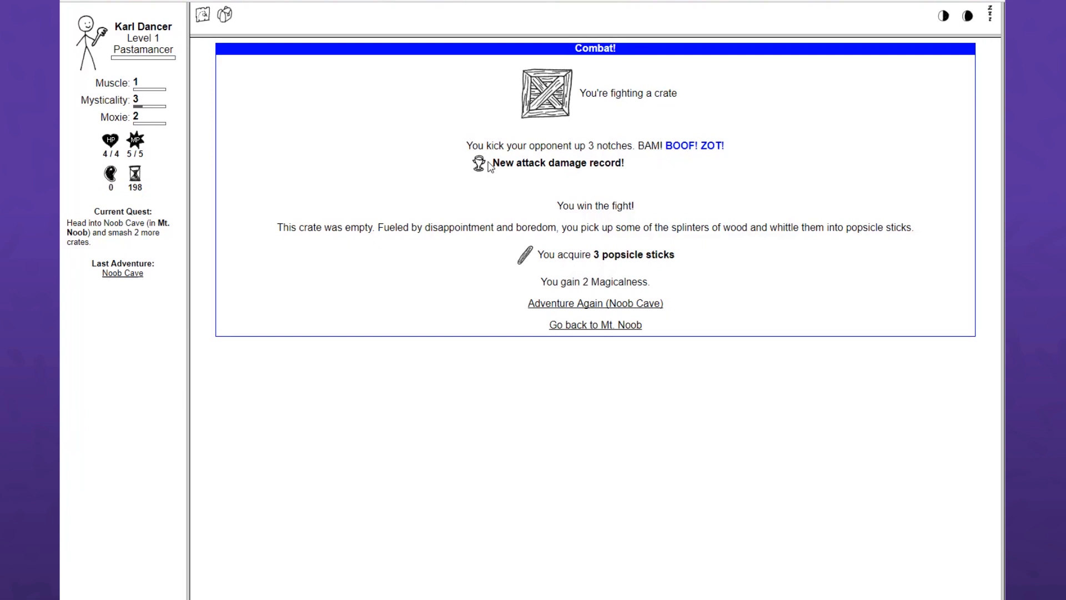
mouse_move(448, 214)
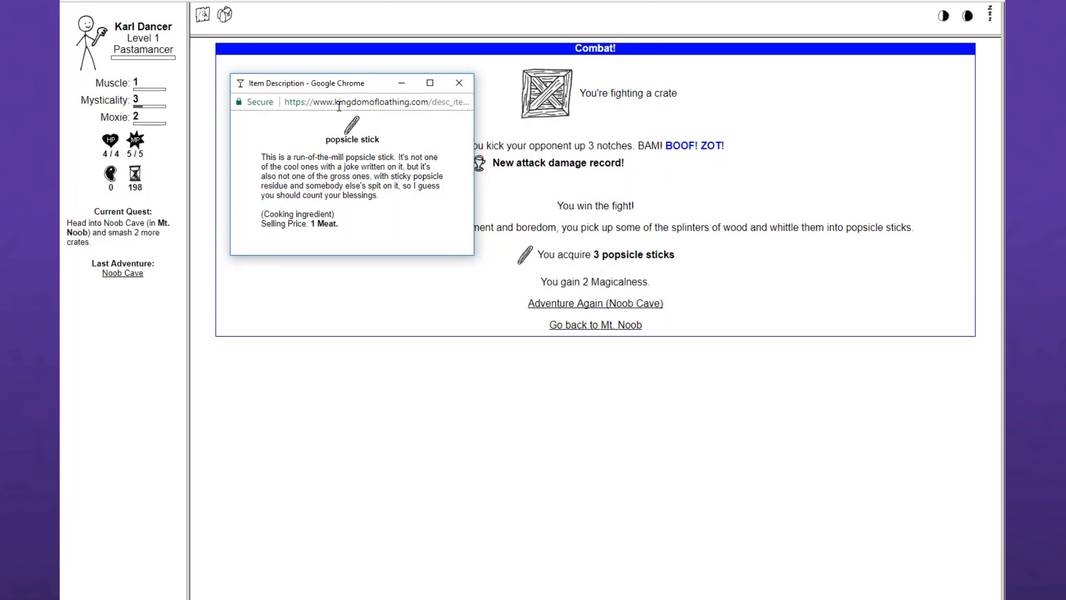
left_click(458, 82)
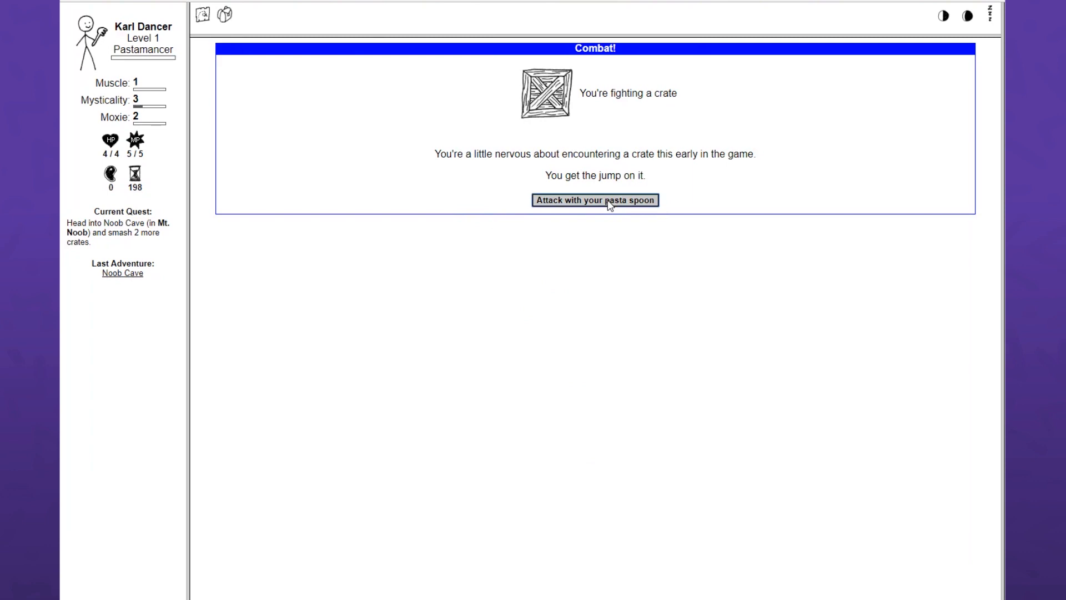
- Smash the second crate with the pasta spoon, then seek the final crate in Noob Cave
left_click(594, 200)
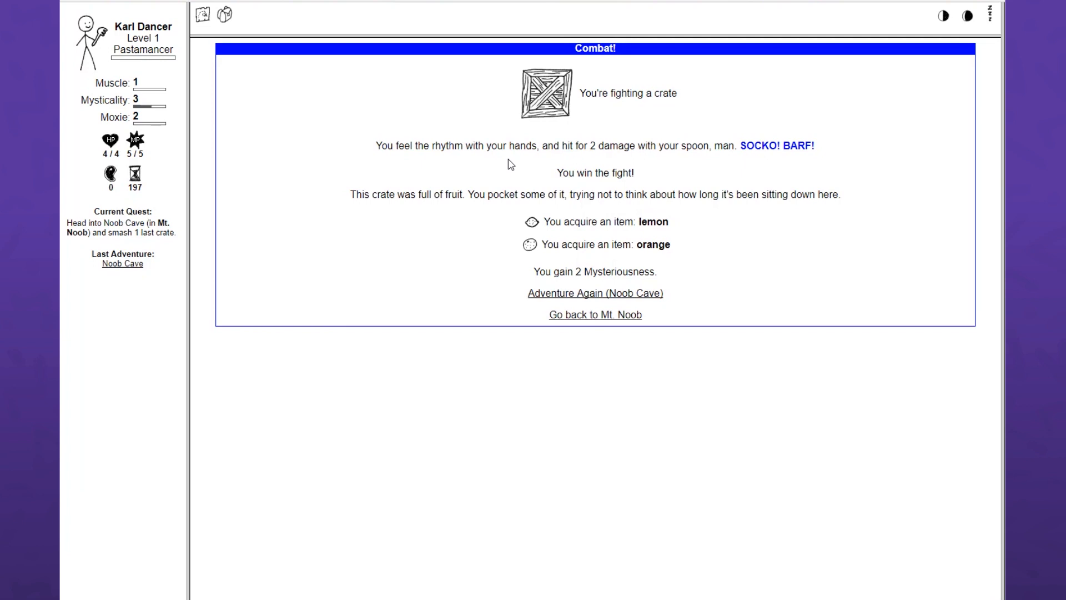
left_click(531, 221)
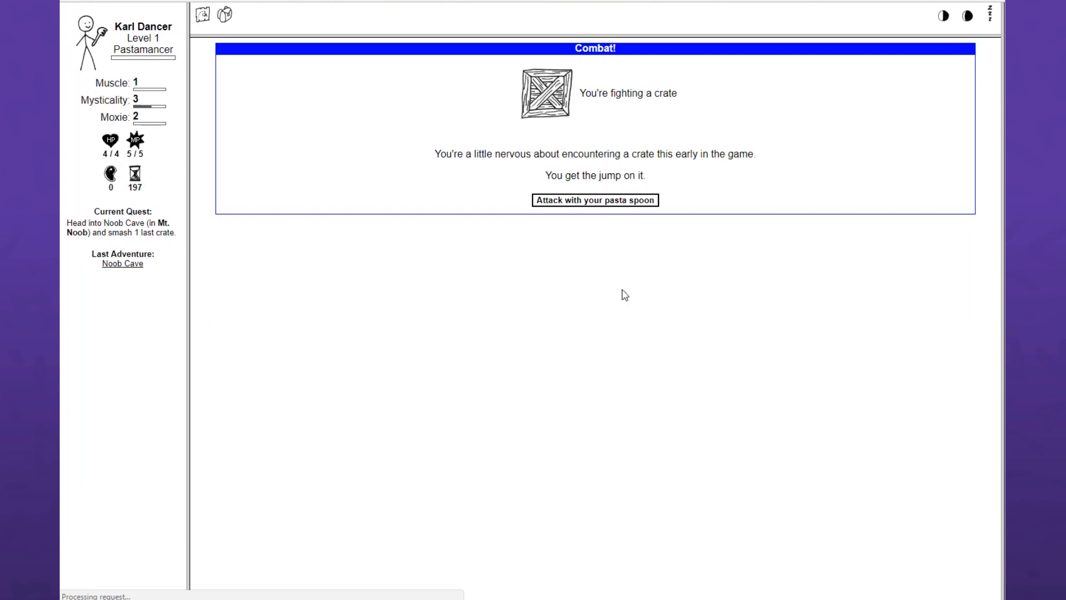
- Defeat the last crate, inspect the bottle of vodka, and return to the Mt. Noob map
left_click(594, 200)
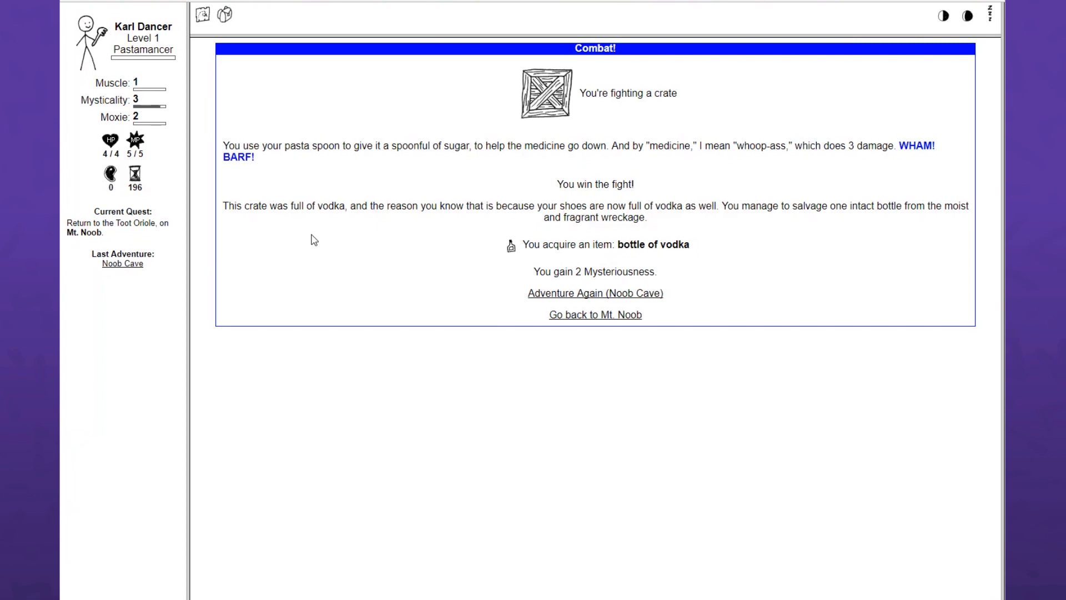
mouse_move(381, 236)
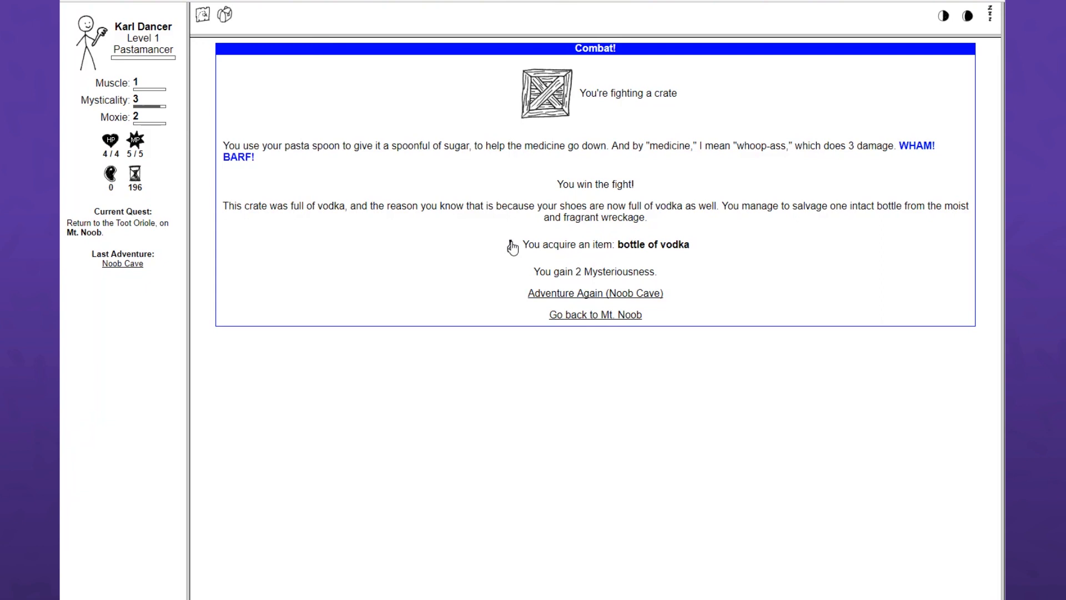
left_click(651, 245)
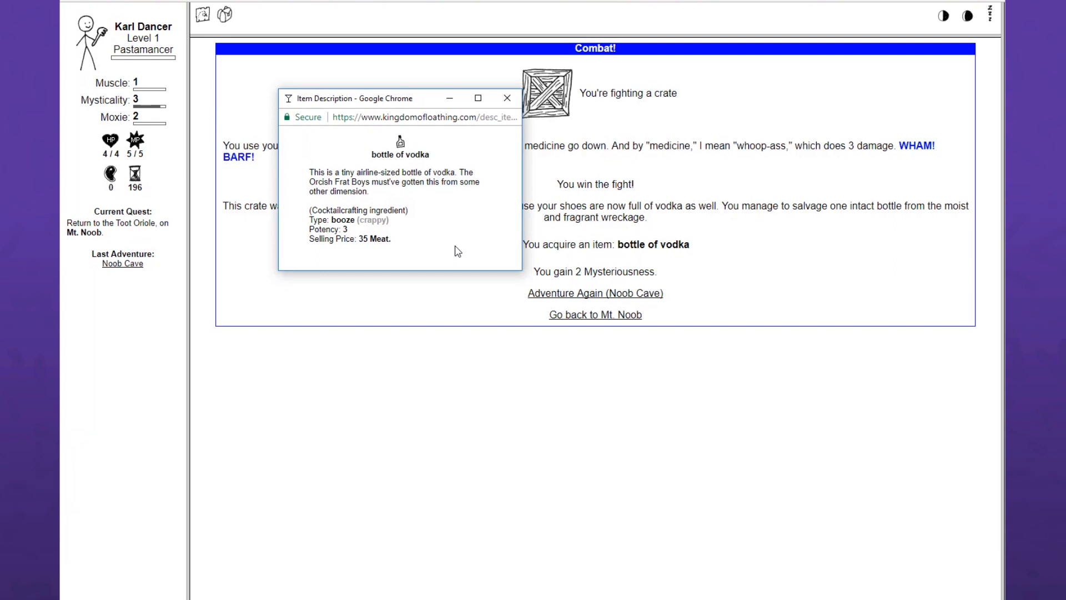
left_click(505, 98)
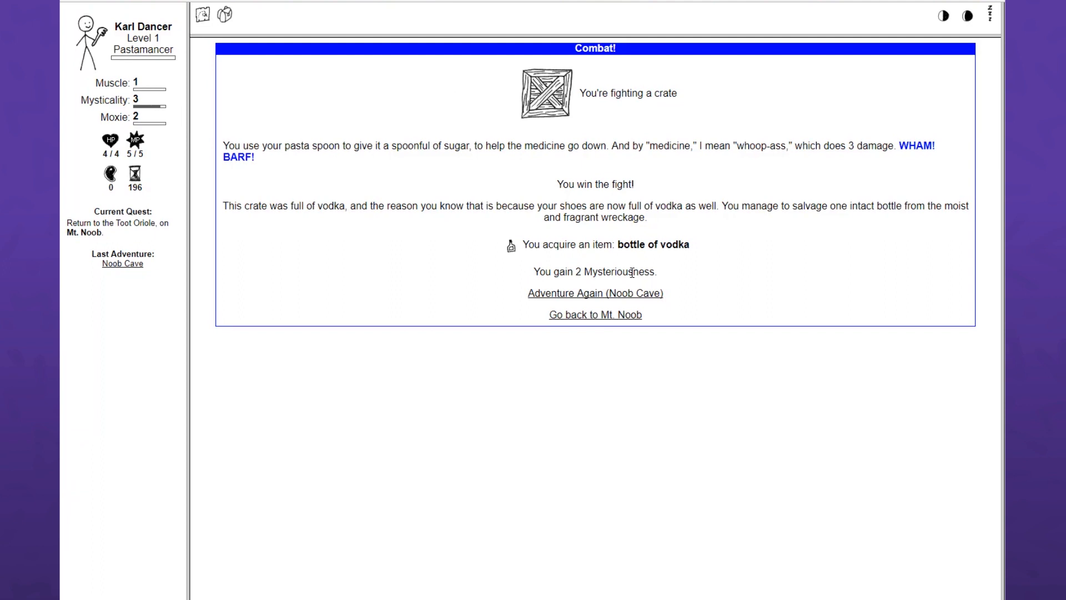
left_click(594, 293)
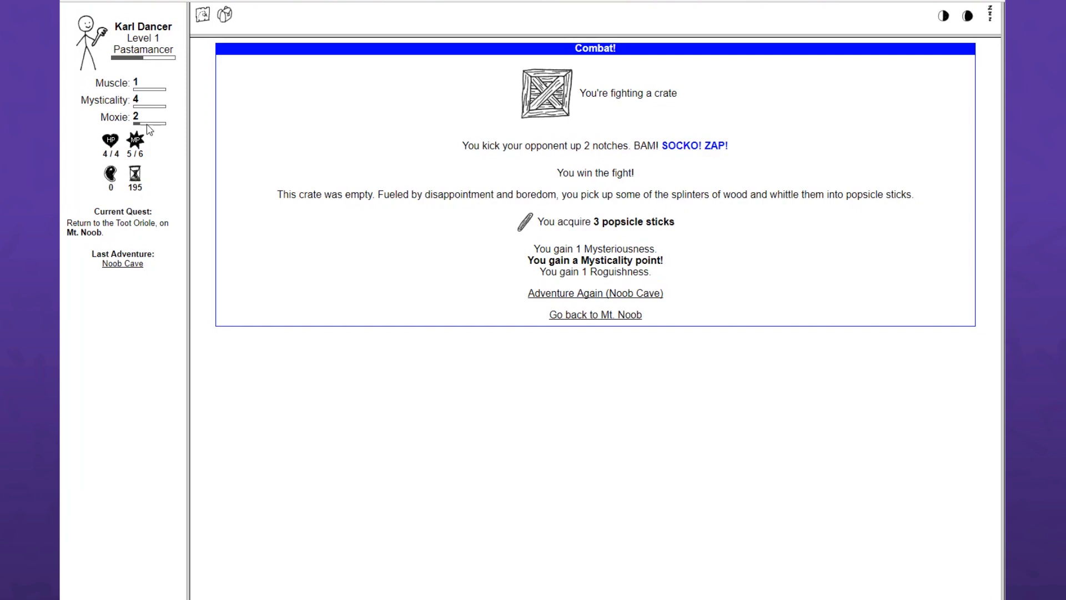
left_click_drag(553, 259, 658, 260)
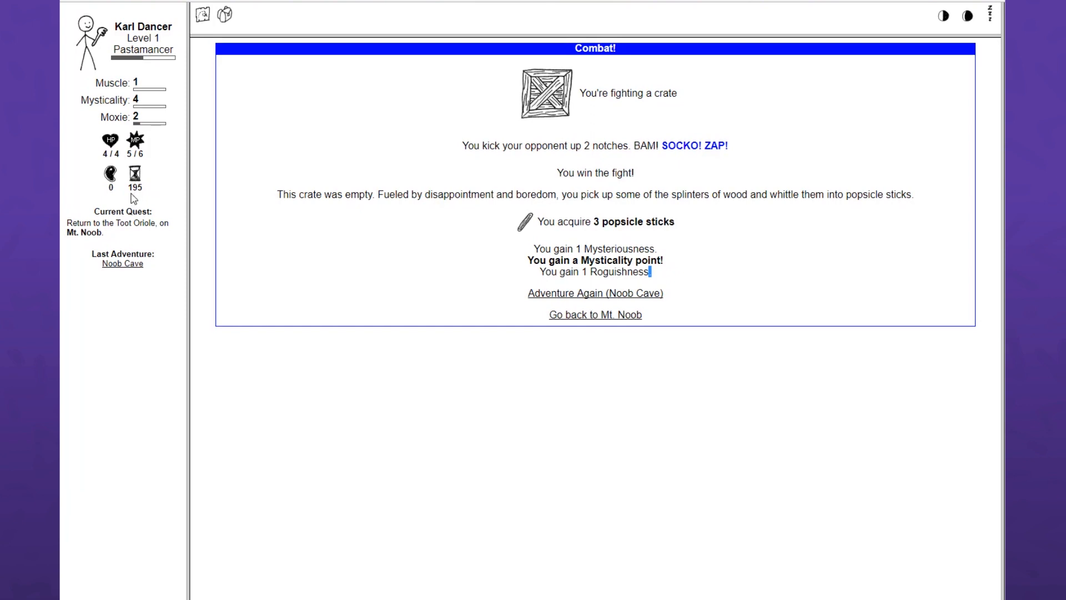
left_click(594, 314)
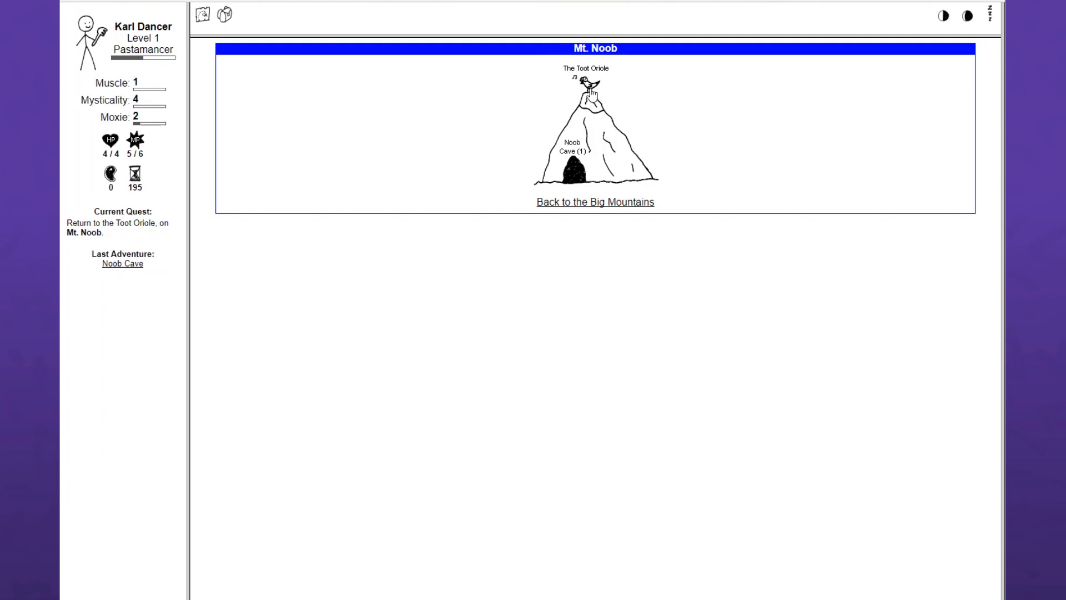
- Talk to the Toot Oriole about skills, then view the character's Skills page
left_click(584, 81)
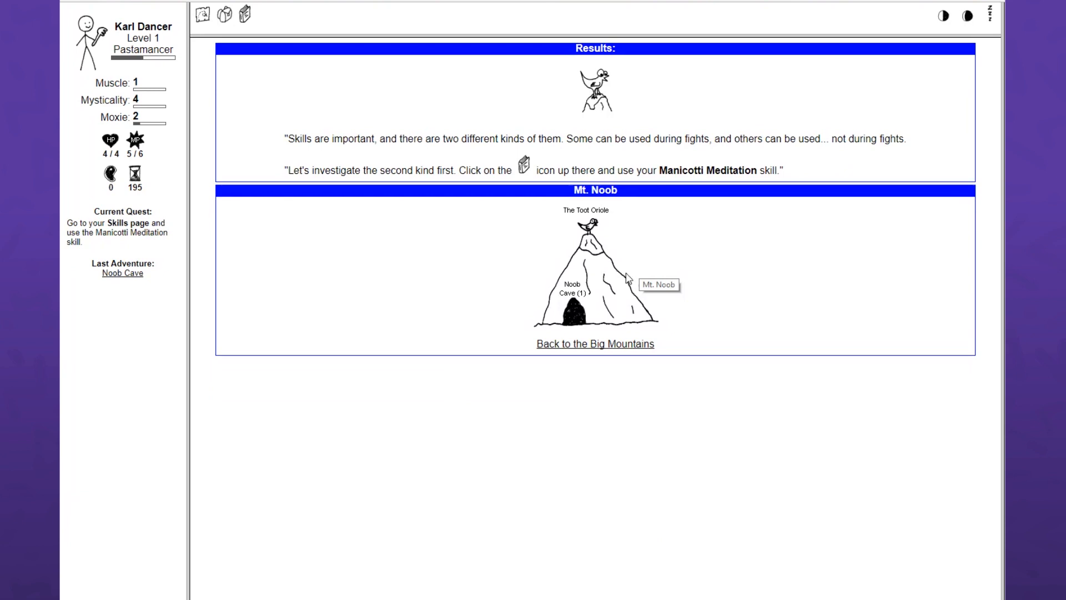
mouse_move(433, 242)
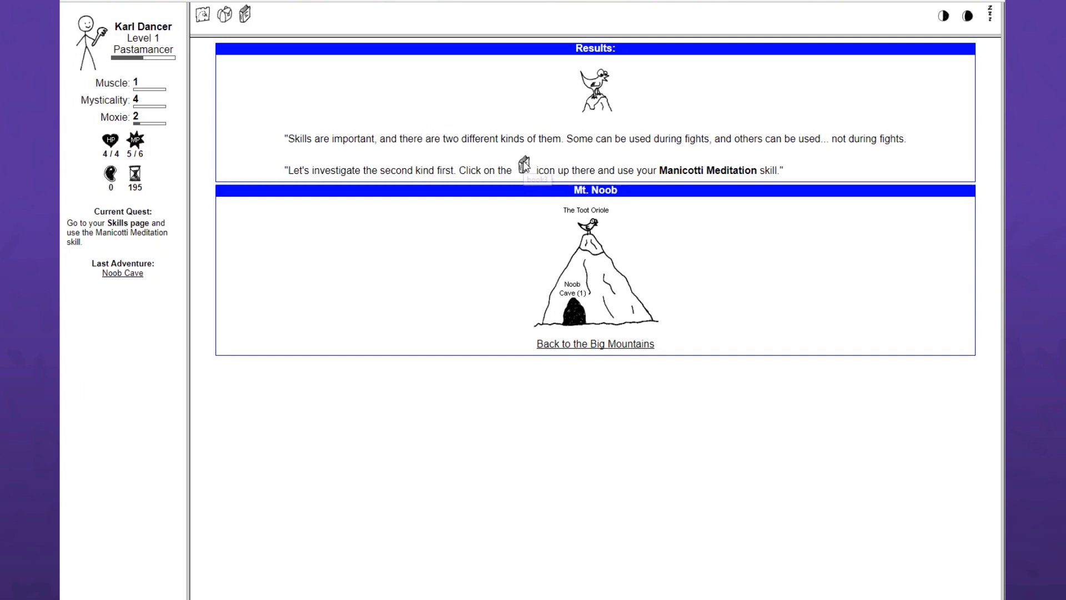
left_click(238, 15)
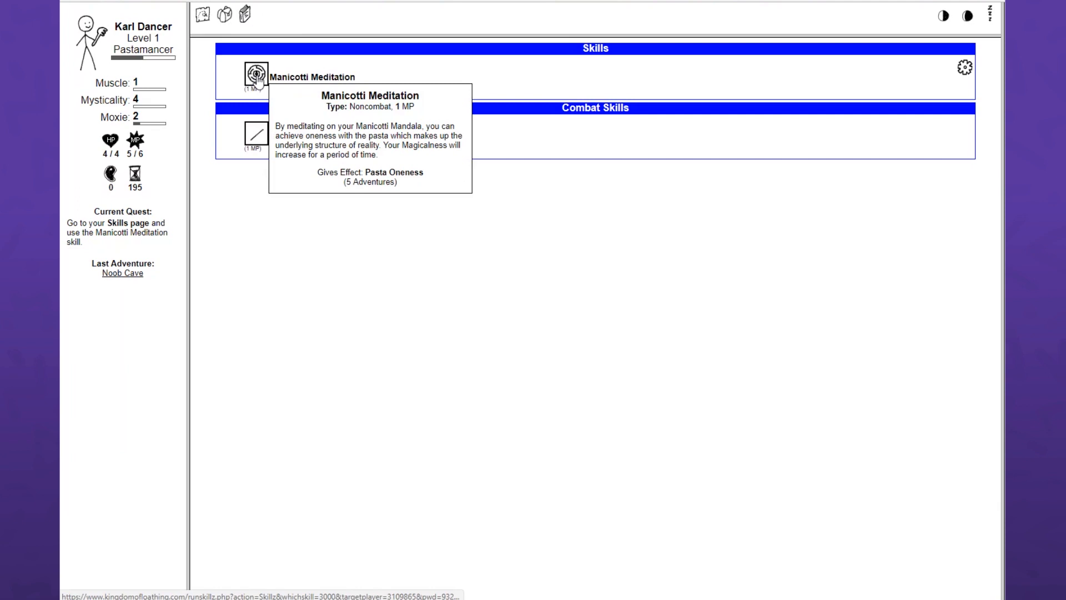
- Cast Manicotti Meditation for Pasta Oneness and Mysticality 6, then close the effect popup
left_click(255, 75)
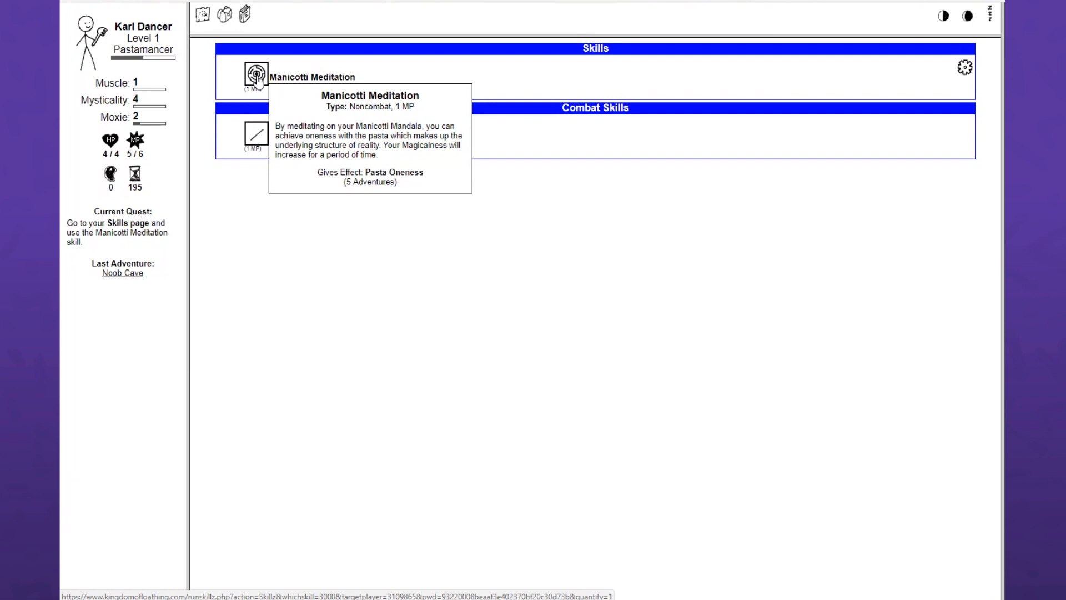
left_click(255, 74)
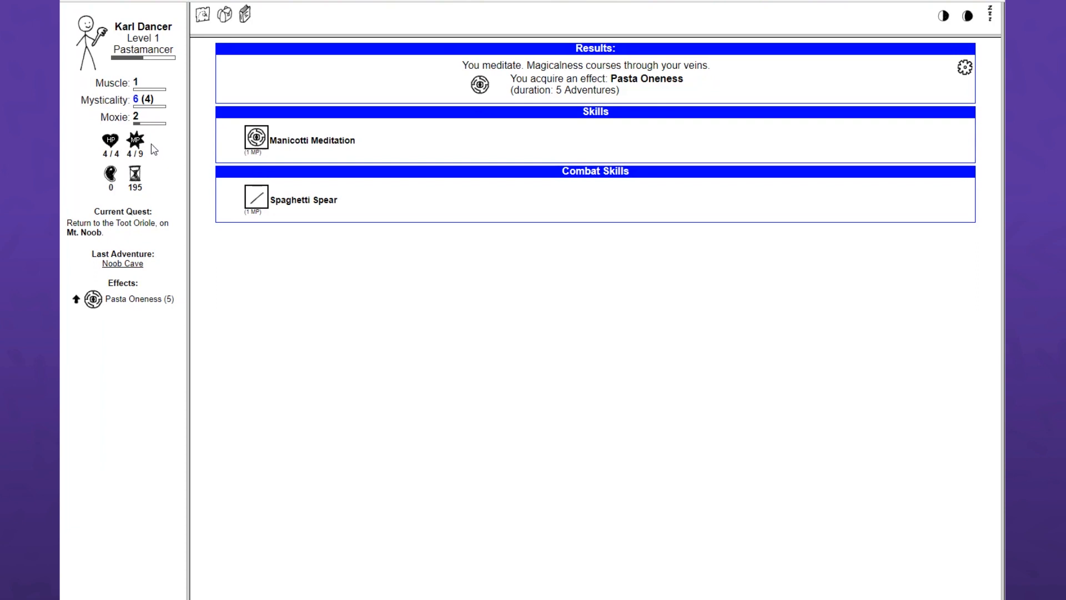
mouse_move(481, 88)
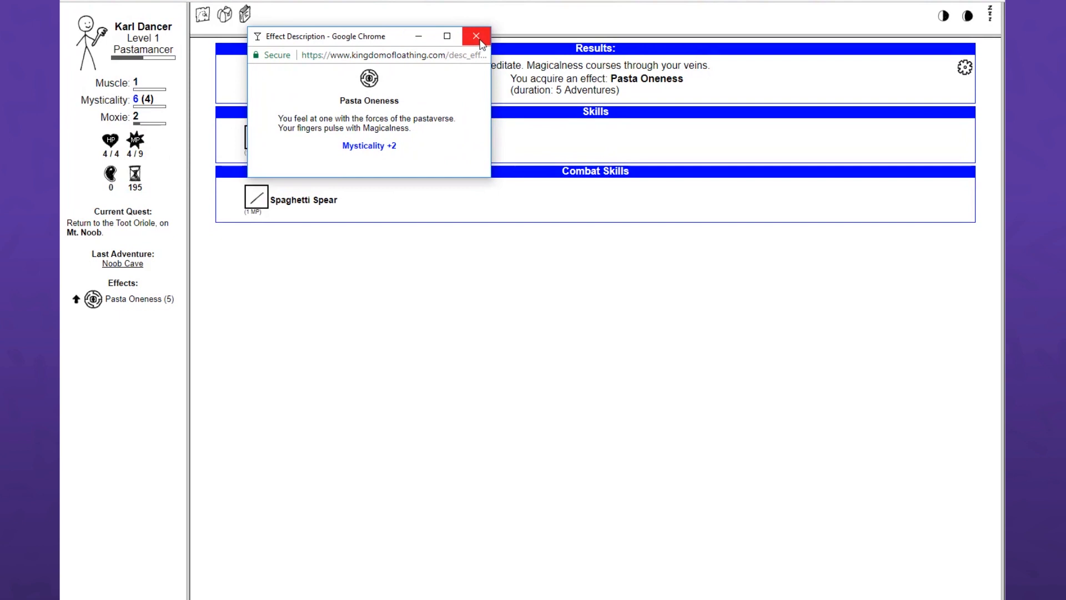
left_click(475, 36)
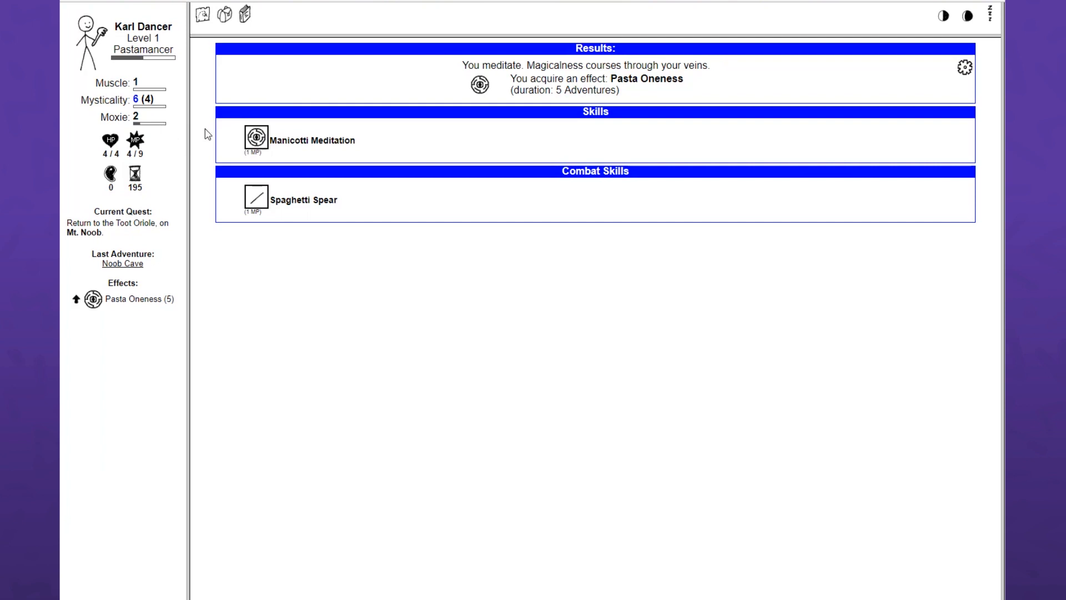
mouse_move(134, 140)
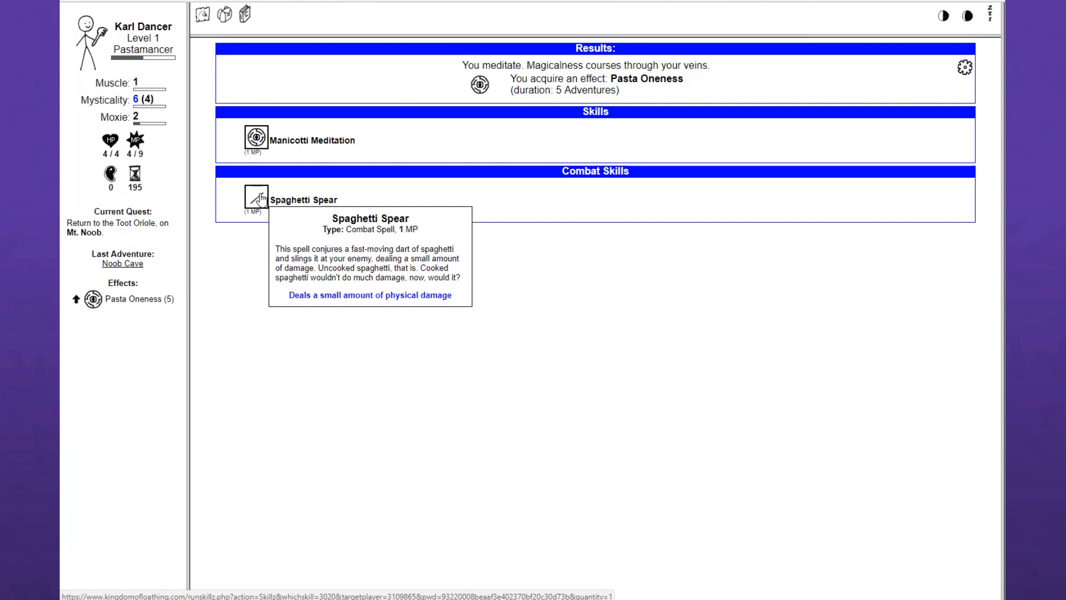
- Report to the Toot Oriole to unlock the Dire Warren and the Spaghetti Spear quest
left_click(252, 195)
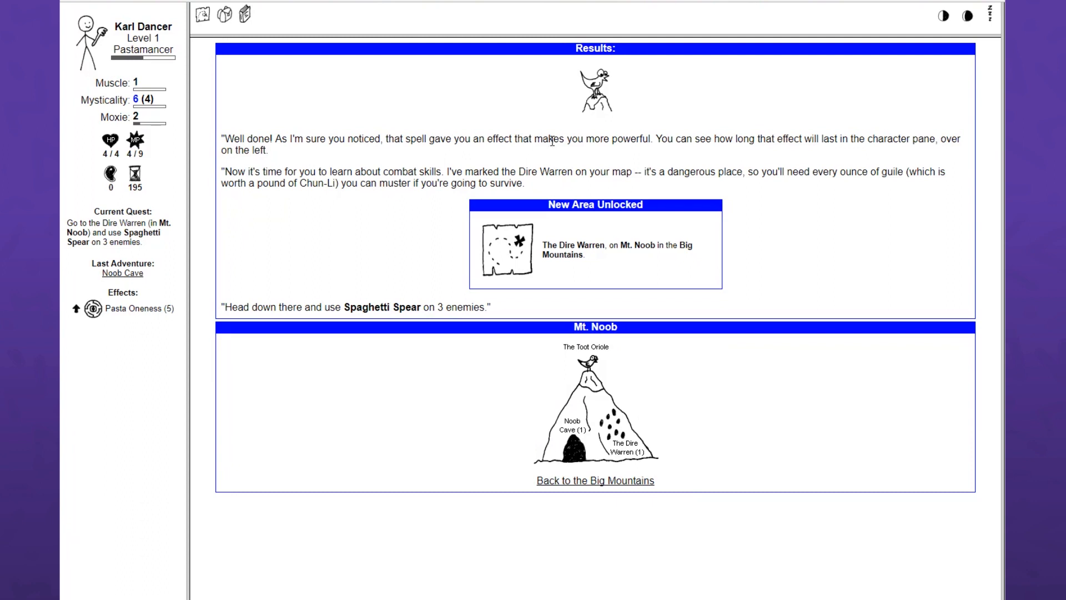
mouse_move(148, 128)
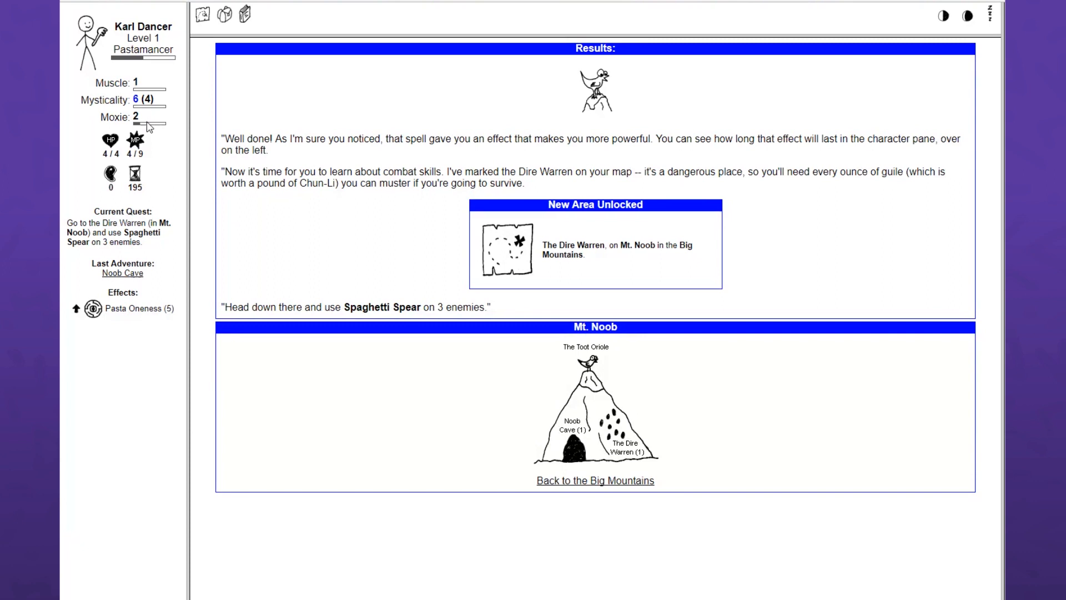
mouse_move(155, 100)
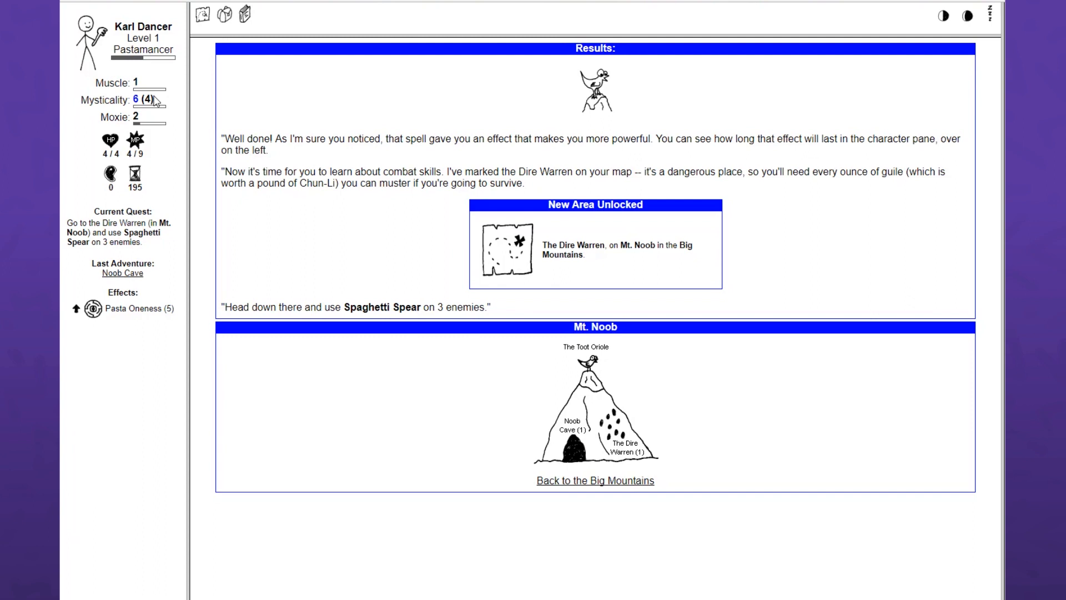
mouse_move(270, 155)
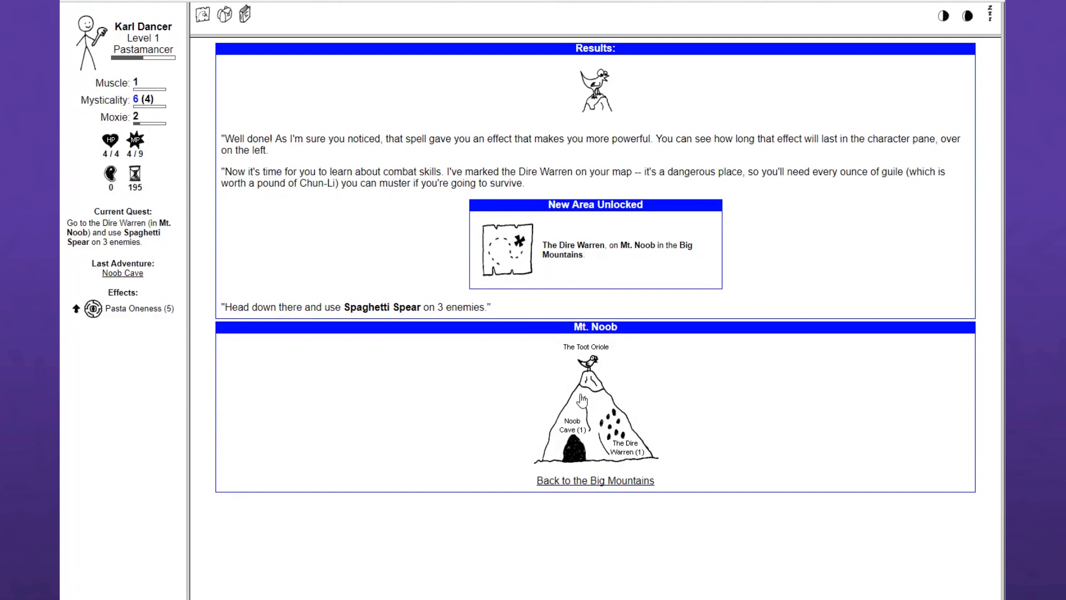
mouse_move(809, 258)
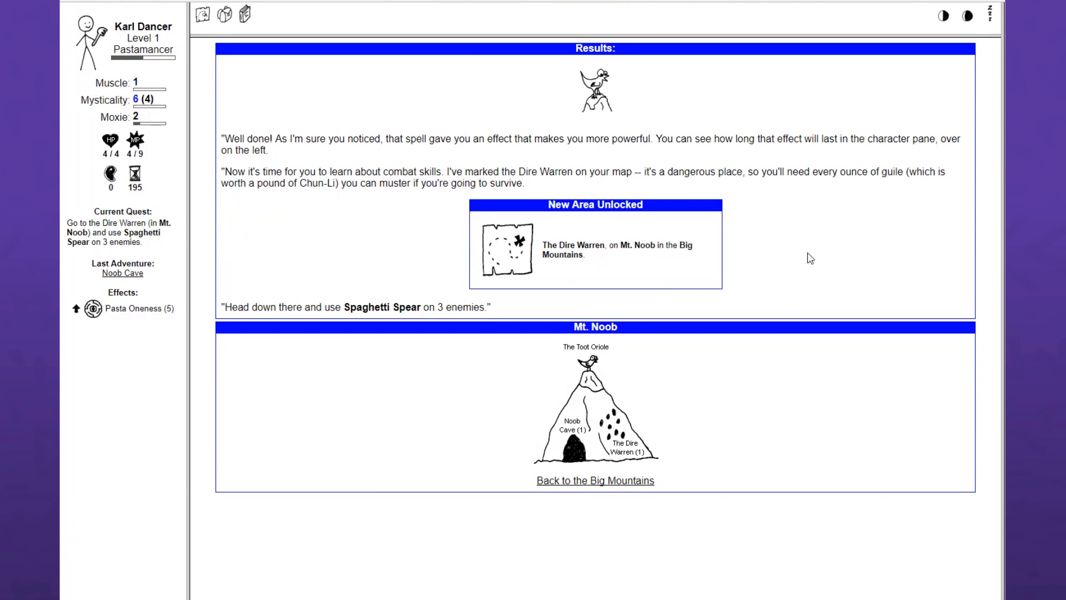
mouse_move(926, 189)
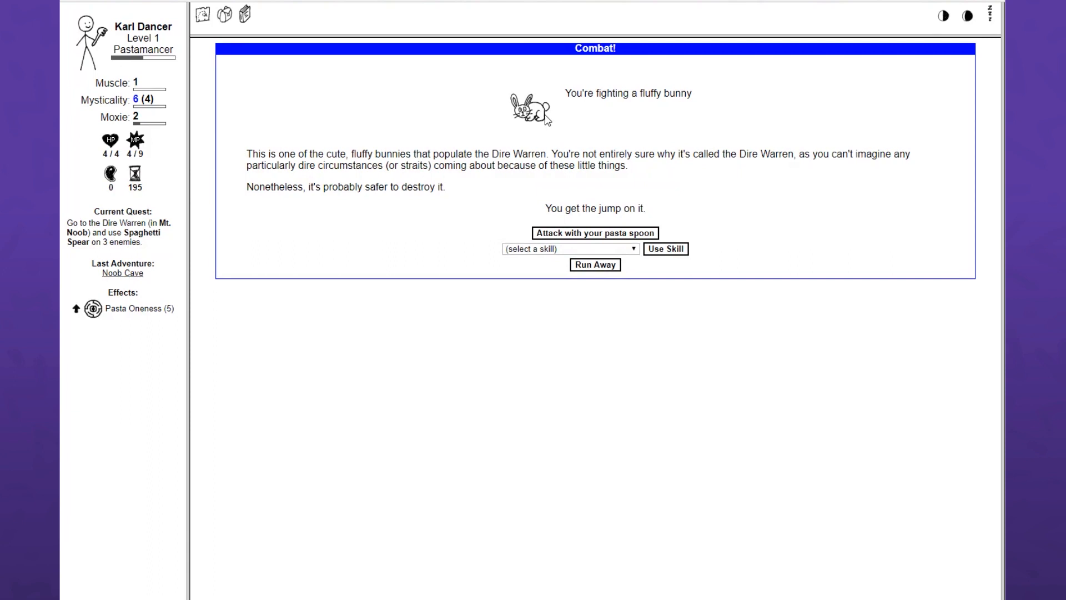
mouse_move(566, 110)
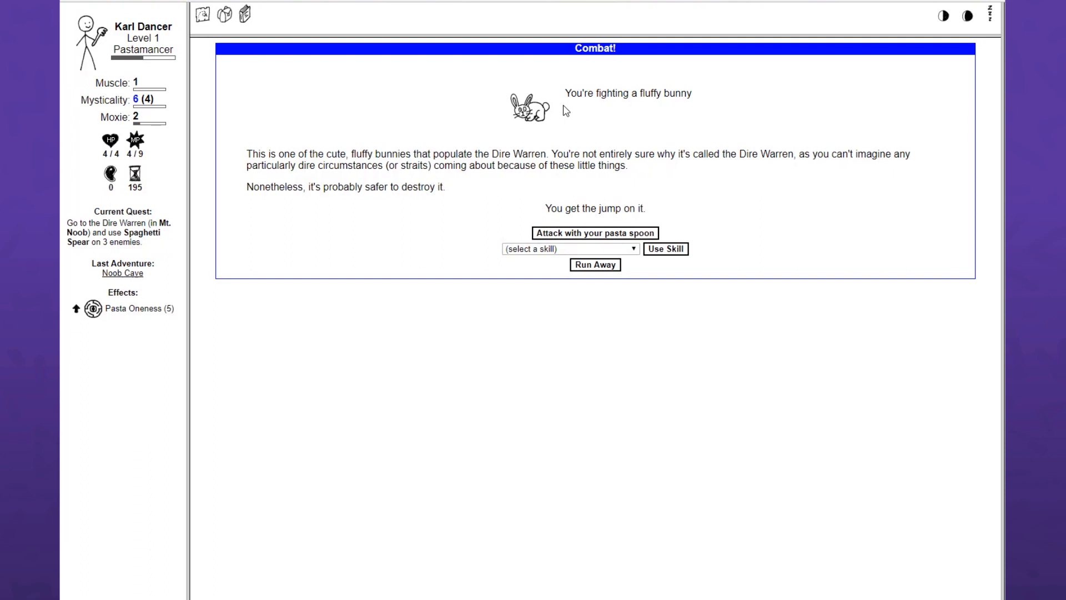
- Spear a fluffy bunny with Spaghetti Spear, close the bunny liver description, and fight again
left_click(567, 249)
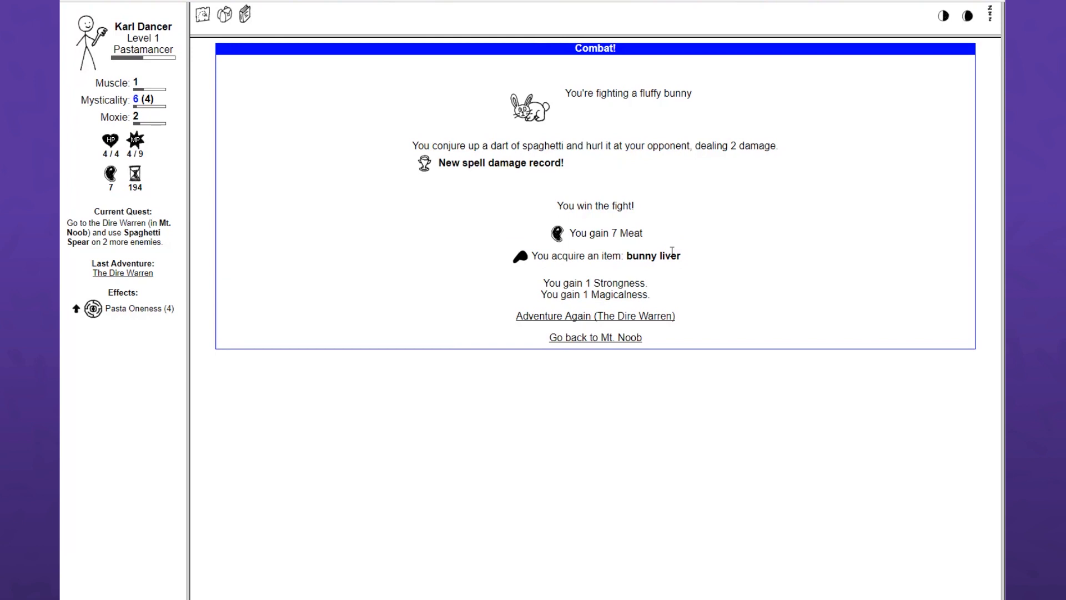
mouse_move(108, 176)
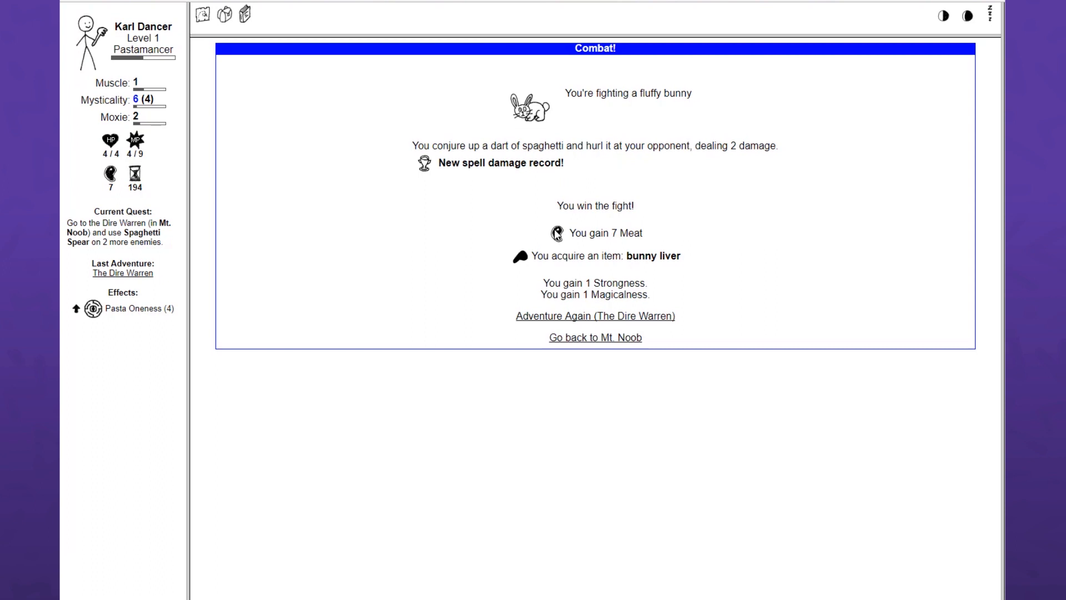
mouse_move(517, 246)
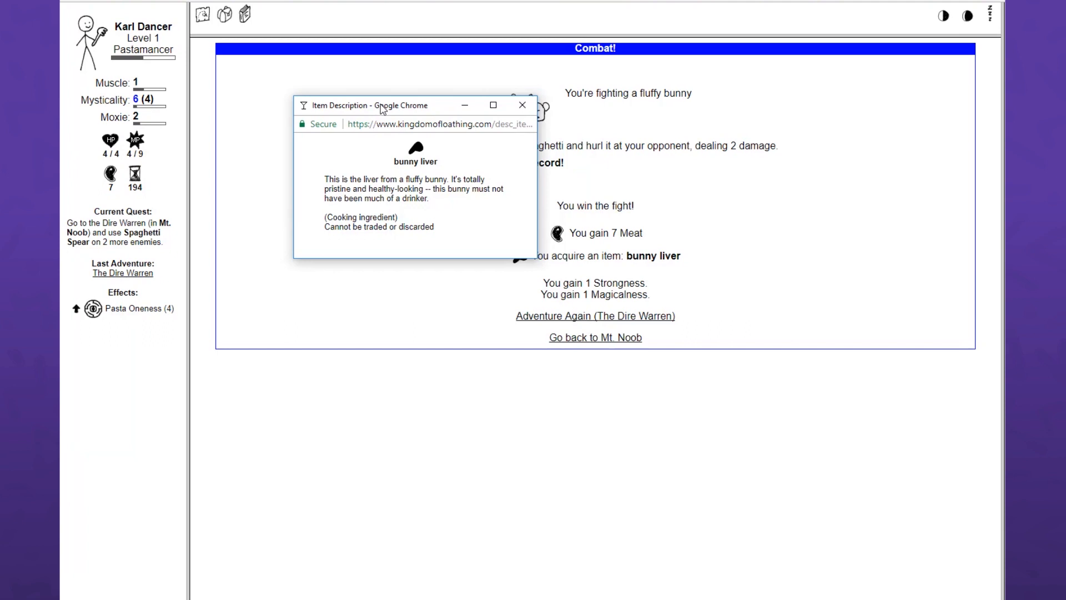
left_click(521, 105)
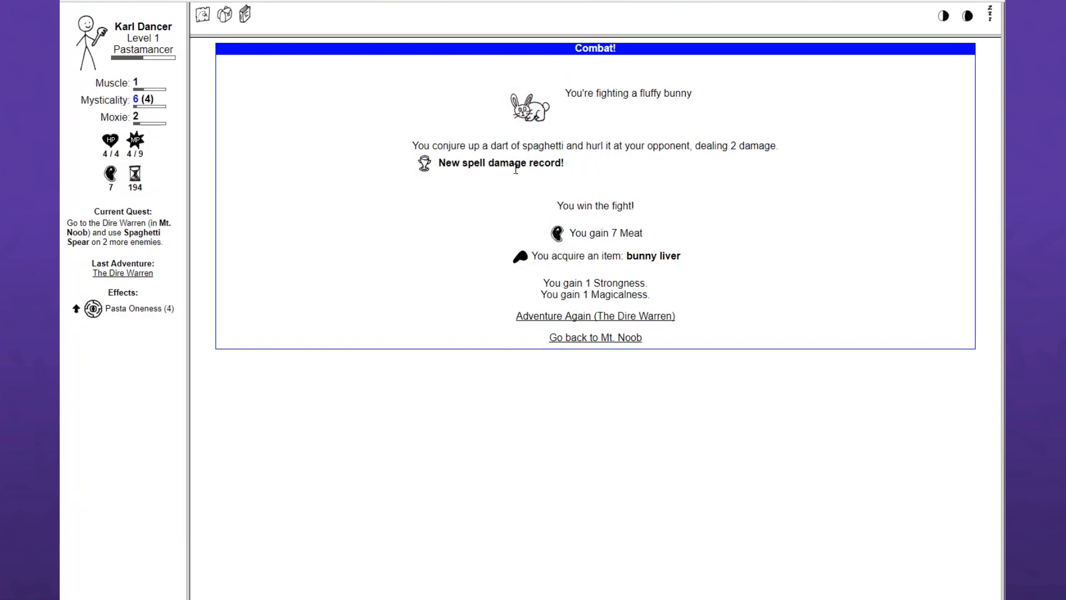
left_click(594, 315)
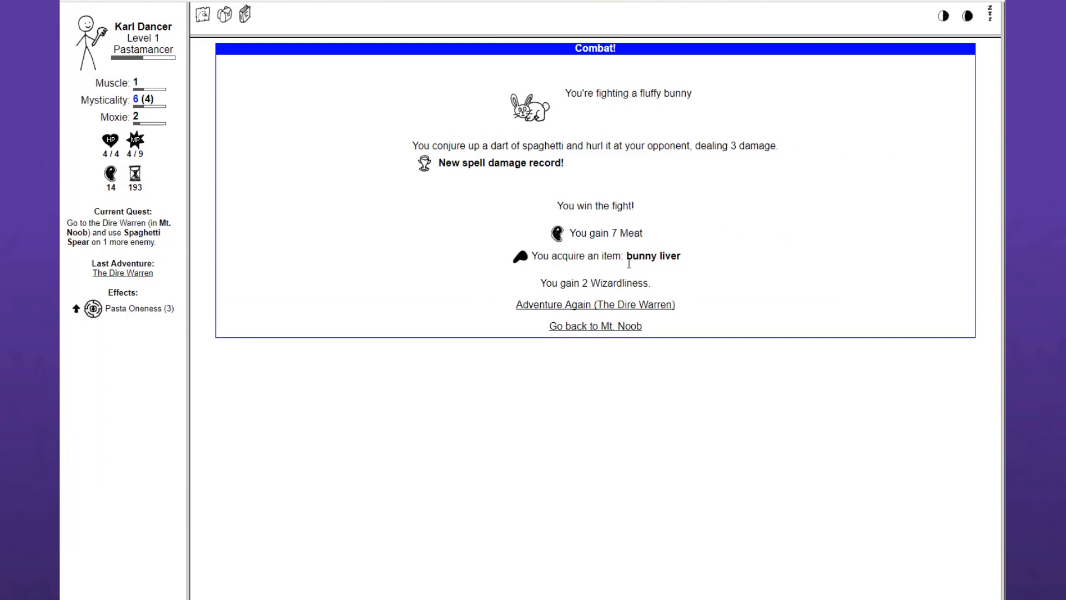
- Defeat the remaining fluffy bunnies with Spaghetti Spear and head back to Mt. Noob
left_click(593, 304)
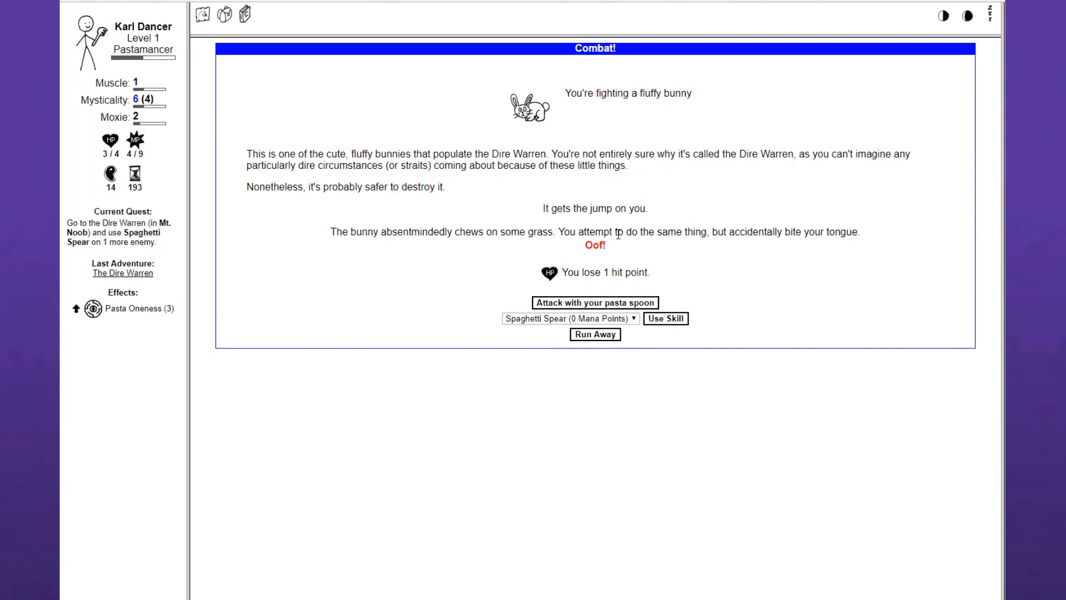
mouse_move(711, 283)
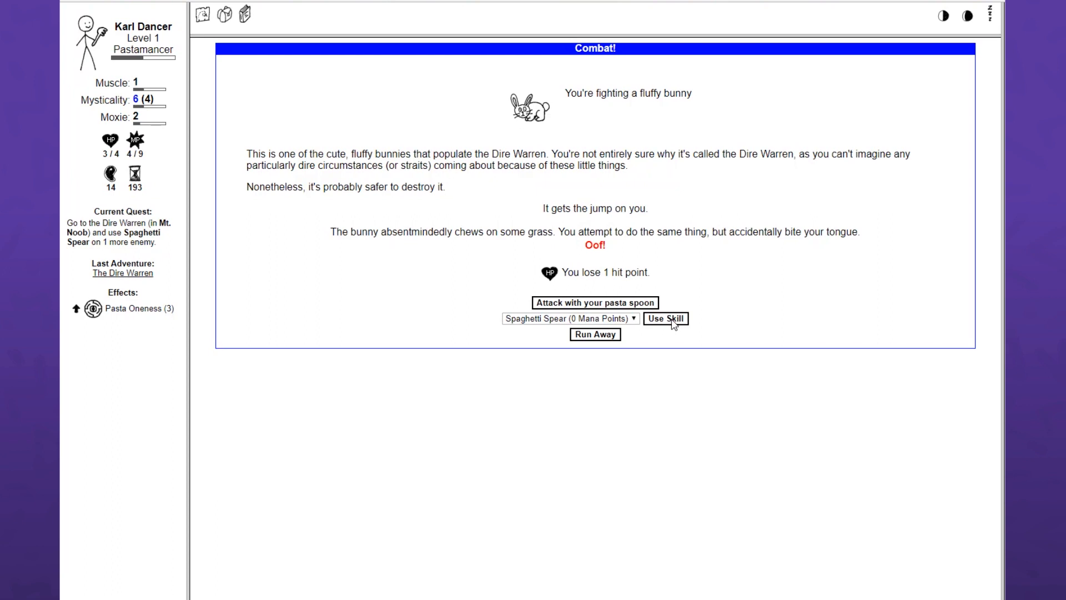
left_click(666, 318)
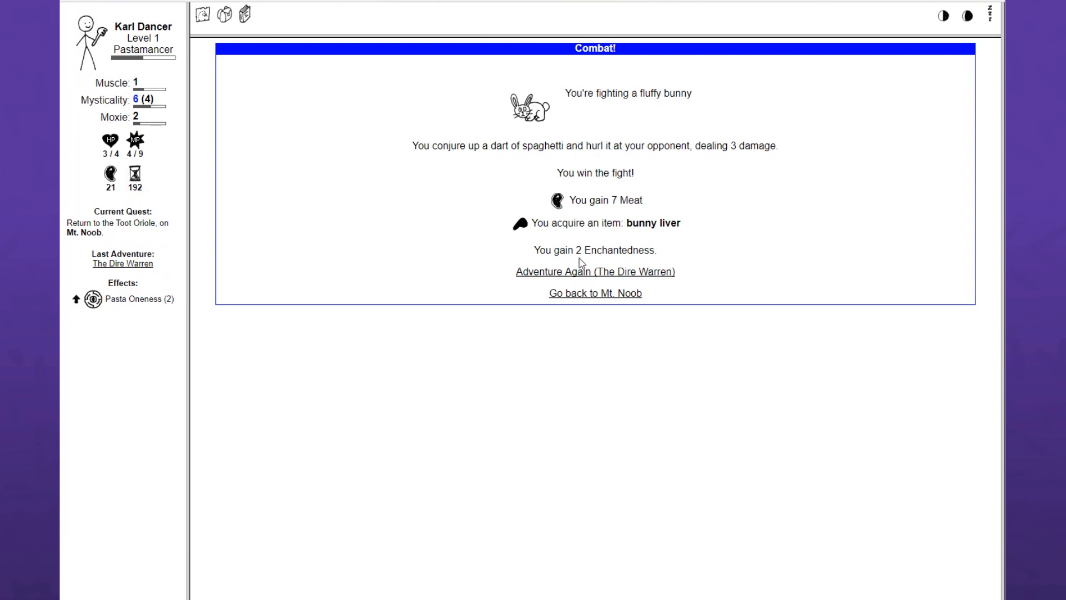
left_click(594, 293)
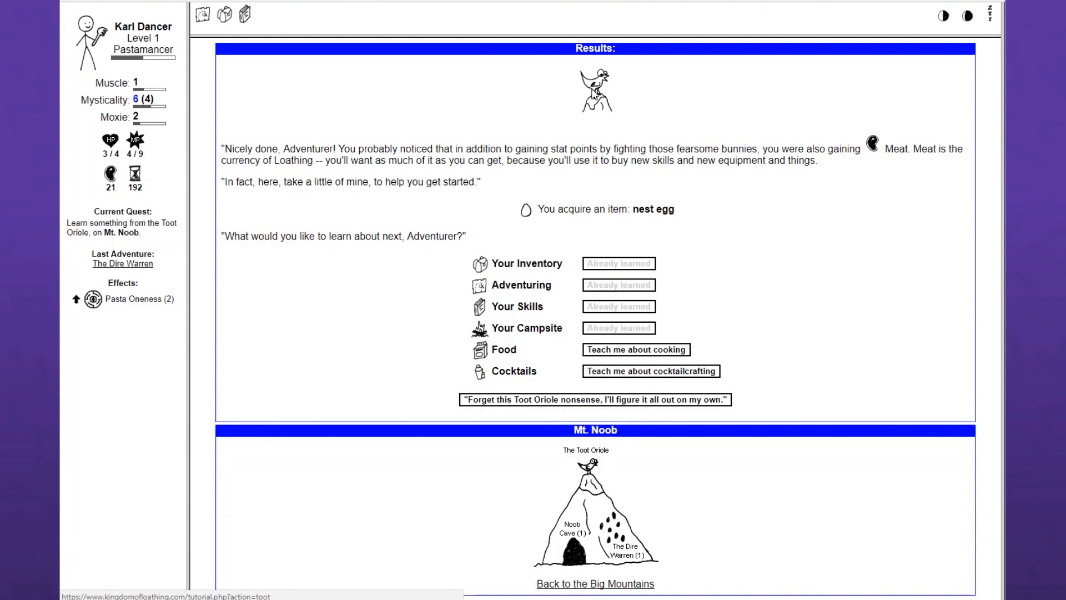
mouse_move(536, 117)
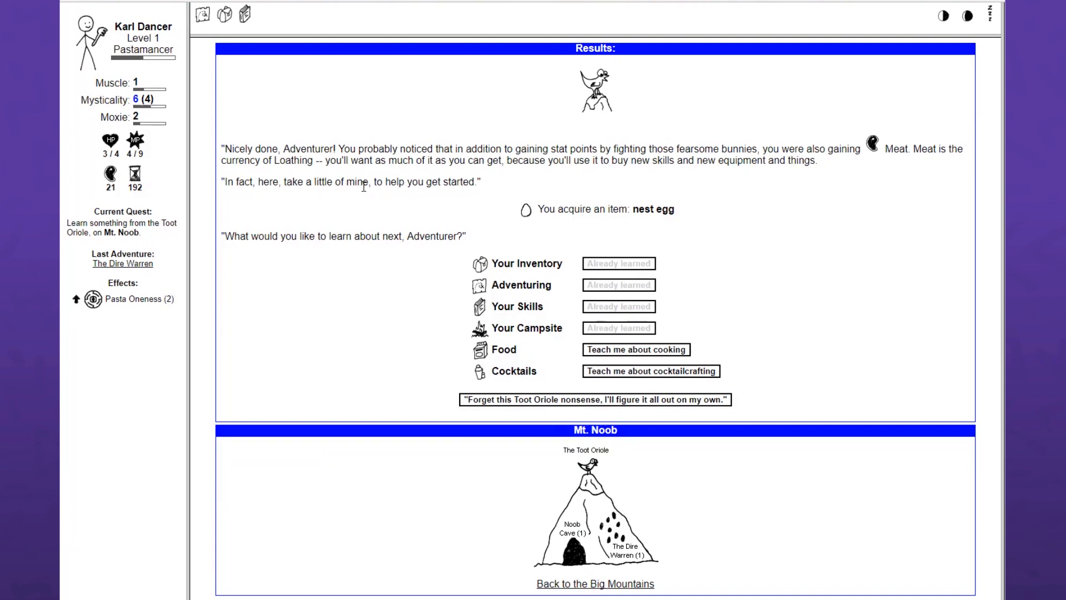
mouse_move(824, 189)
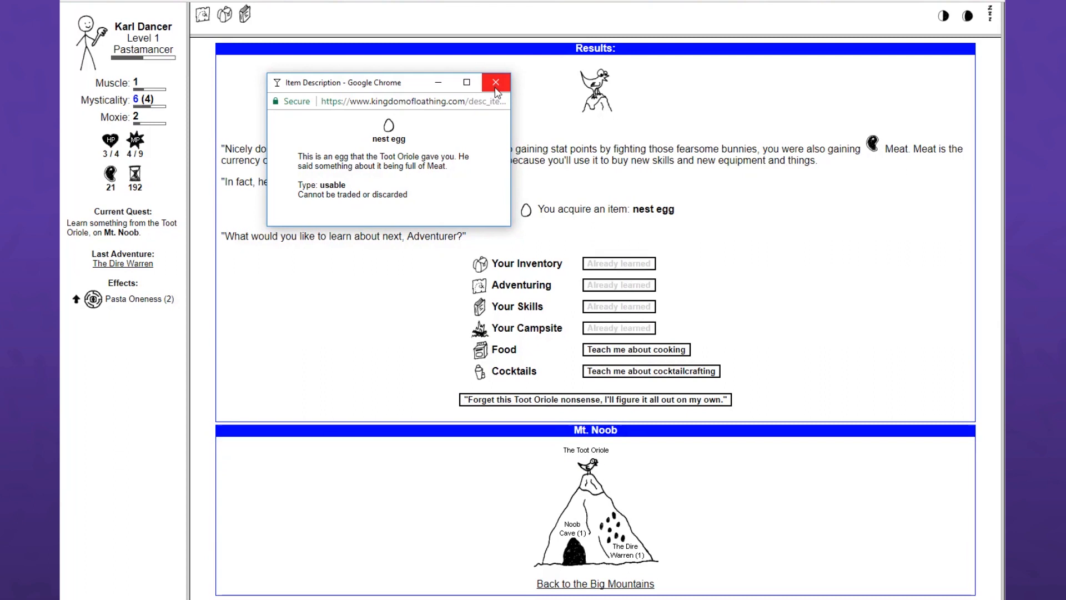
left_click(496, 82)
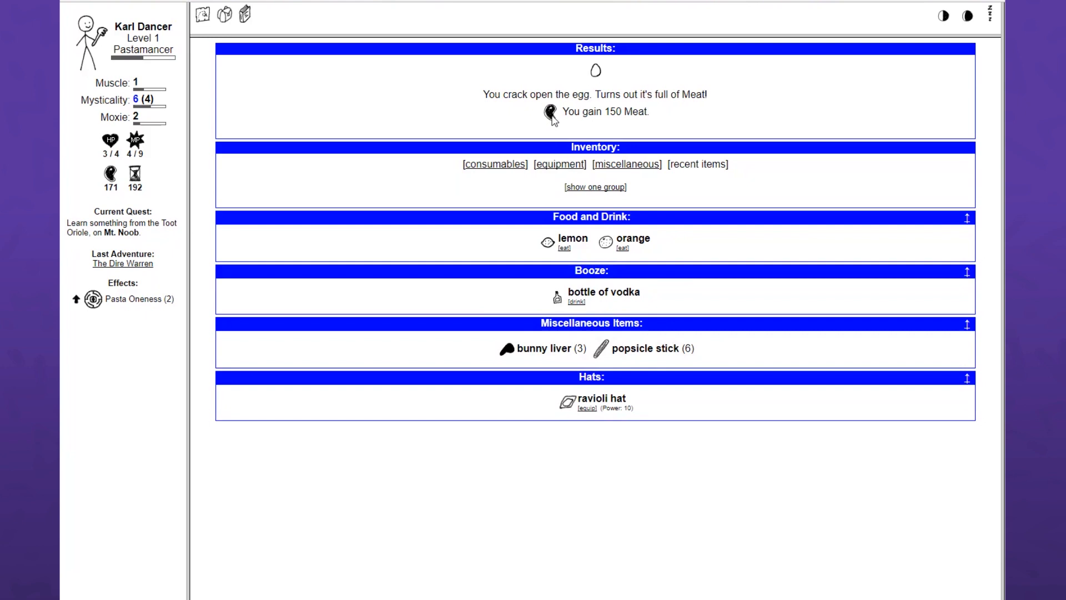
mouse_move(627, 150)
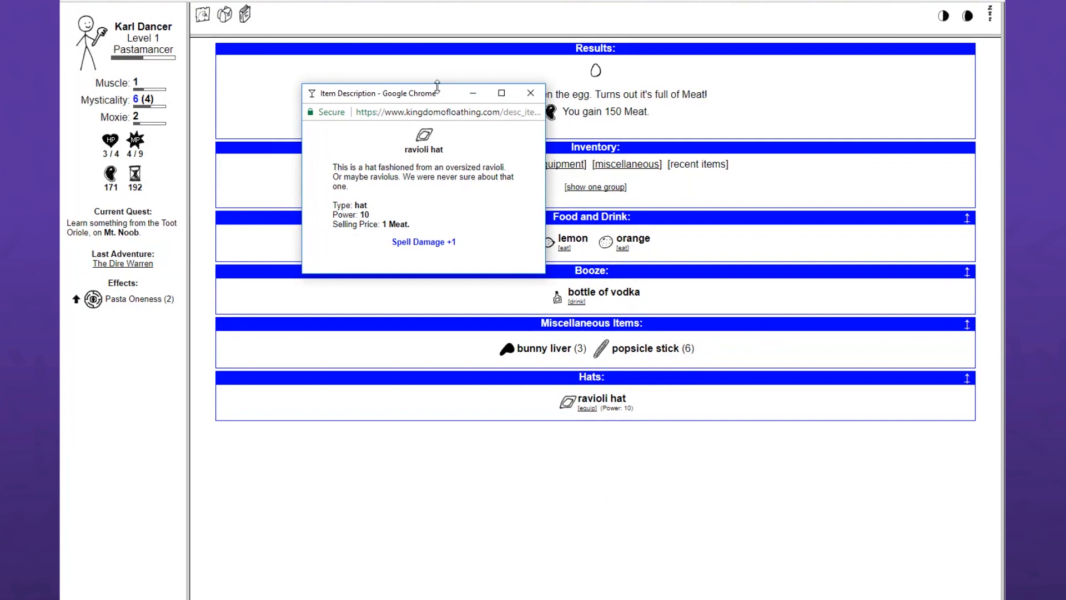
mouse_move(515, 132)
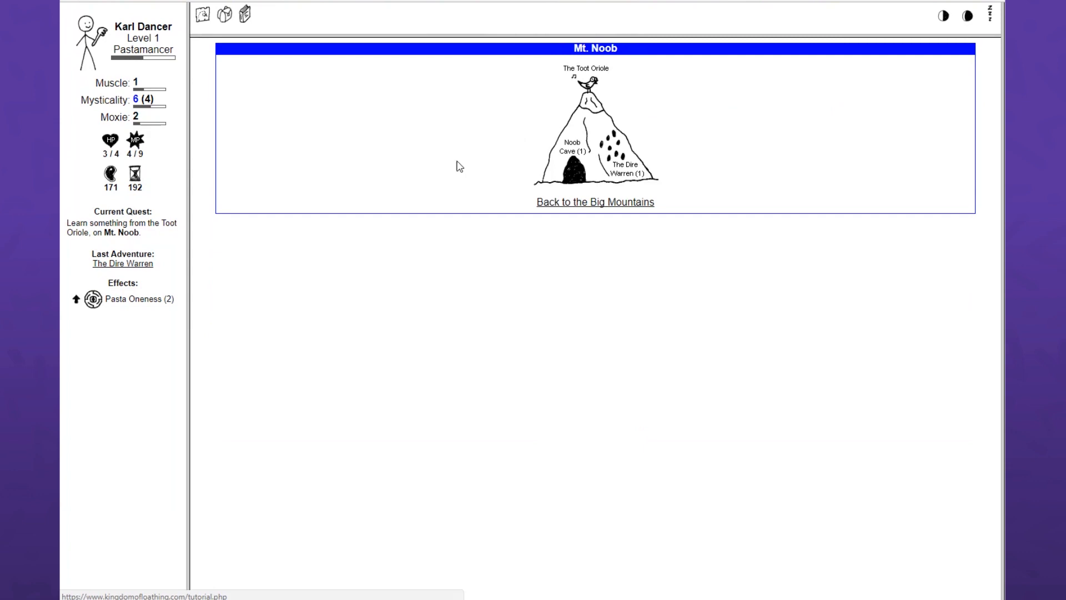
- Ask the Toot Oriole to teach cooking and dismiss the E-Z Cook oven description
left_click(586, 82)
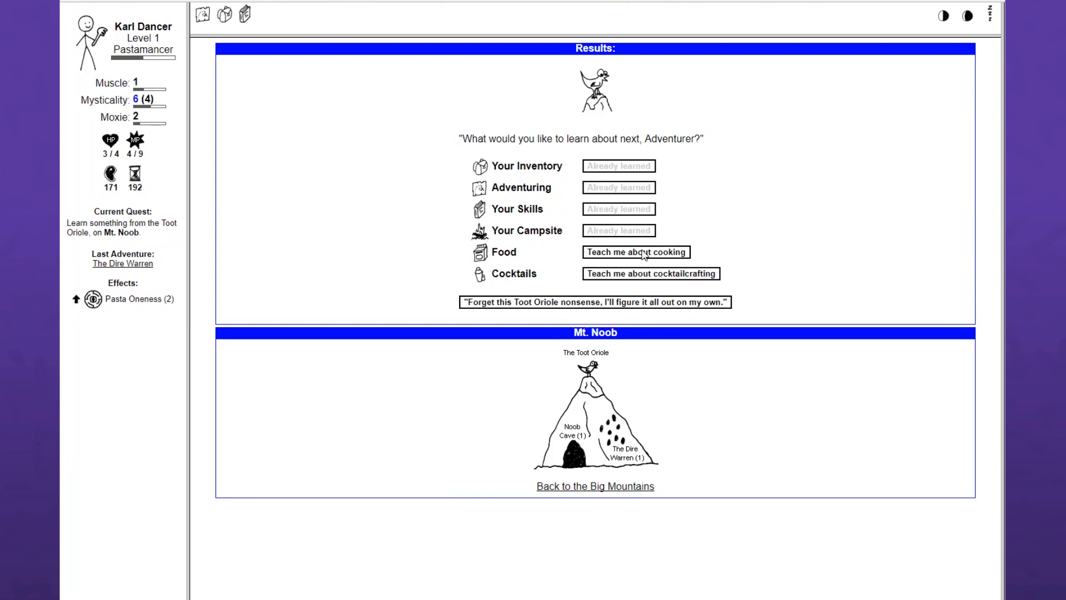
left_click(635, 252)
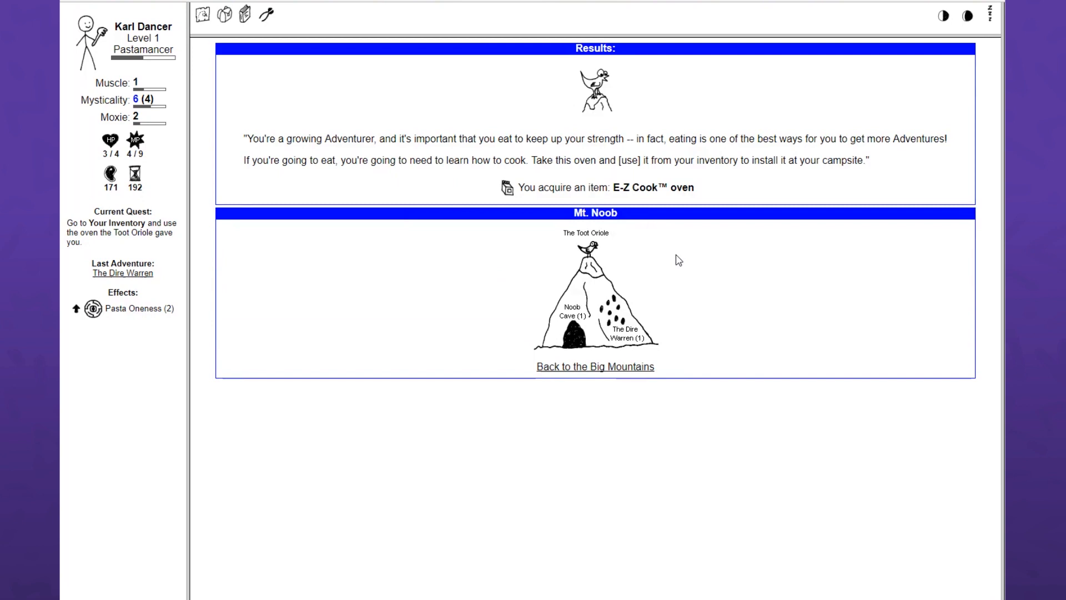
mouse_move(791, 248)
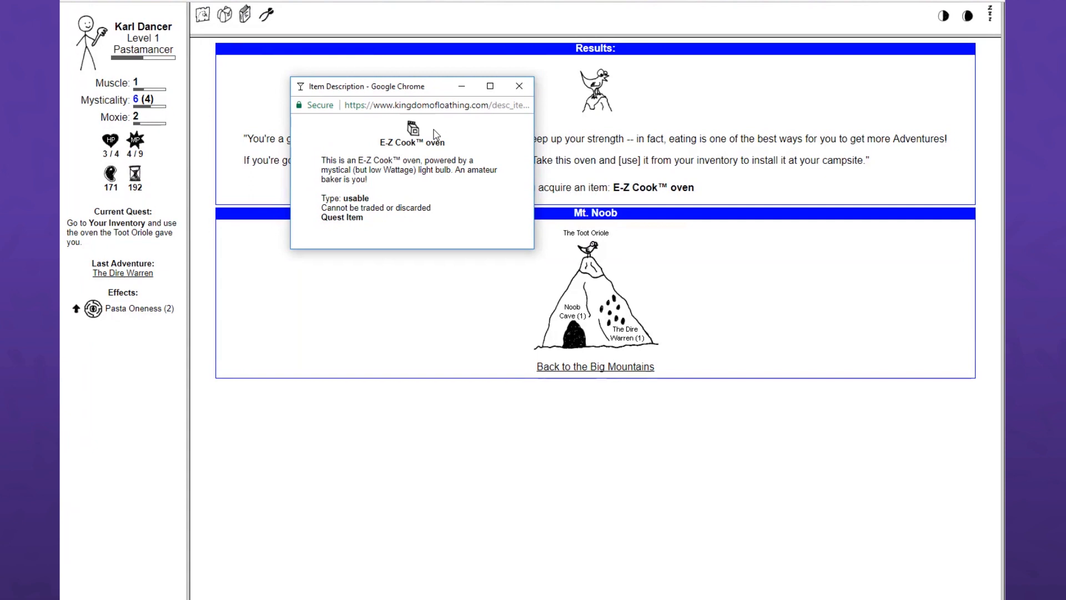
left_click(267, 15)
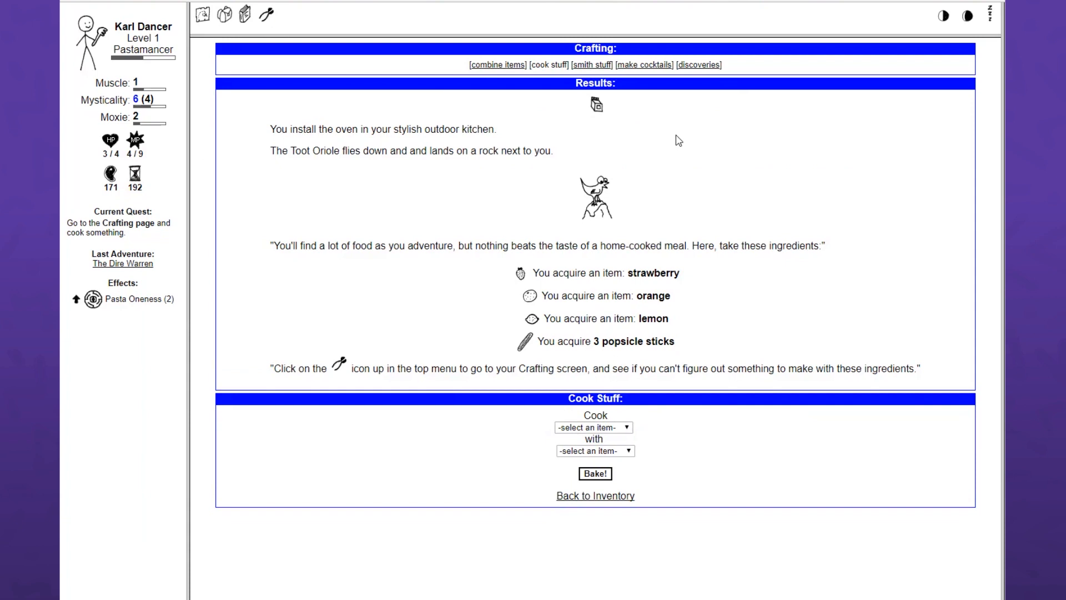
mouse_move(672, 136)
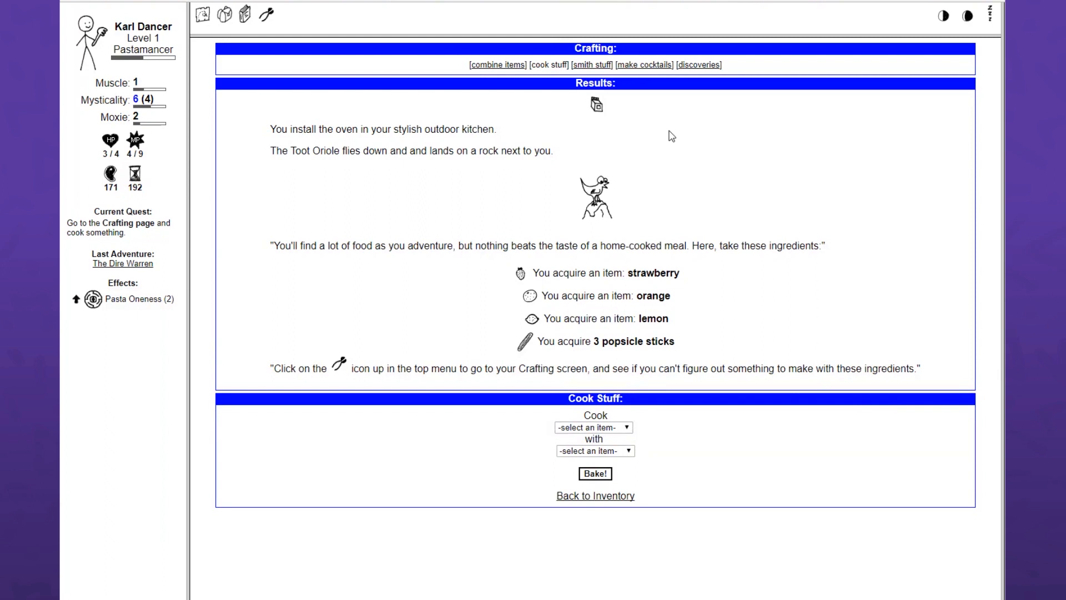
- Read and close the strawberry's item description
left_click(519, 272)
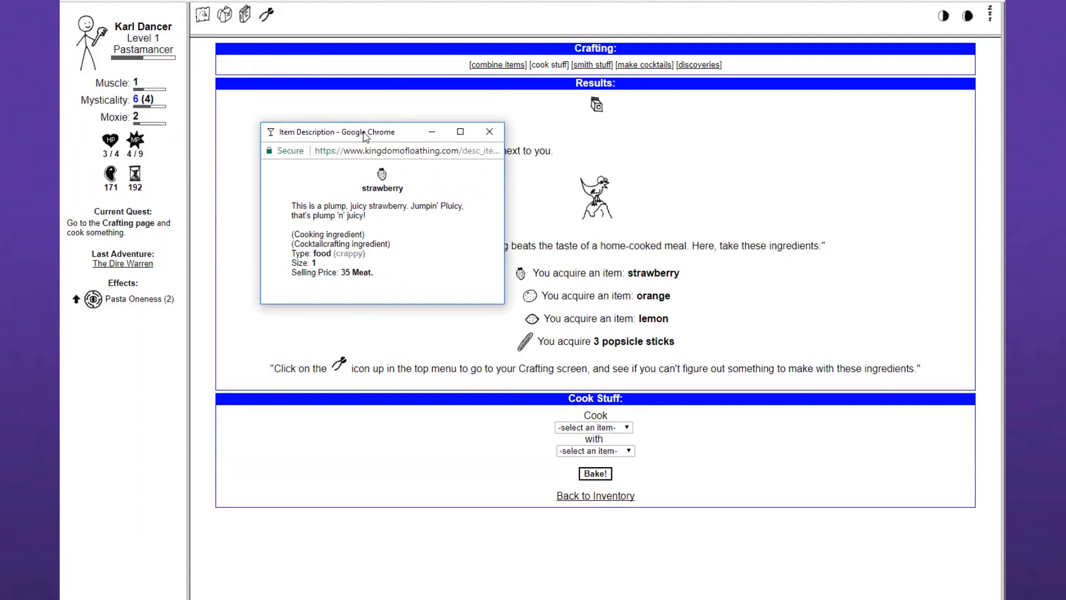
mouse_move(381, 227)
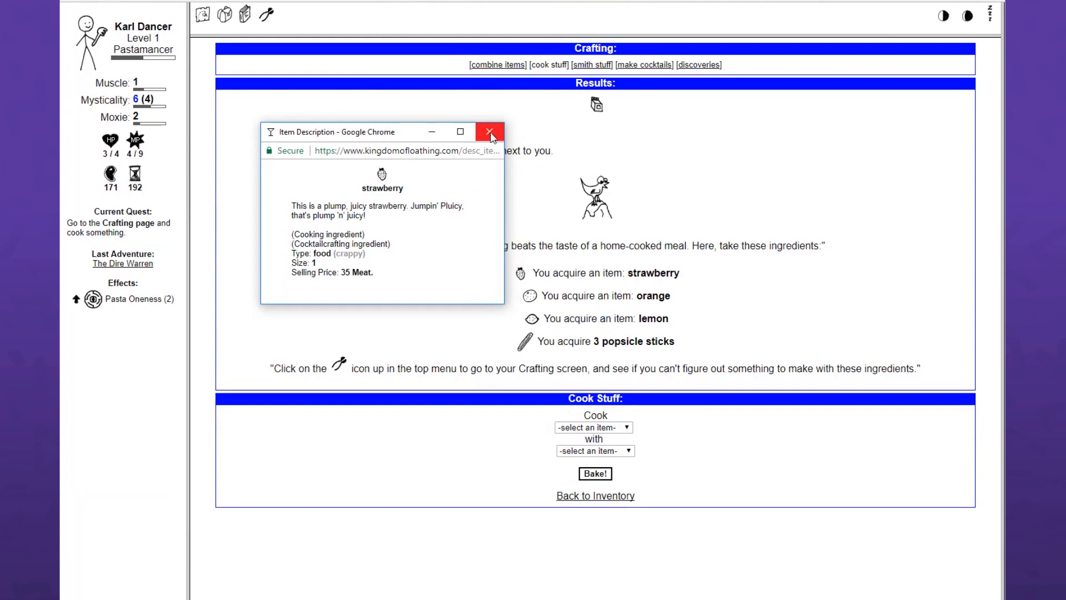
left_click(490, 131)
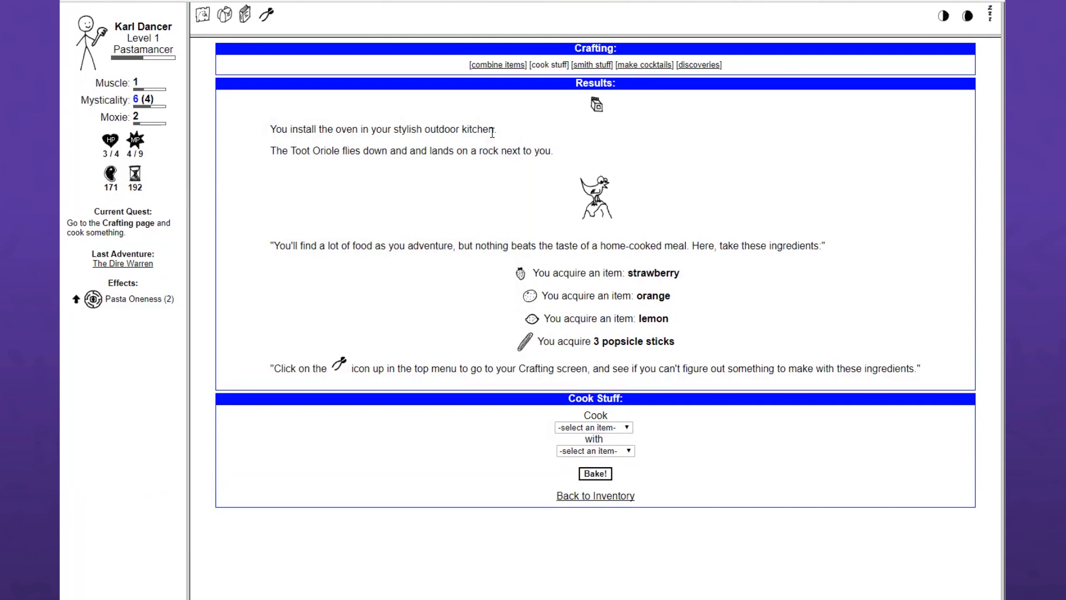
mouse_move(711, 396)
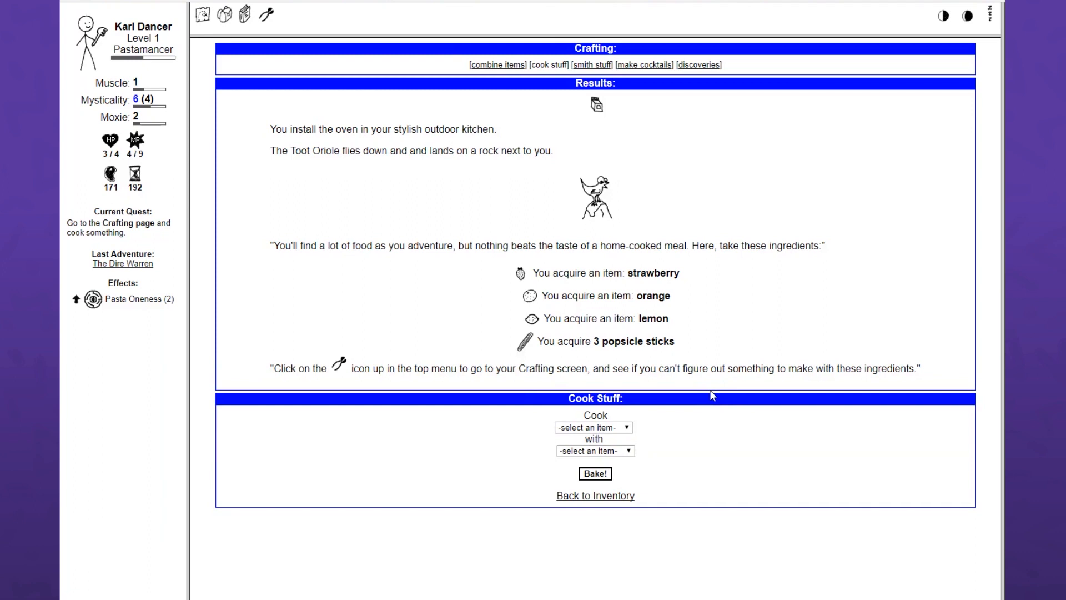
- Bake a lemon popsicle from a popsicle stick and a lemon, then close its description
left_click(593, 427)
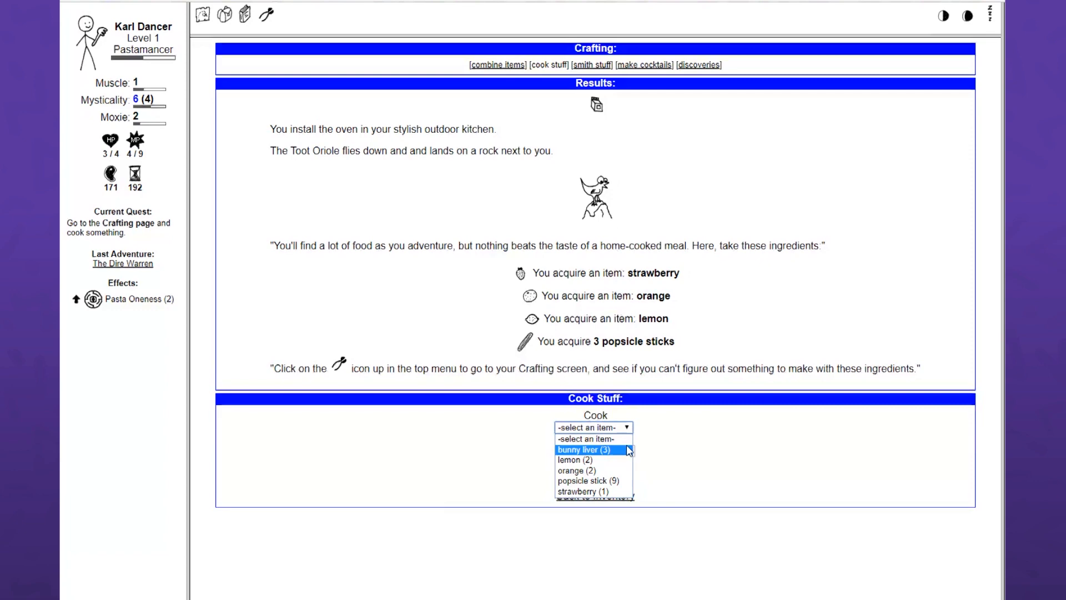
left_click(591, 481)
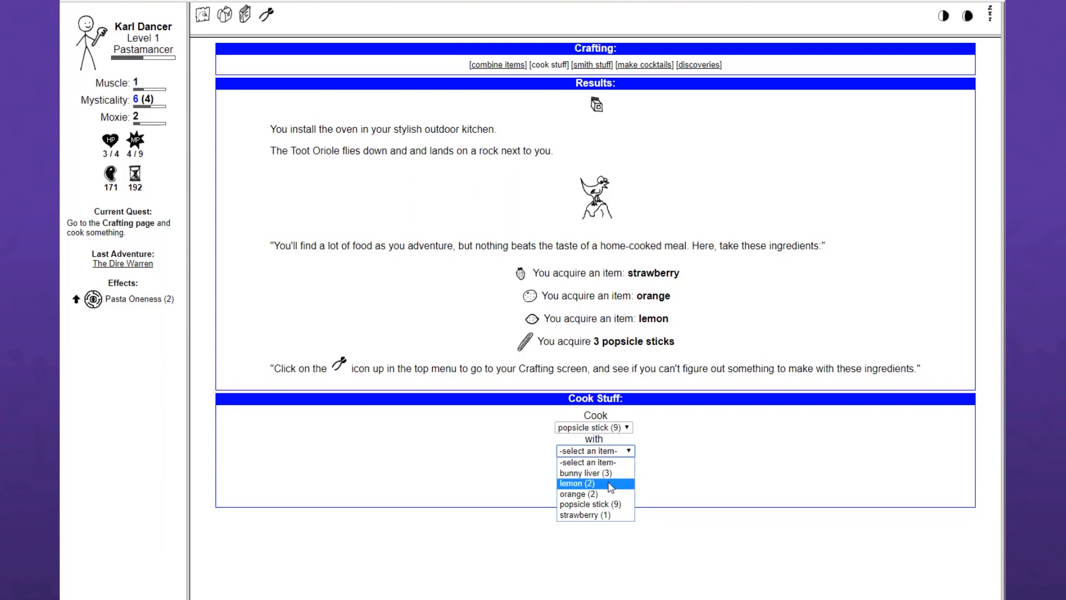
left_click(576, 482)
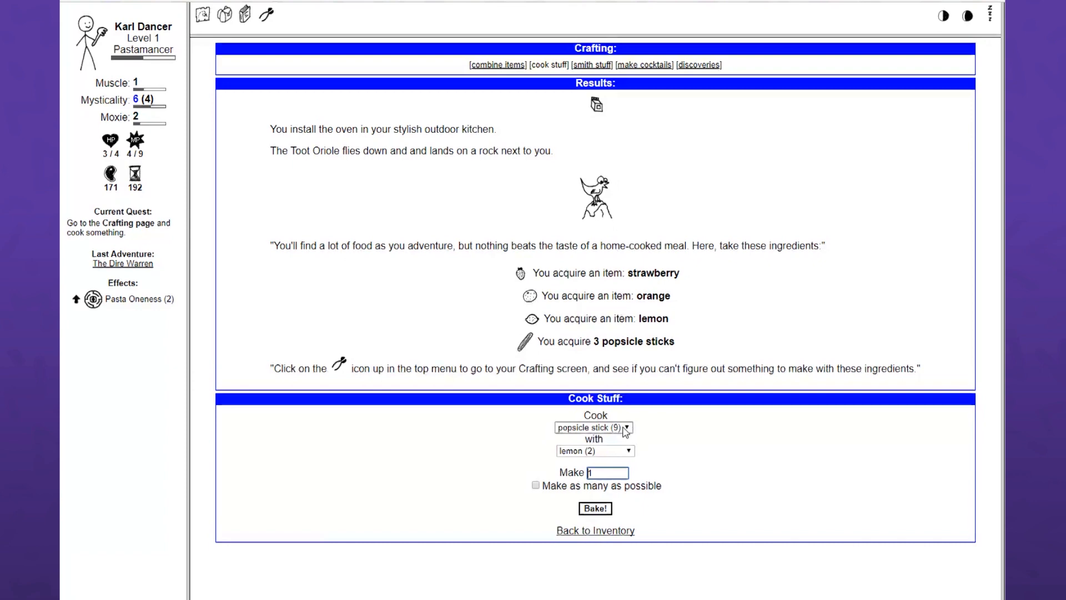
mouse_move(705, 508)
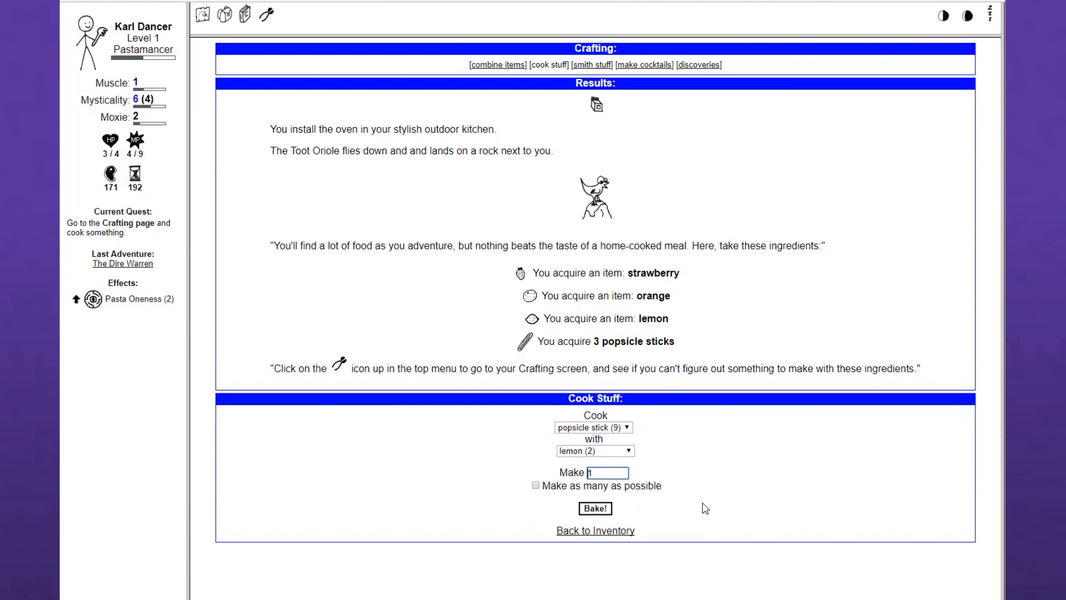
left_click(594, 508)
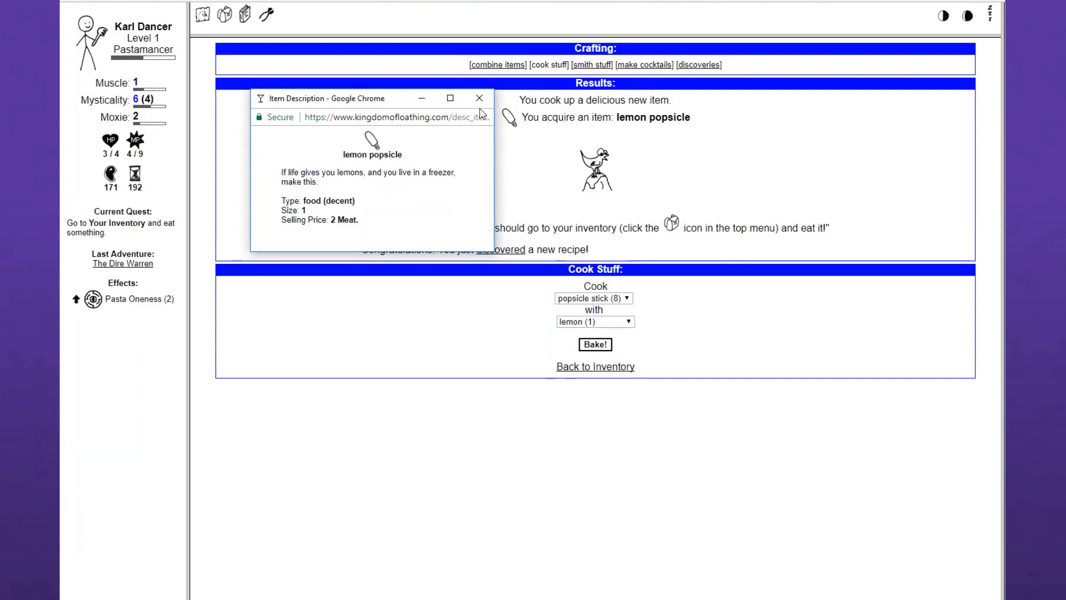
left_click(479, 97)
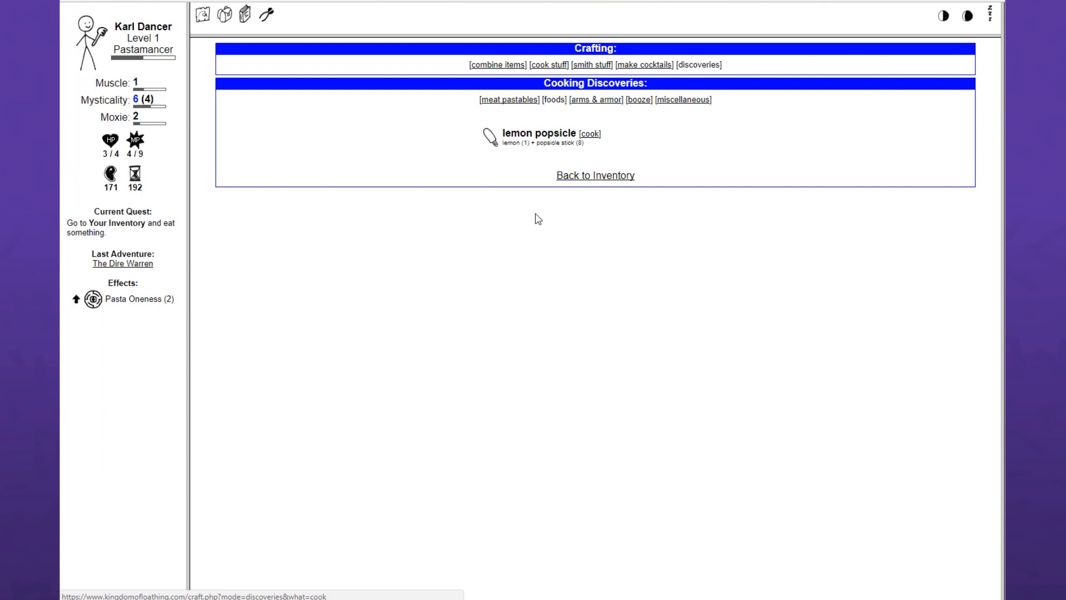
mouse_move(650, 153)
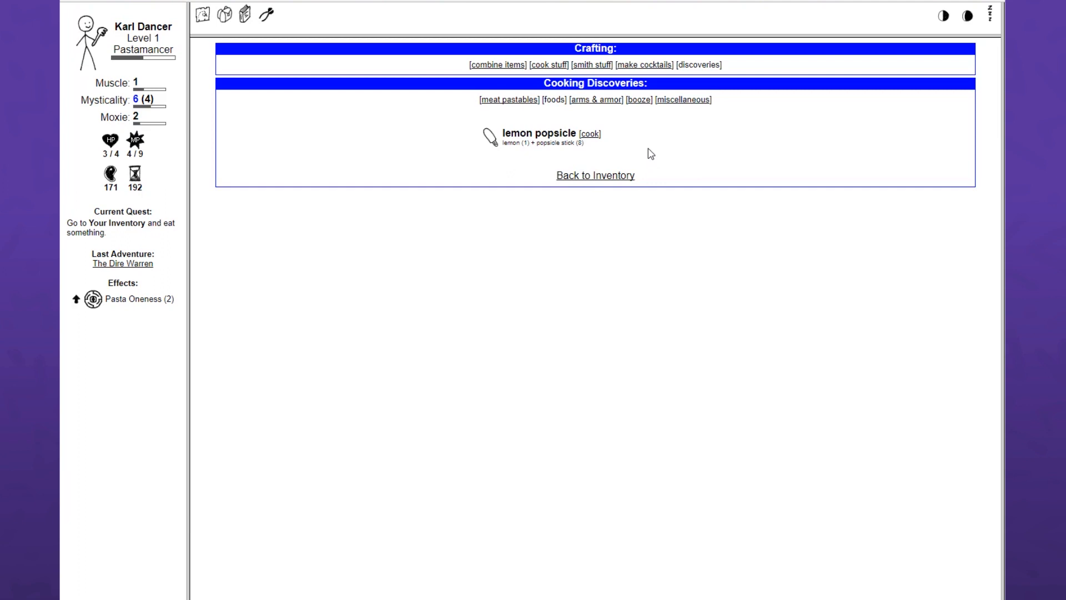
mouse_move(693, 167)
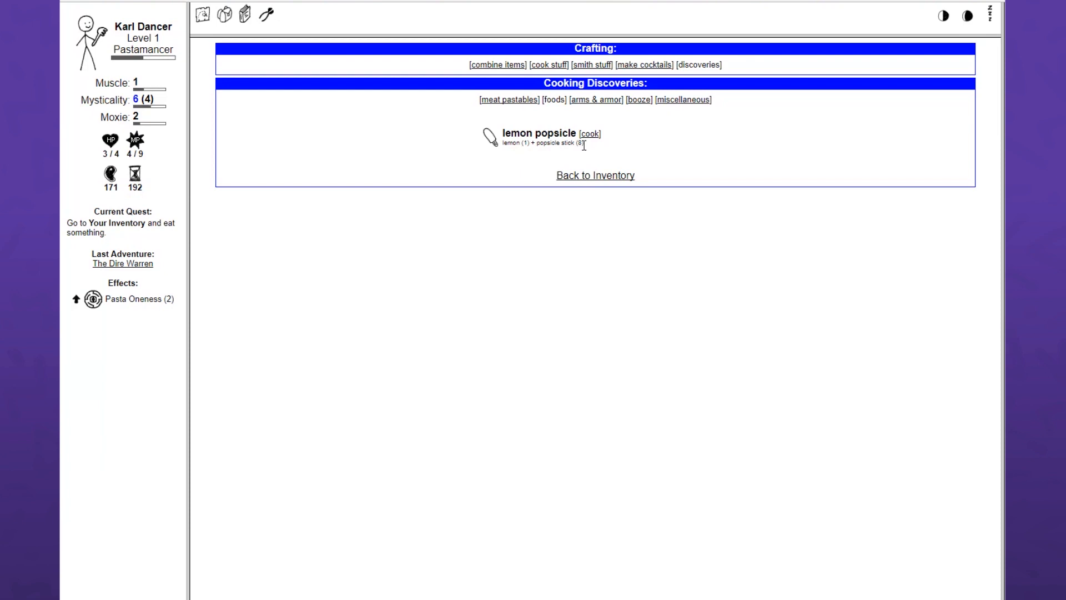
- Combine popsicle sticks with bunny liver, orange and strawberry, closing each new popsicle description
left_click(548, 65)
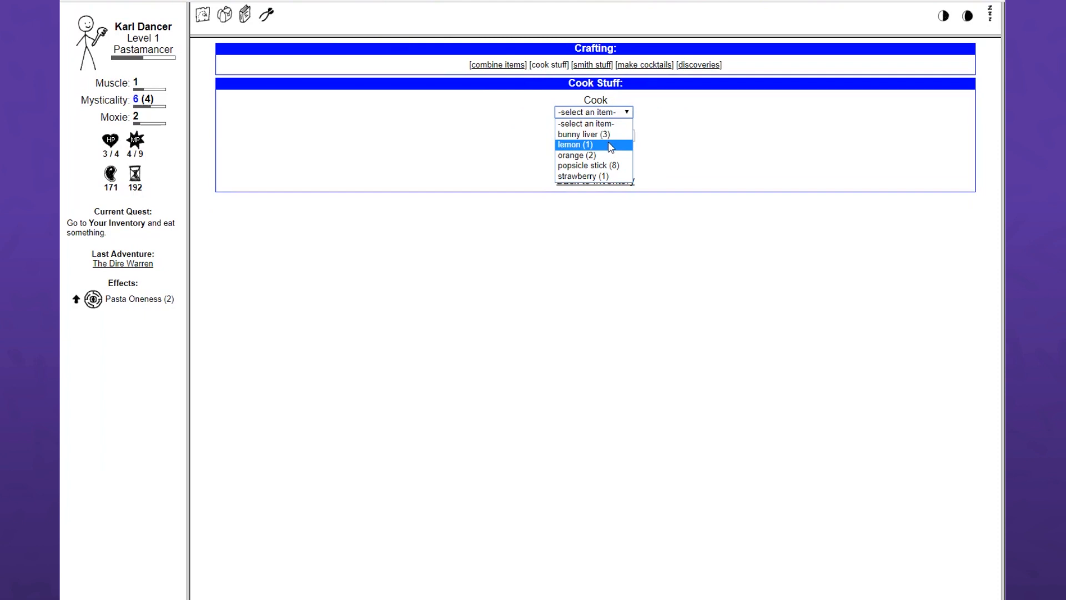
left_click(575, 144)
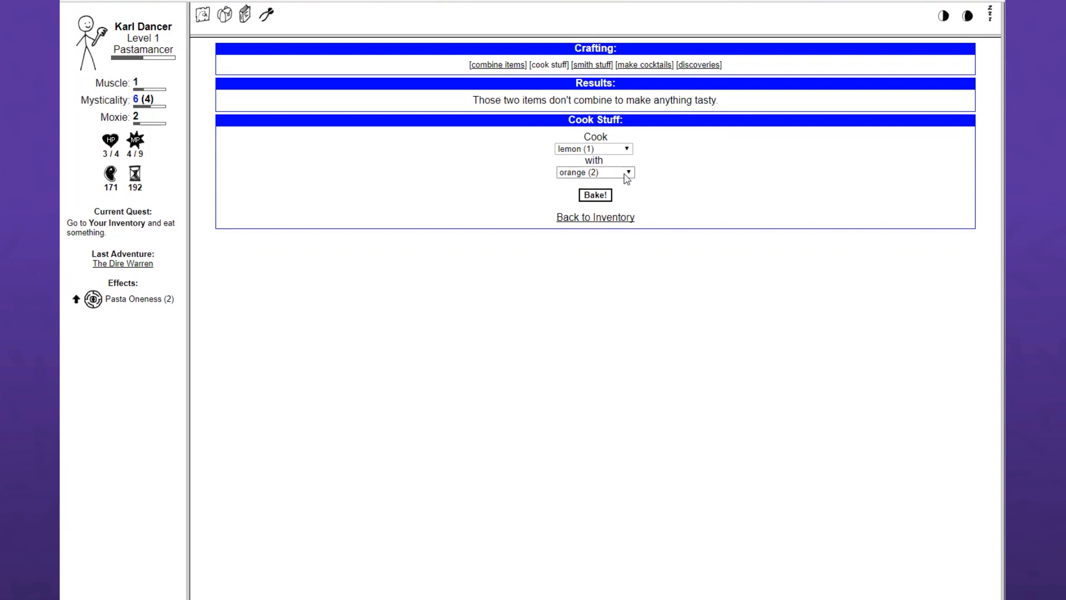
left_click(593, 172)
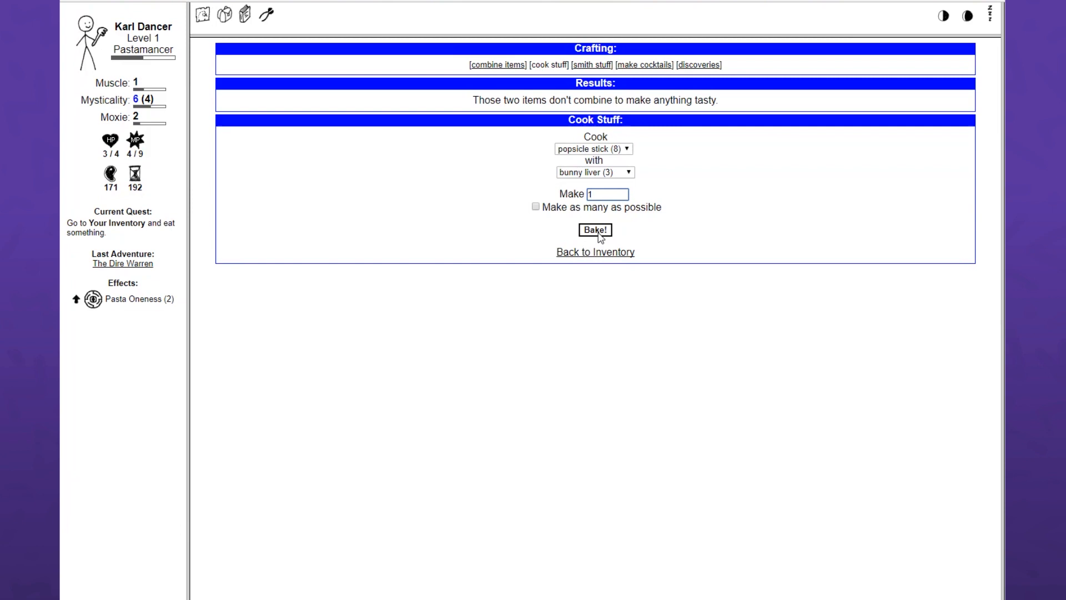
left_click(594, 229)
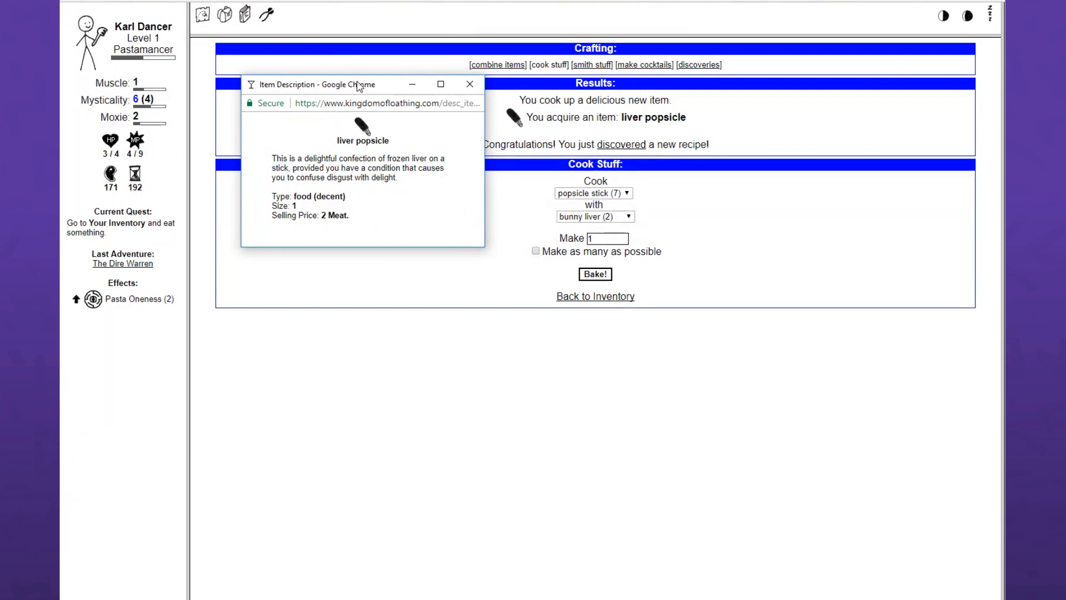
mouse_move(402, 99)
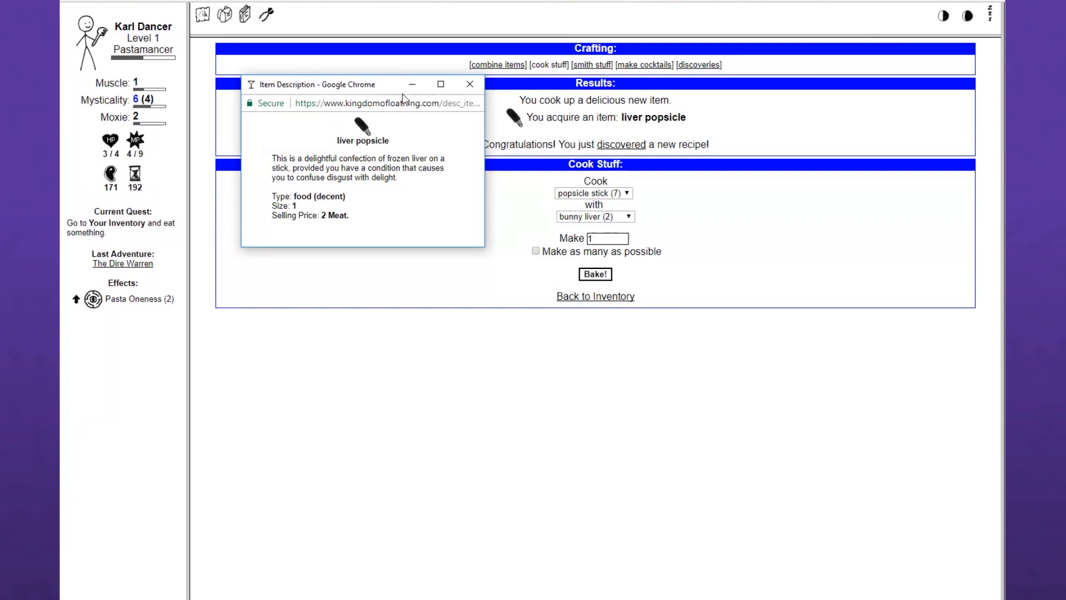
left_click(468, 83)
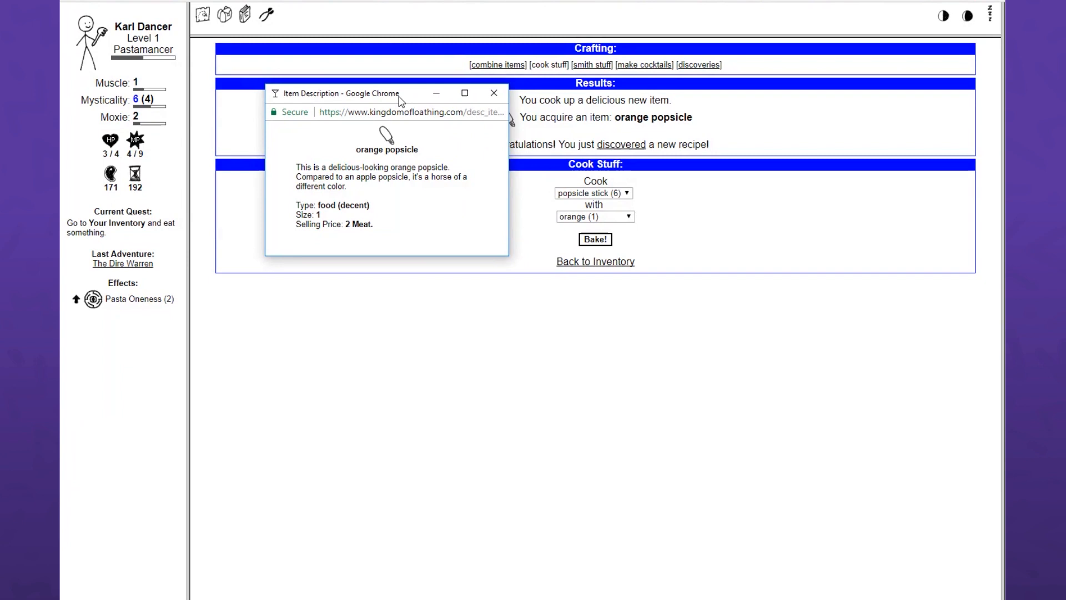
left_click(594, 216)
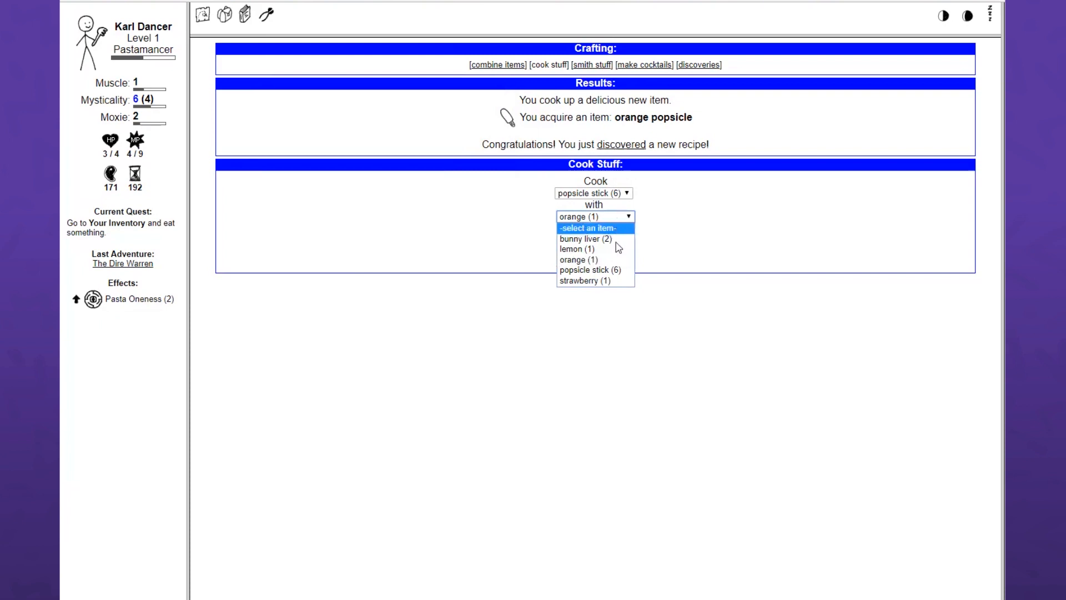
left_click(582, 280)
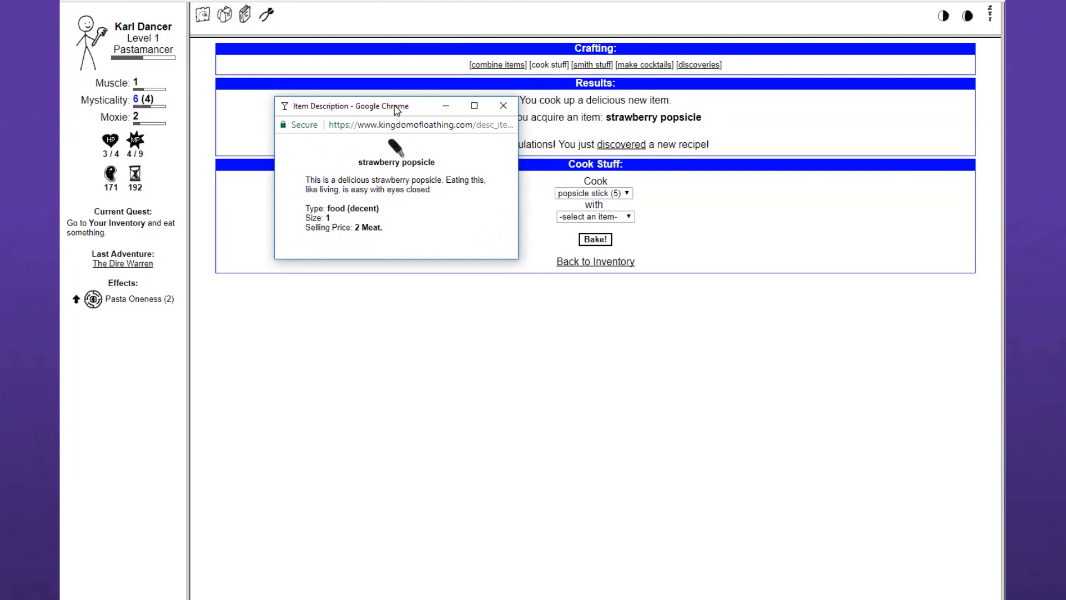
mouse_move(349, 151)
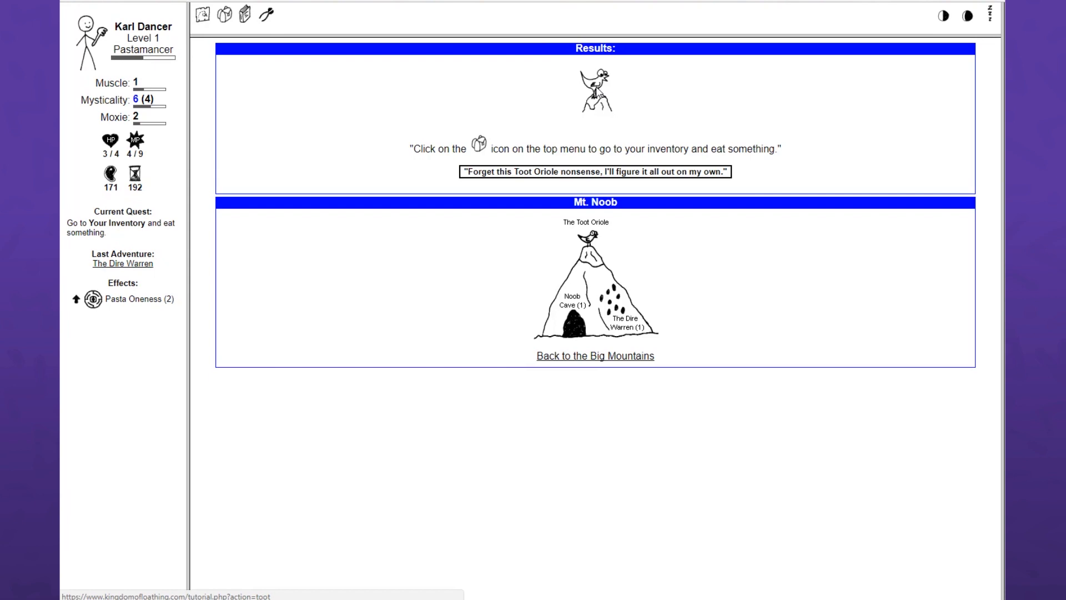
- Go to the Inventory to eat the orange popsicle
left_click(222, 15)
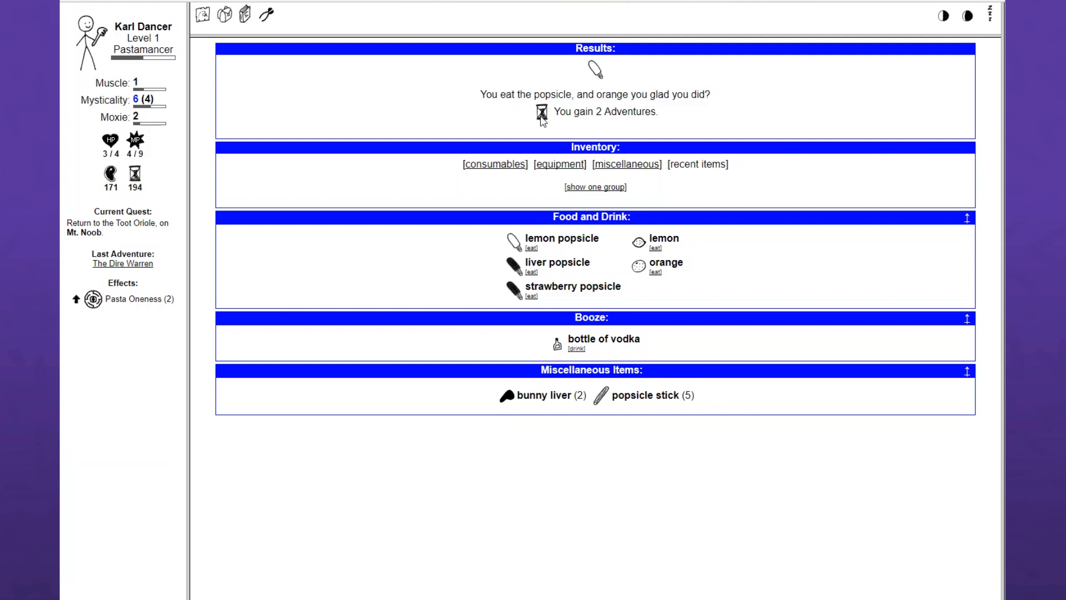
mouse_move(436, 127)
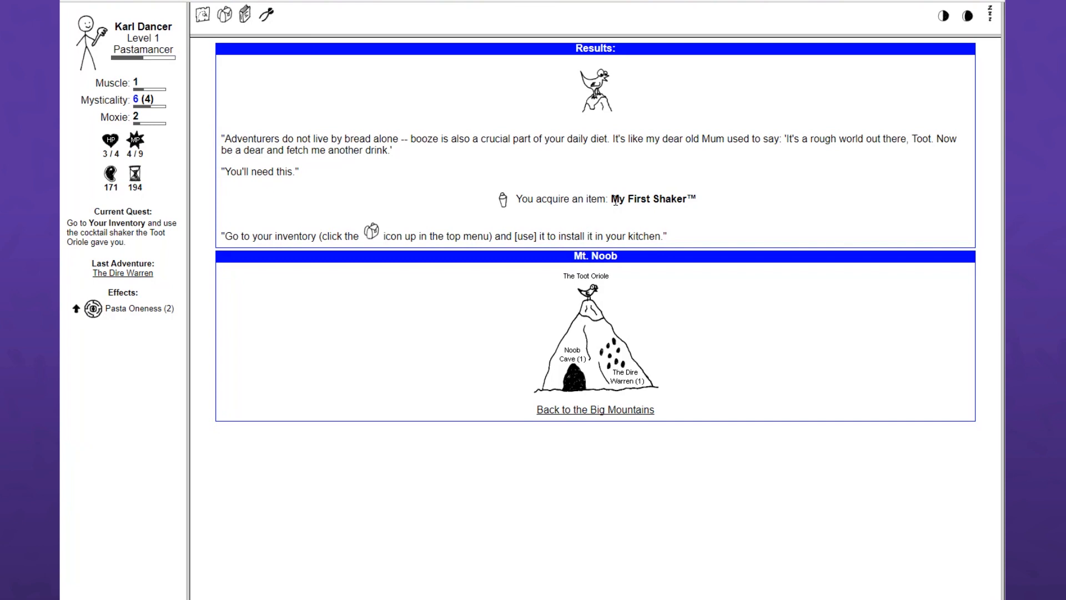
- View the My First Shaker item description, then close it
left_click(650, 198)
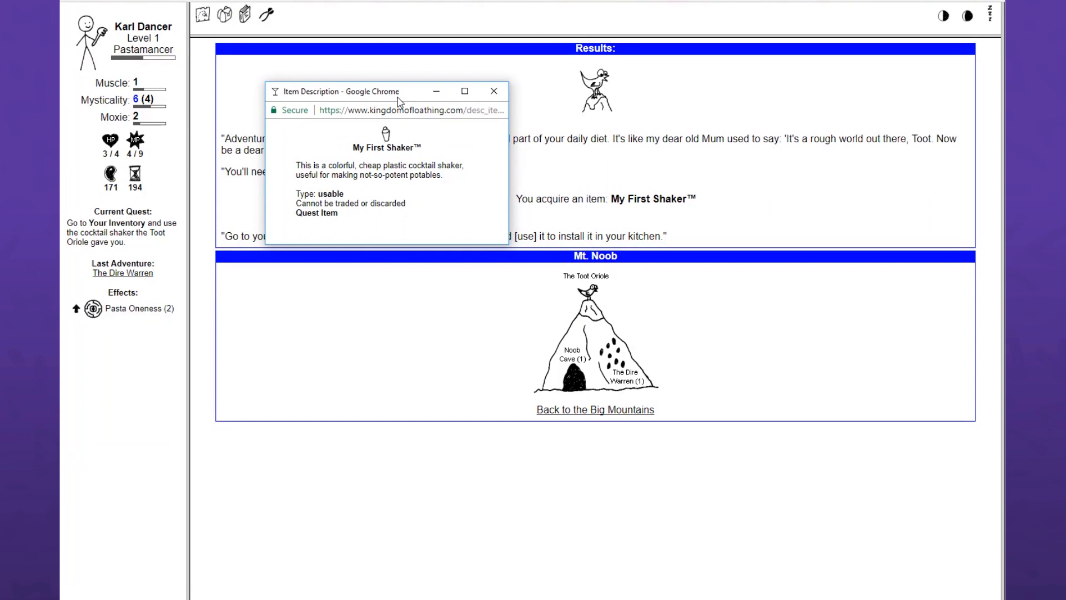
left_click(494, 91)
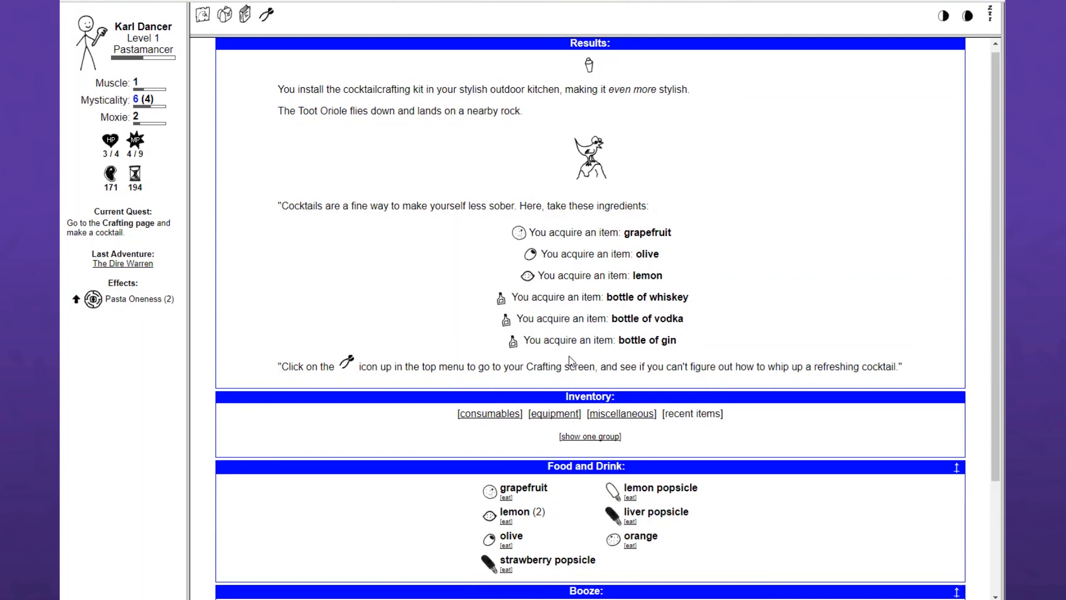
mouse_move(645, 111)
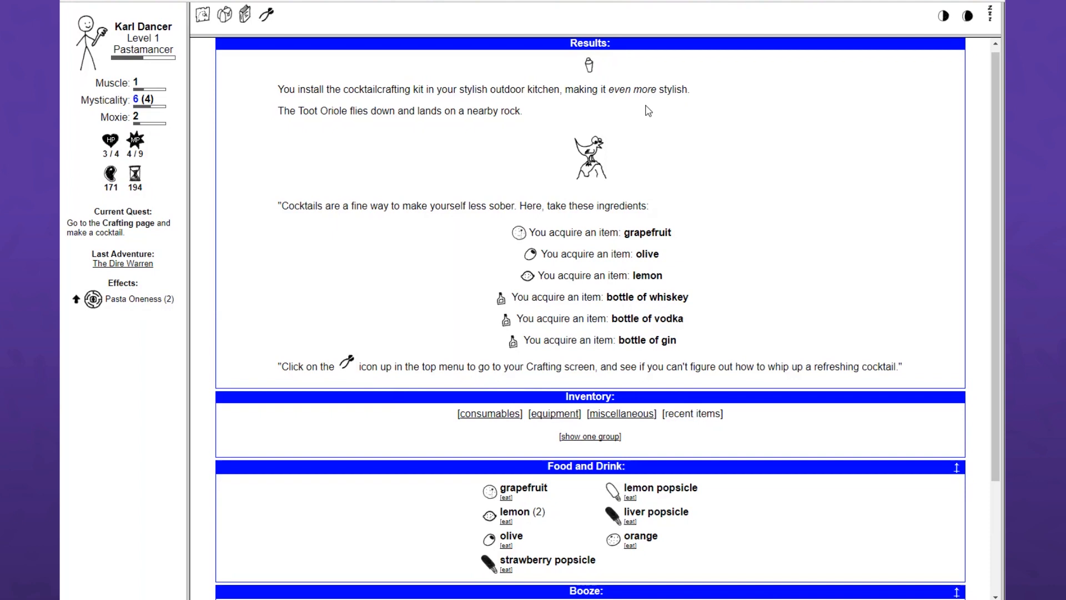
mouse_move(376, 235)
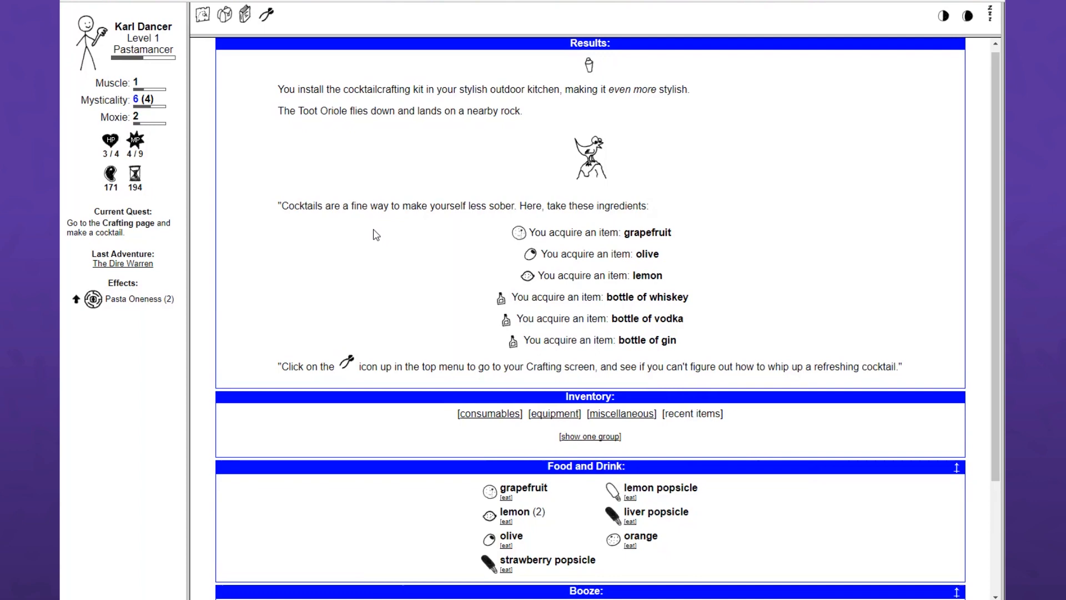
- Read the grapefruit and olive descriptions, dragging the description window aside
scroll("down", 3)
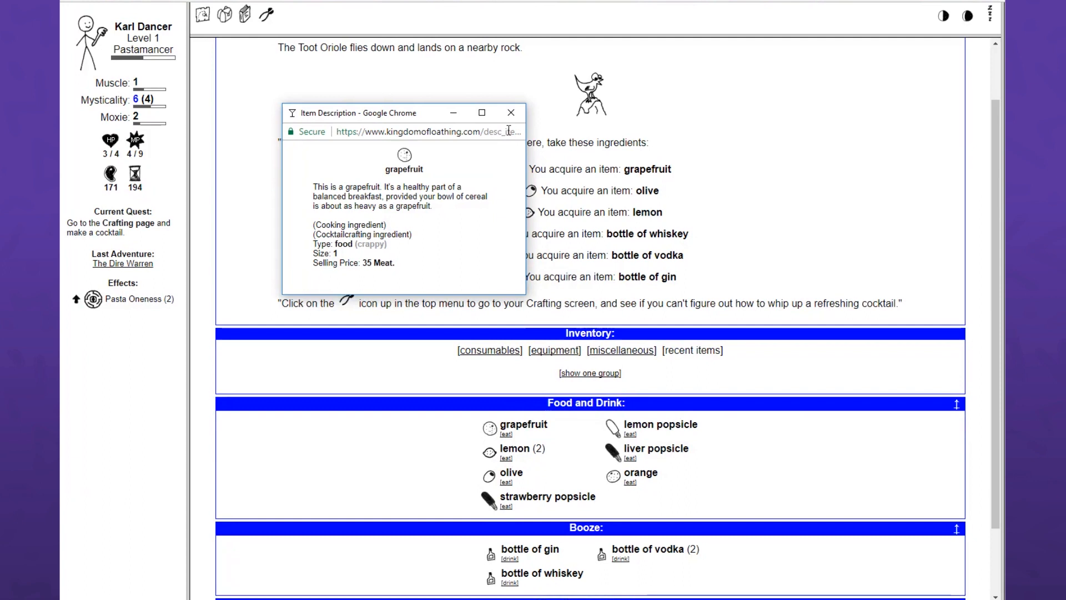
left_click(511, 112)
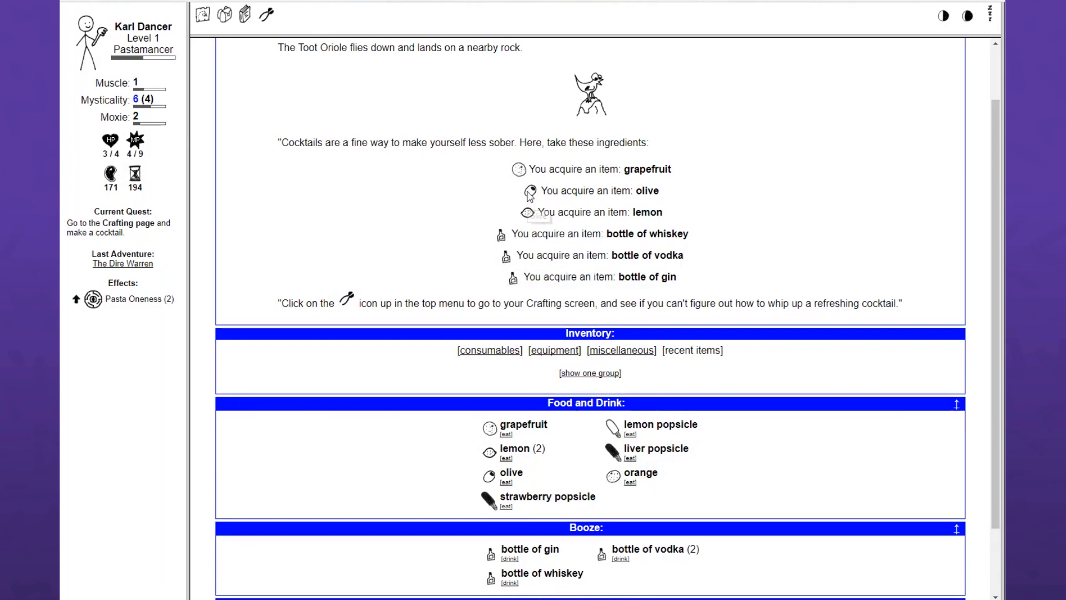
left_click(531, 191)
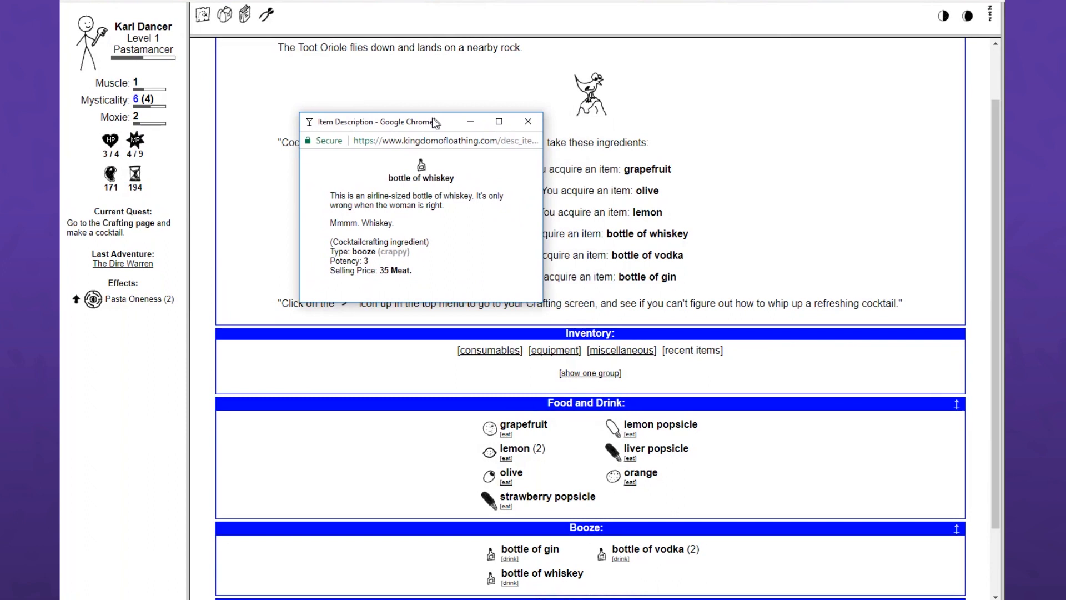
left_click_drag(428, 122, 418, 121)
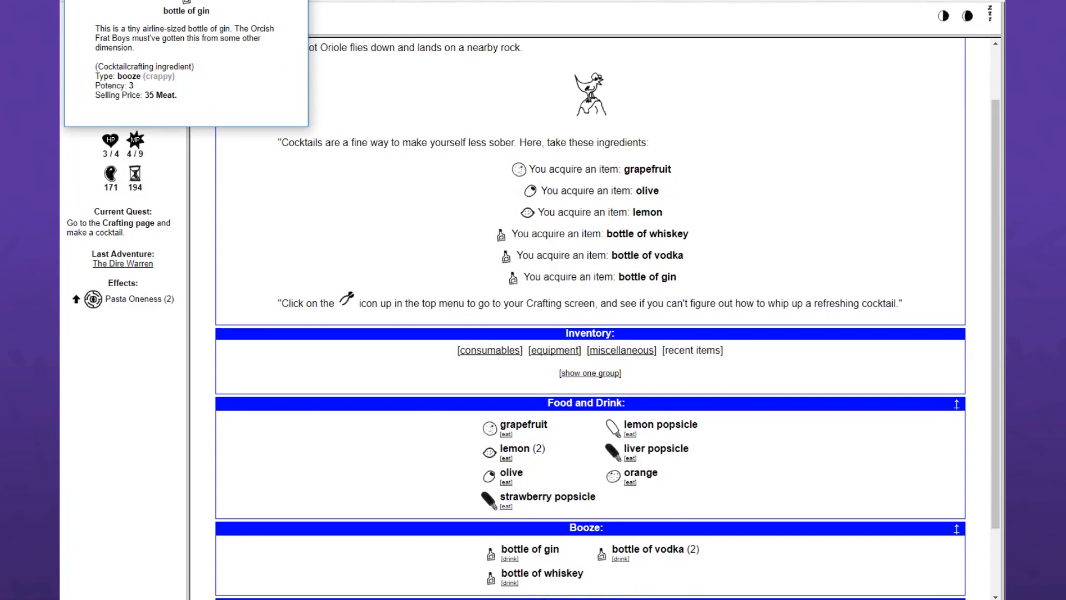
- Close the bottle of gin description
left_click(266, 15)
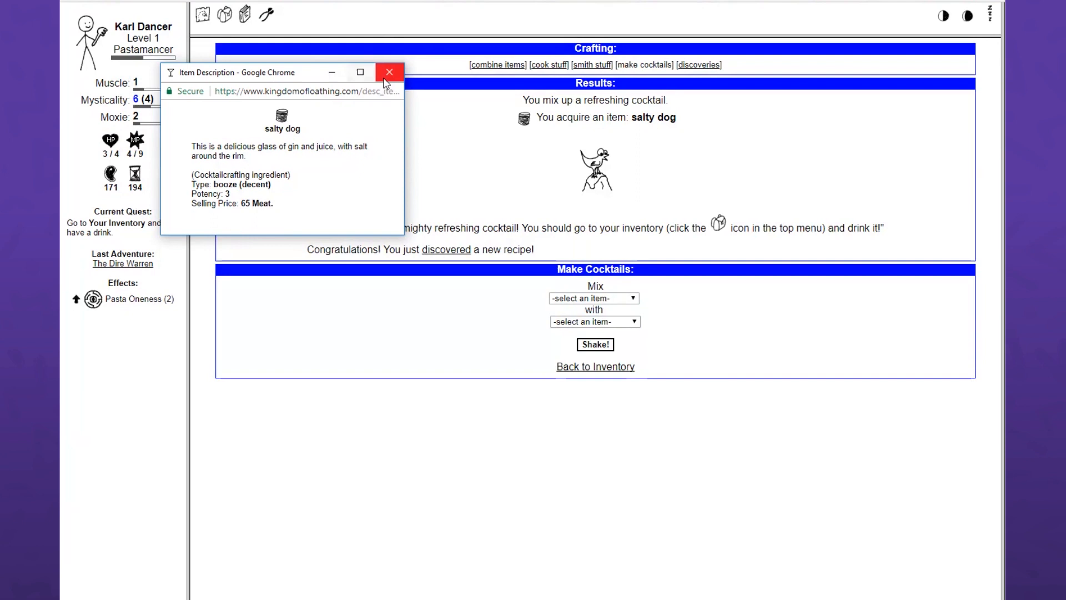
mouse_move(364, 91)
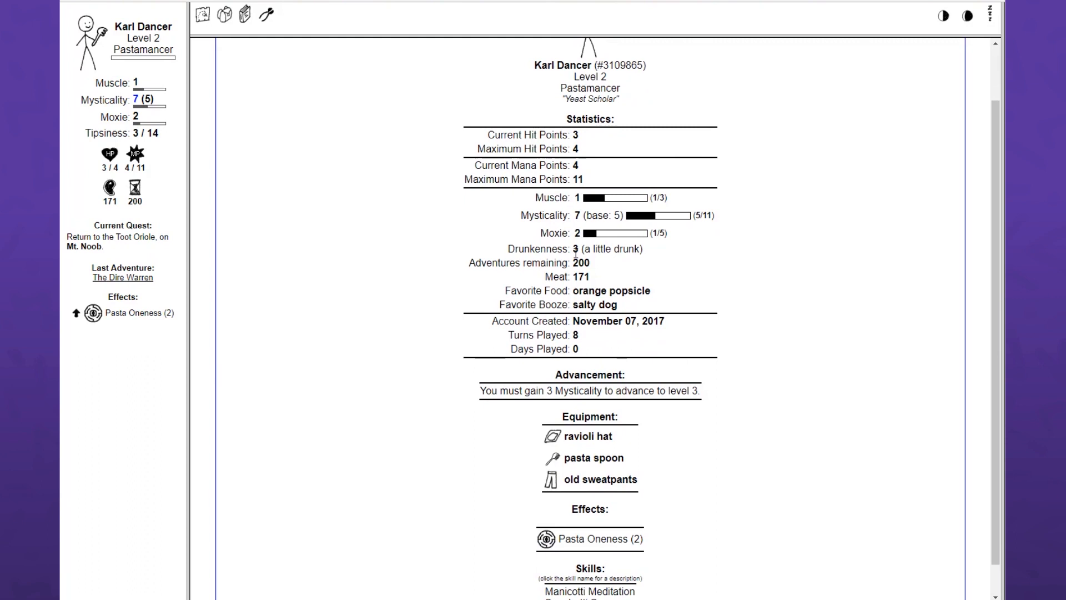
- Scroll down to reach the Mt. Noob link under Current Quest
scroll("down", 3)
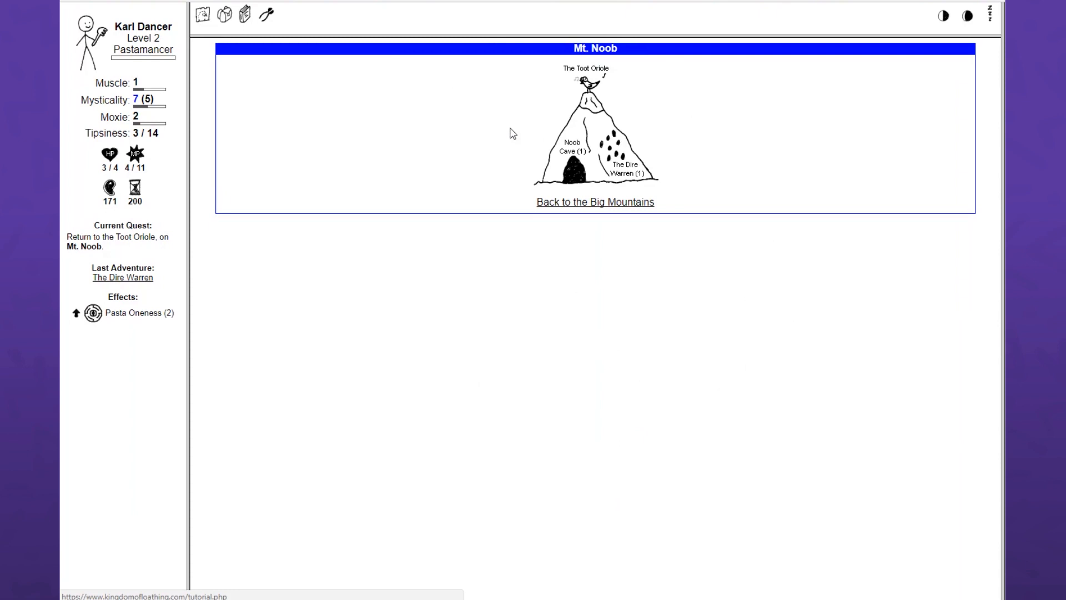
- Talk to the Toot Oriole to end the tutorial, then go to the kingdom map
left_click(584, 80)
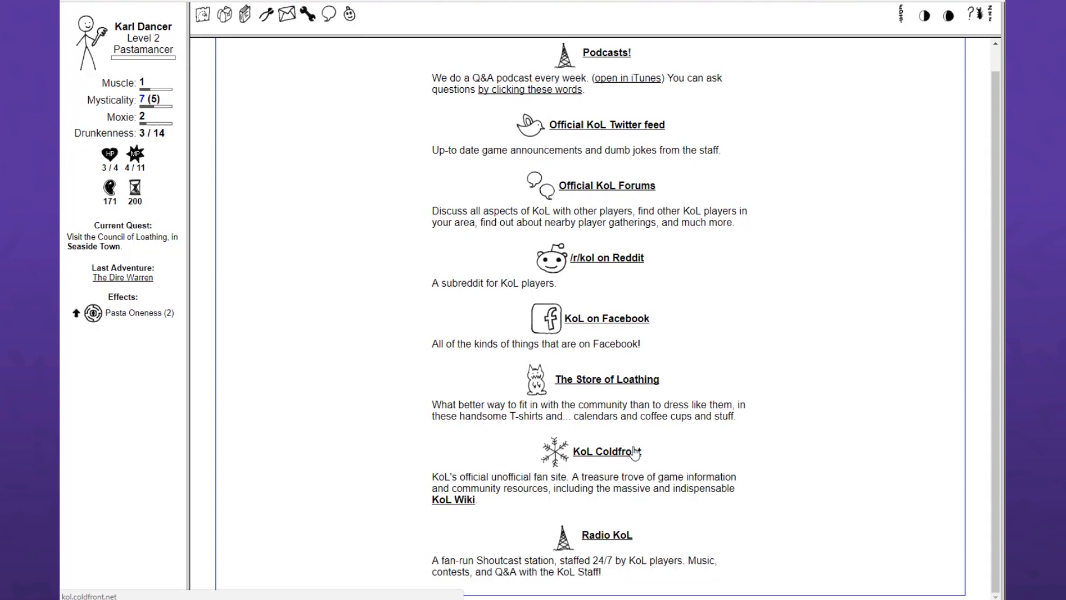
left_click(286, 15)
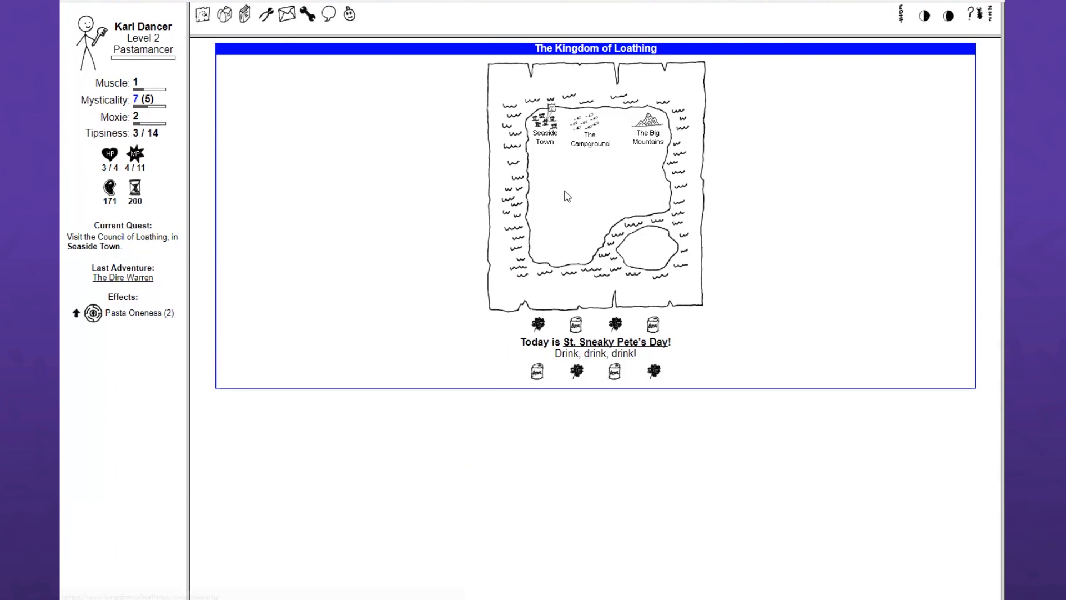
- Visit the Seaside Town page, then return to the main Kingdom map
left_click(615, 342)
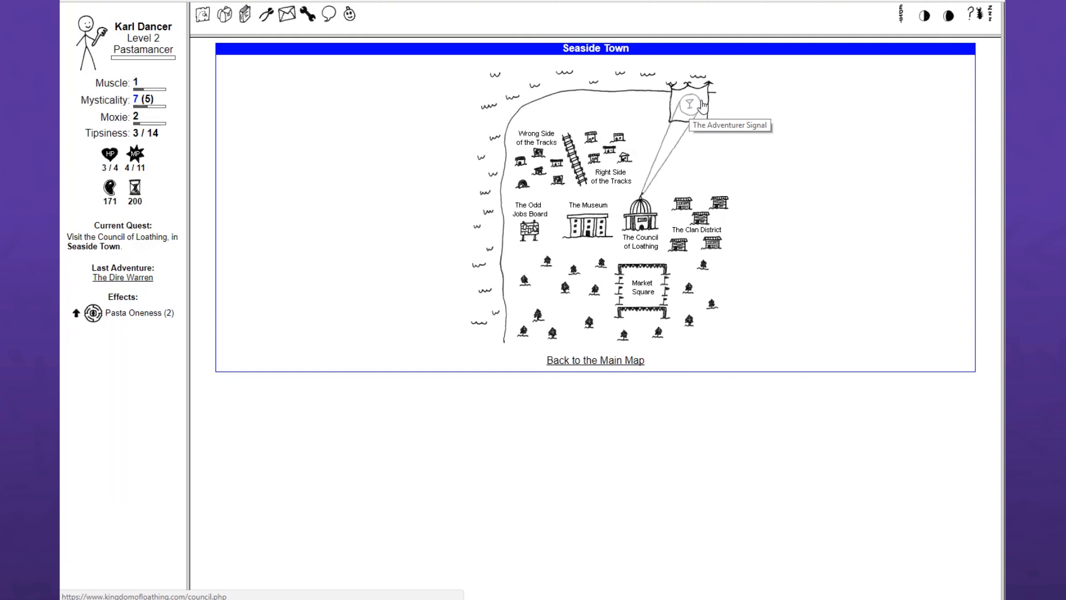
left_click(594, 360)
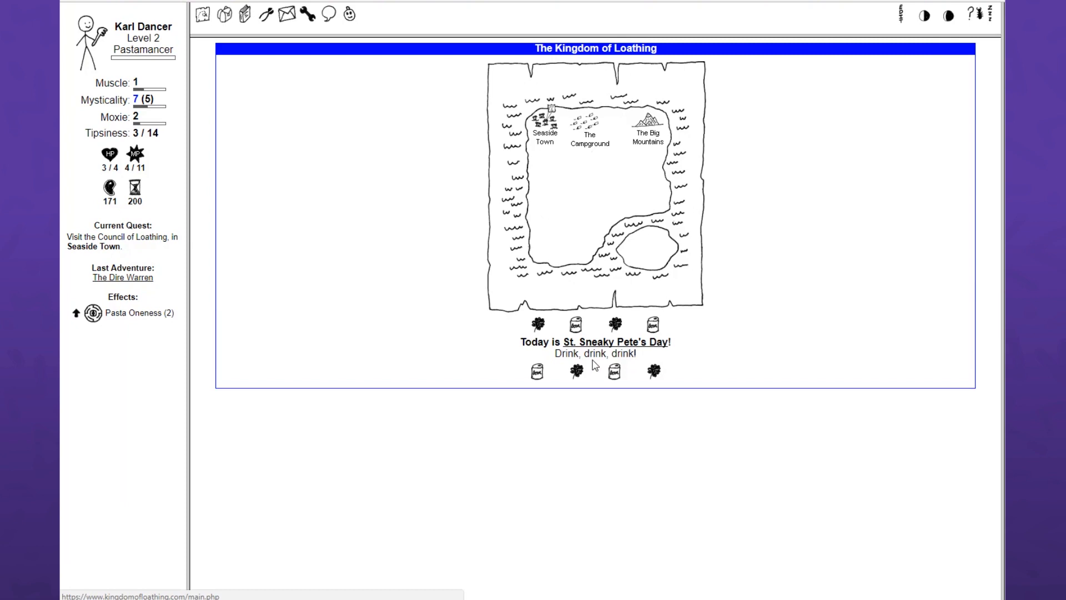
mouse_move(512, 338)
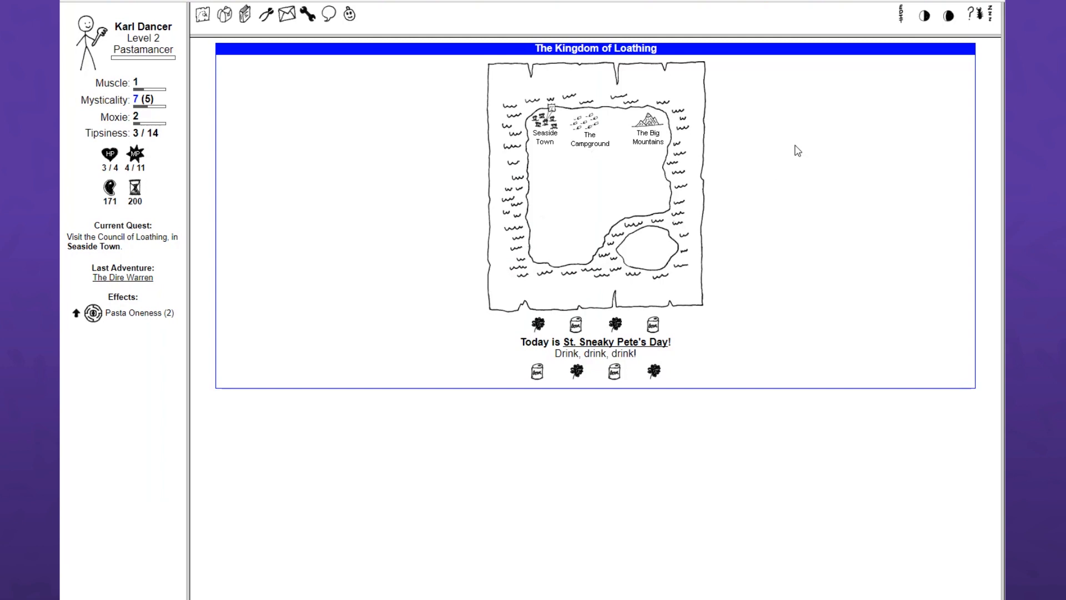
mouse_move(748, 193)
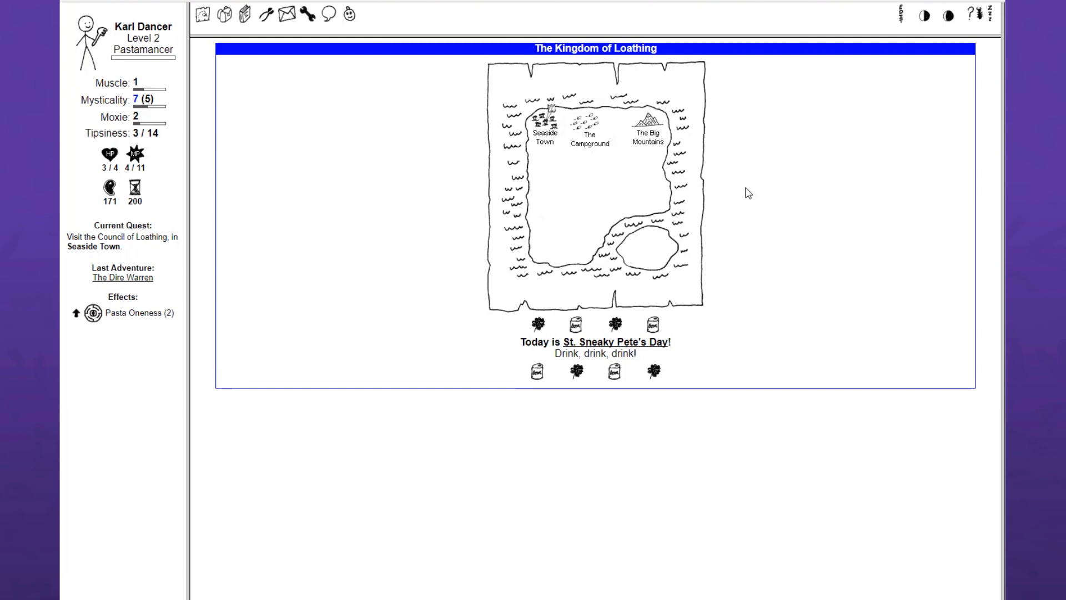